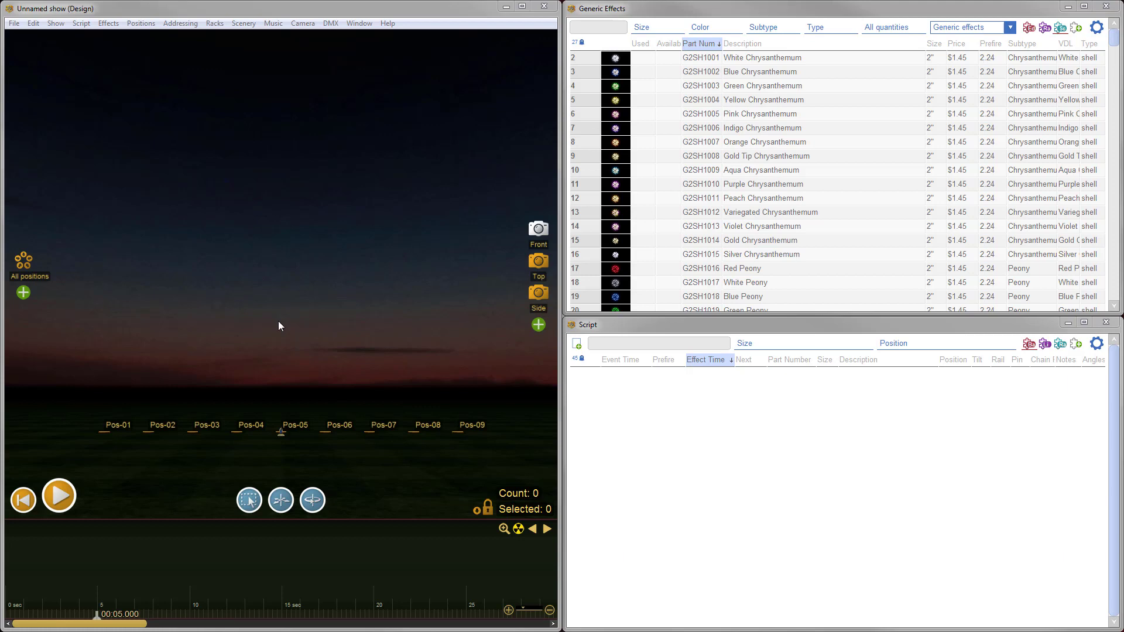
mouse_move(290, 326)
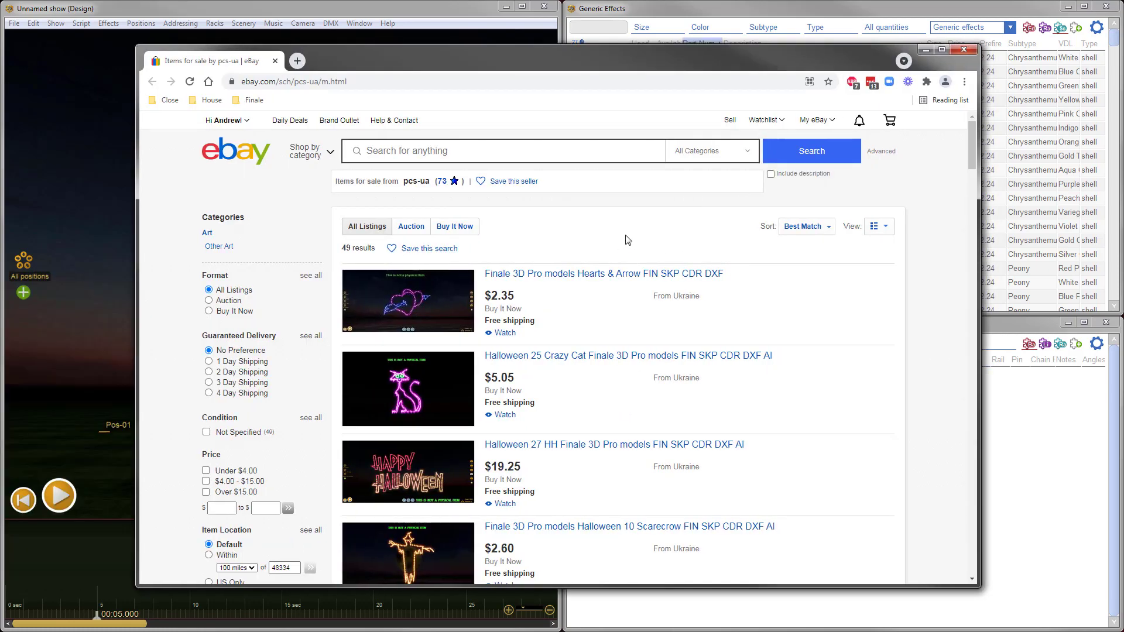
- Scroll further down the seller's eBay listings of Halloween Finale 3D models
scroll("down", 3)
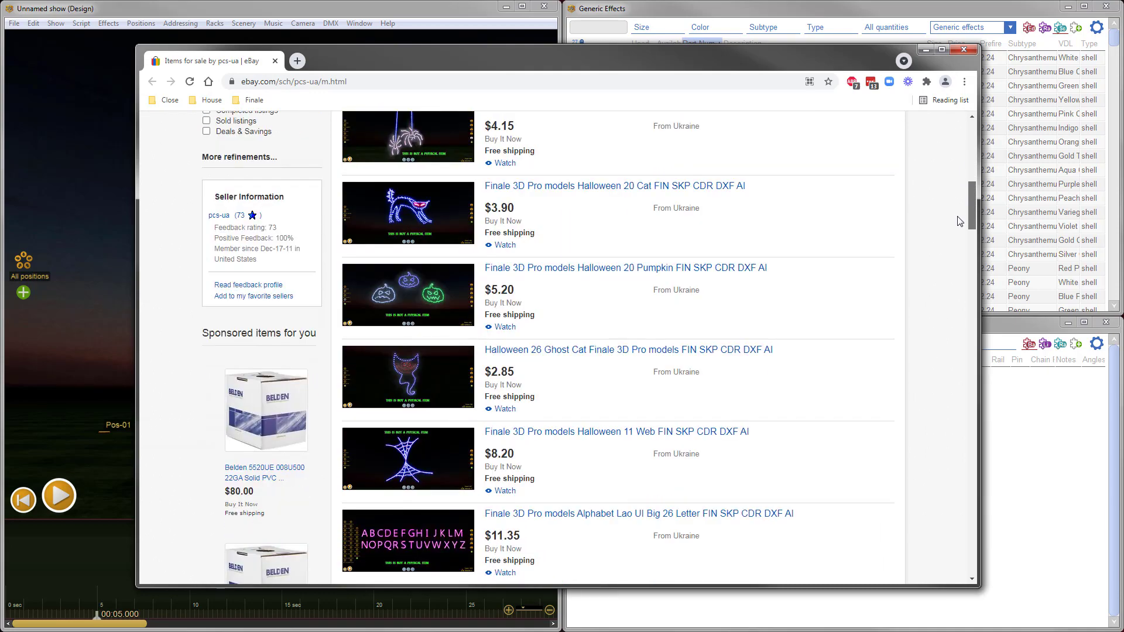
scroll("down", 3)
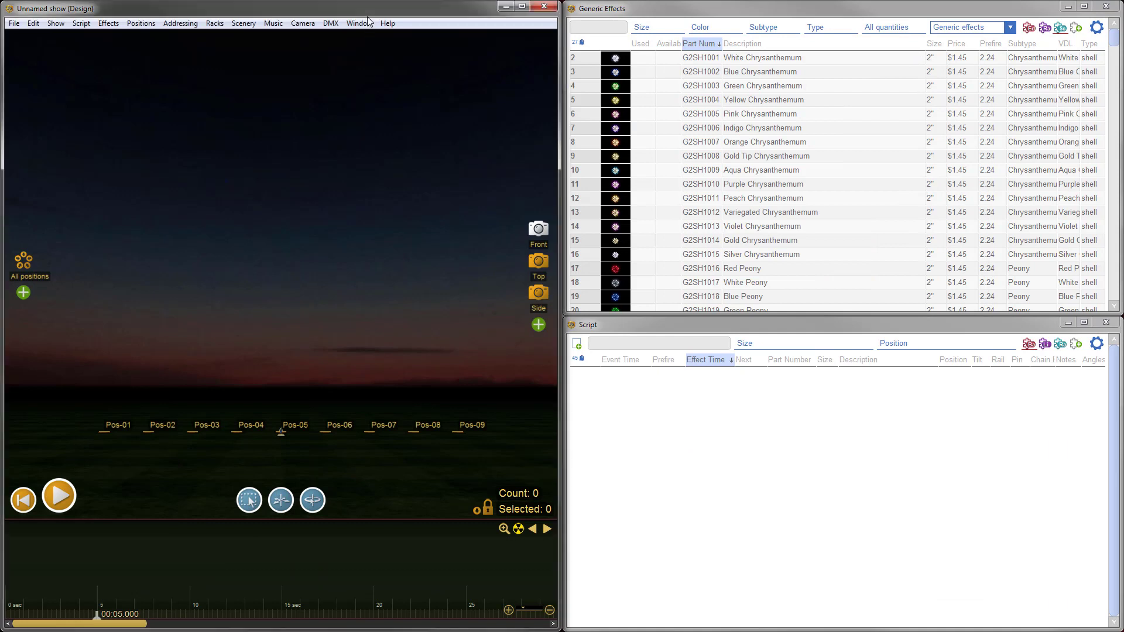
mouse_move(265, 320)
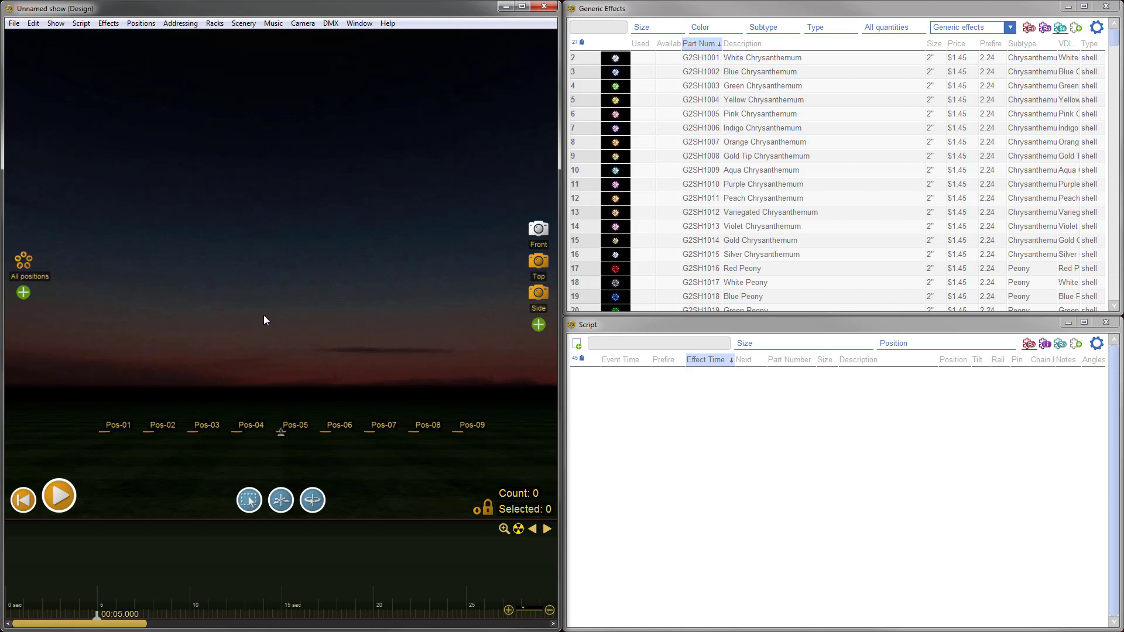
- From Top view, unlock and delete all nine launch positions, then re-lock positions
left_click(538, 261)
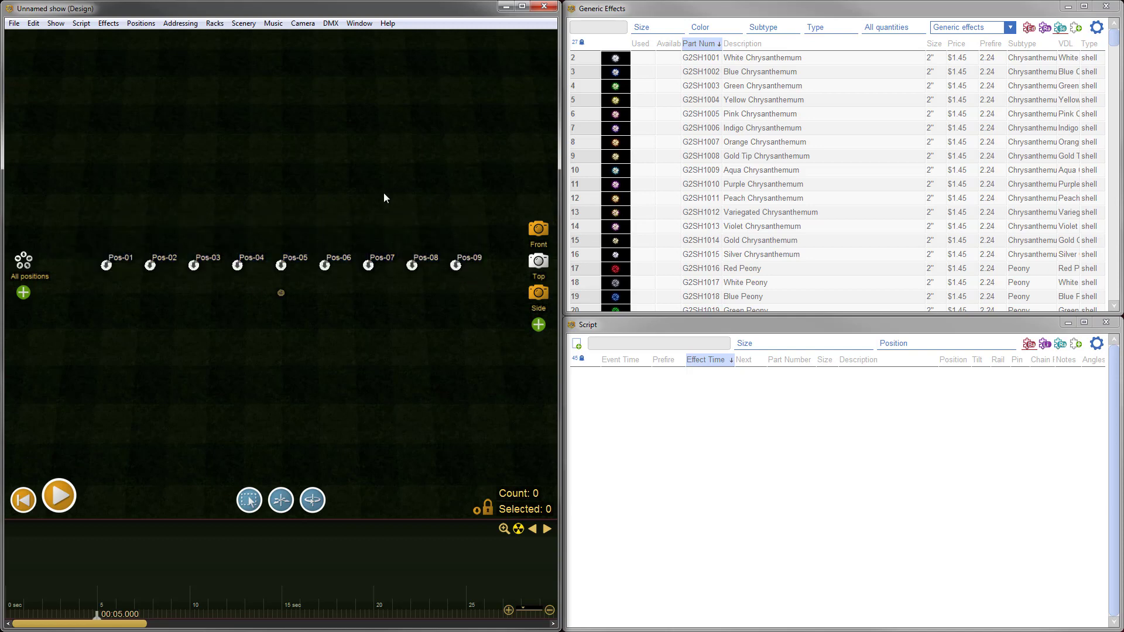
left_click(486, 508)
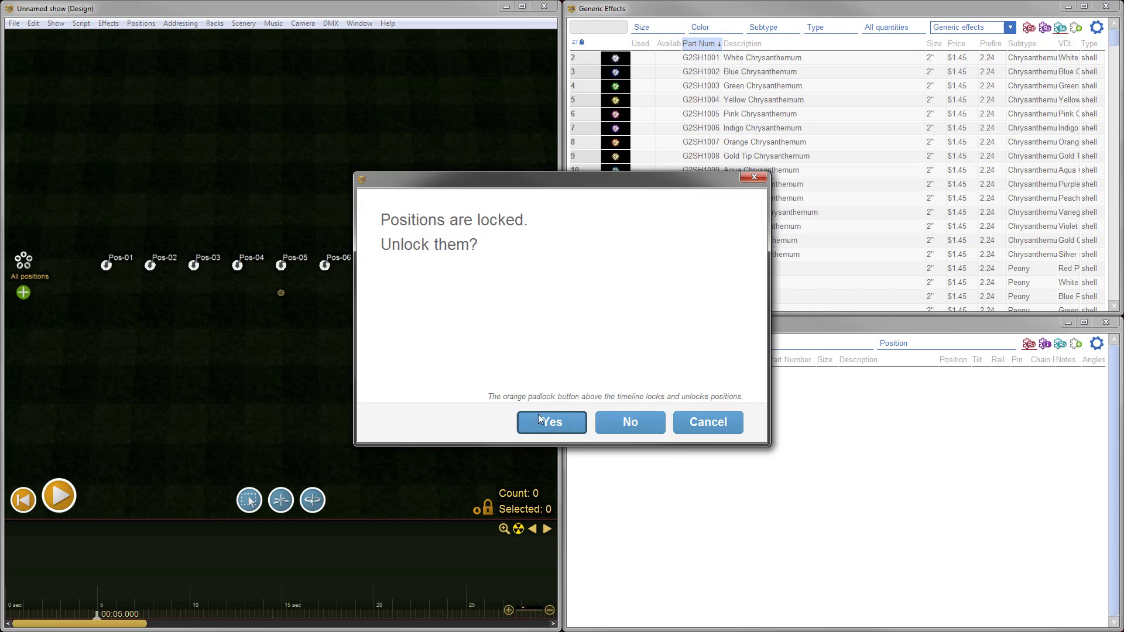
left_click(551, 421)
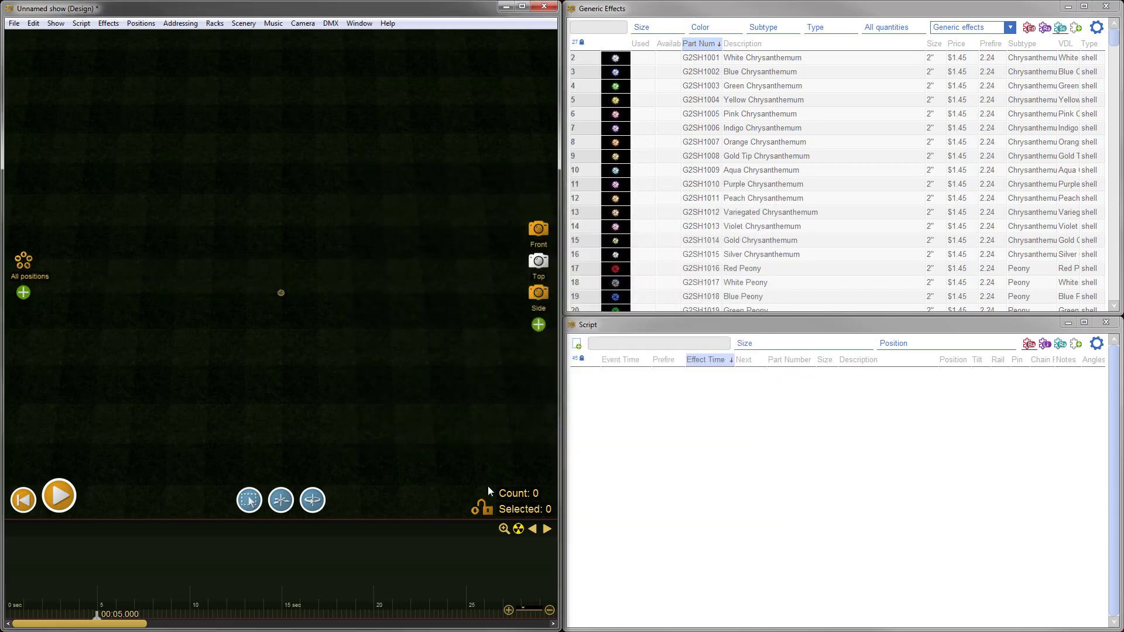
left_click(538, 229)
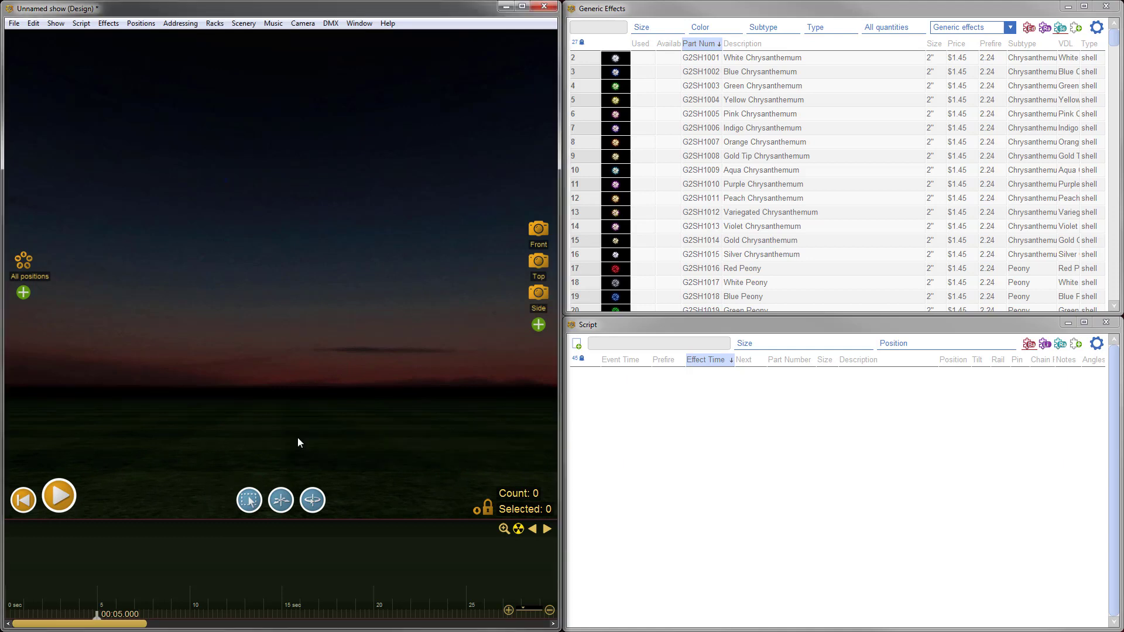
mouse_move(223, 360)
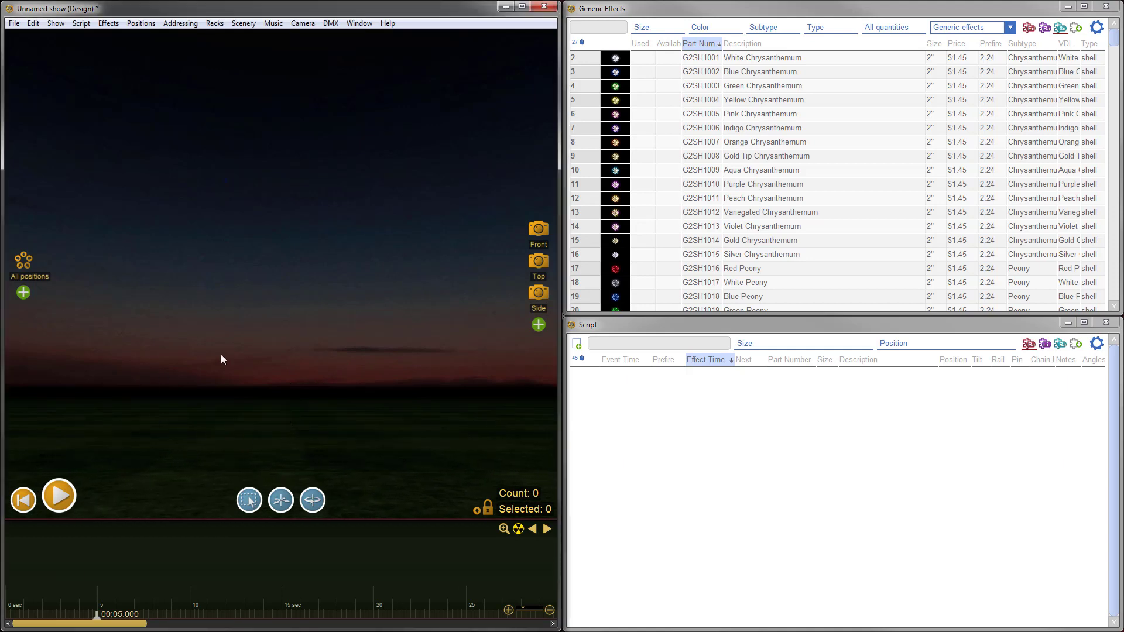
mouse_move(204, 350)
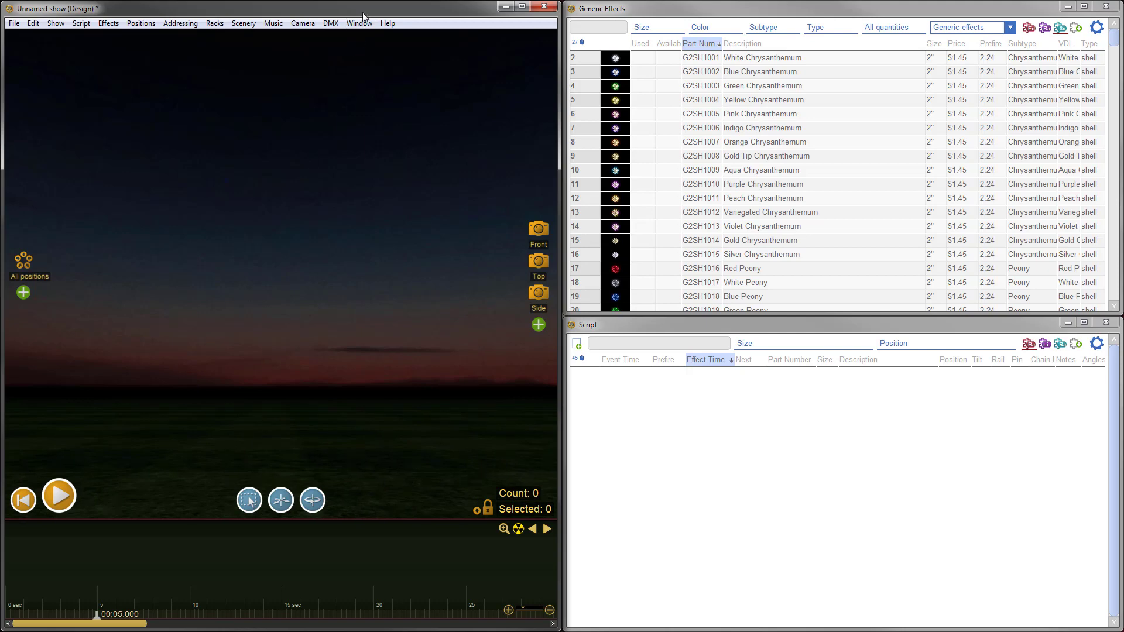
- Make Halloween 2 Text.fin the active show via the Window menu
left_click(360, 22)
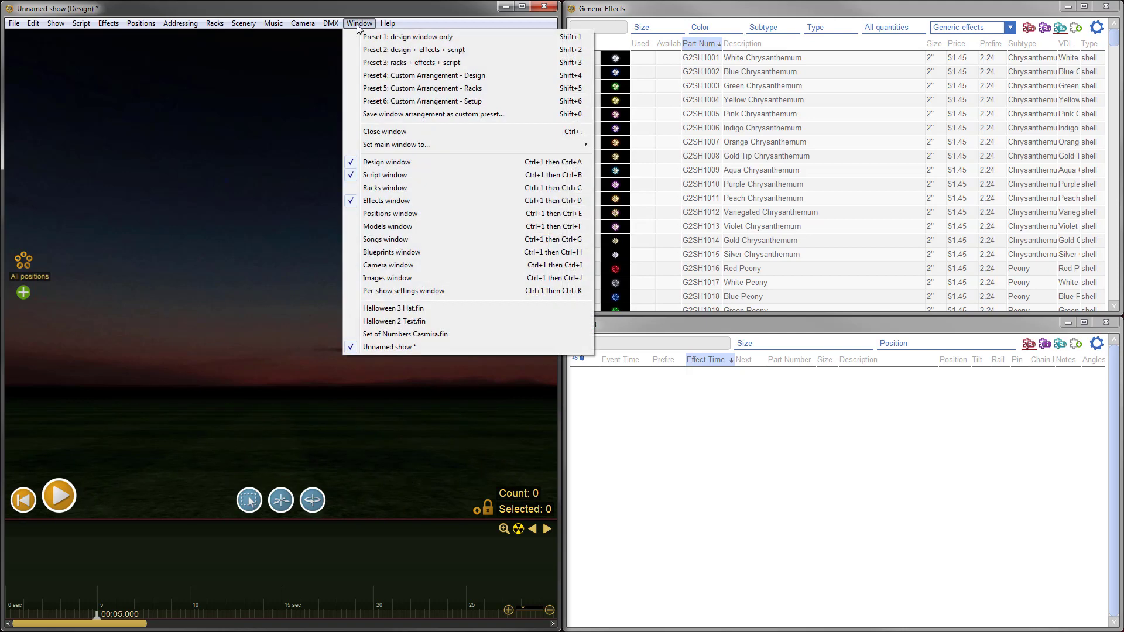
mouse_move(447, 325)
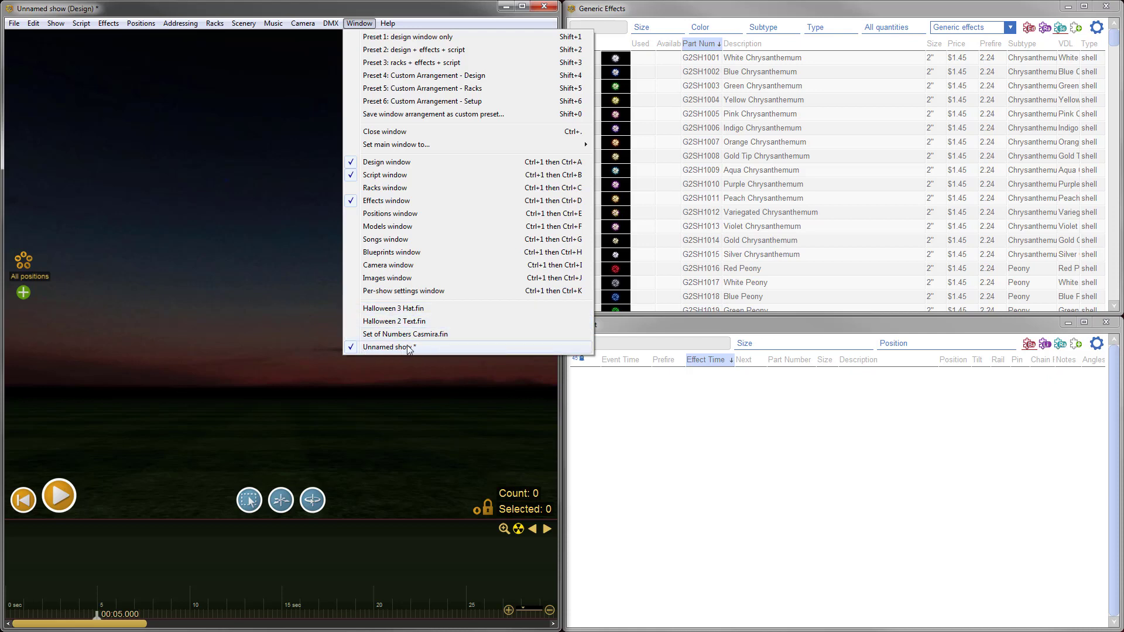
mouse_move(378, 349)
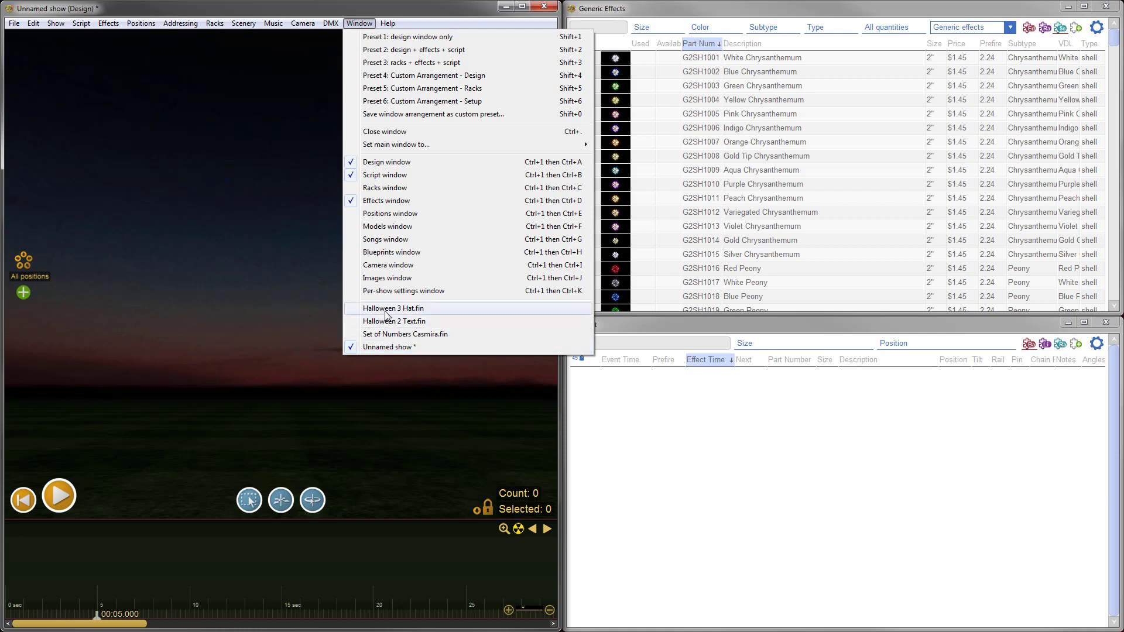
mouse_move(389, 321)
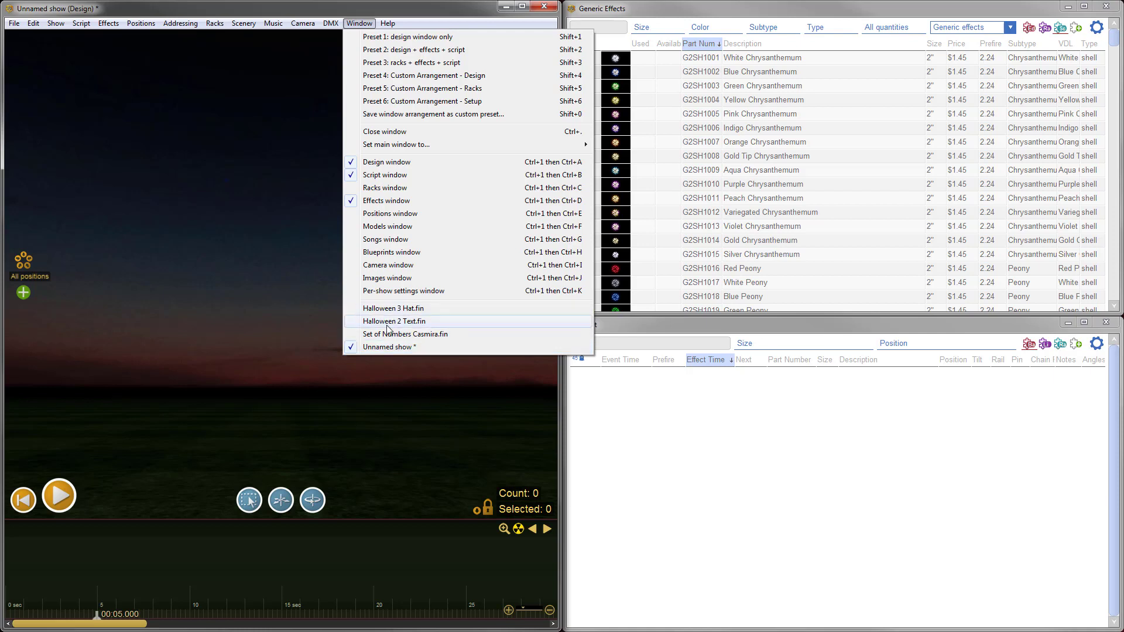
left_click(393, 321)
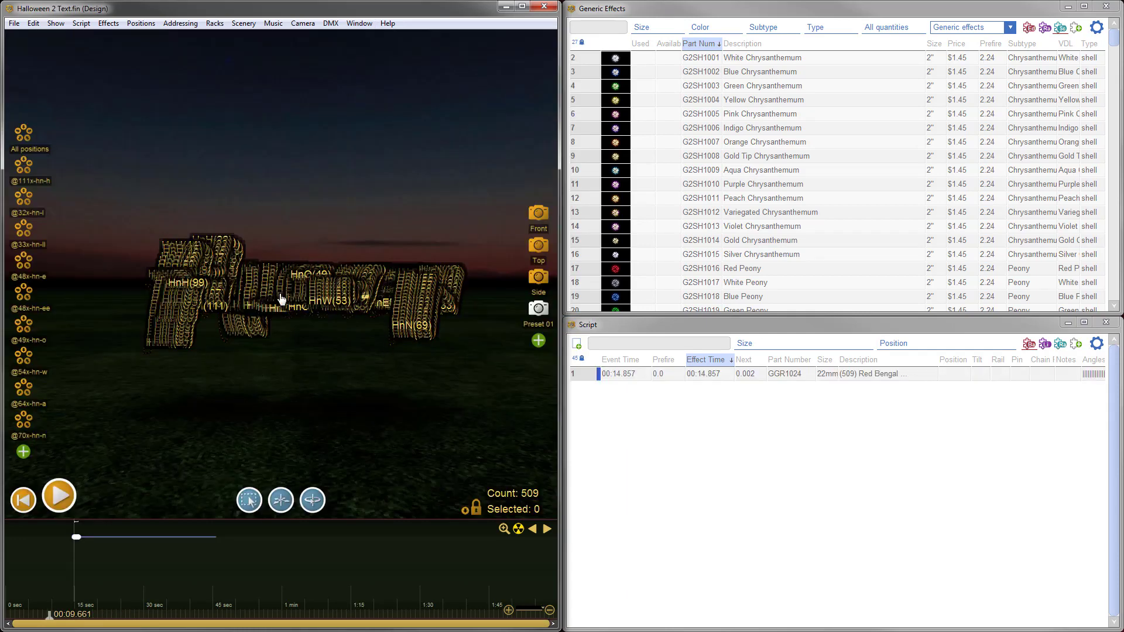
mouse_move(189, 292)
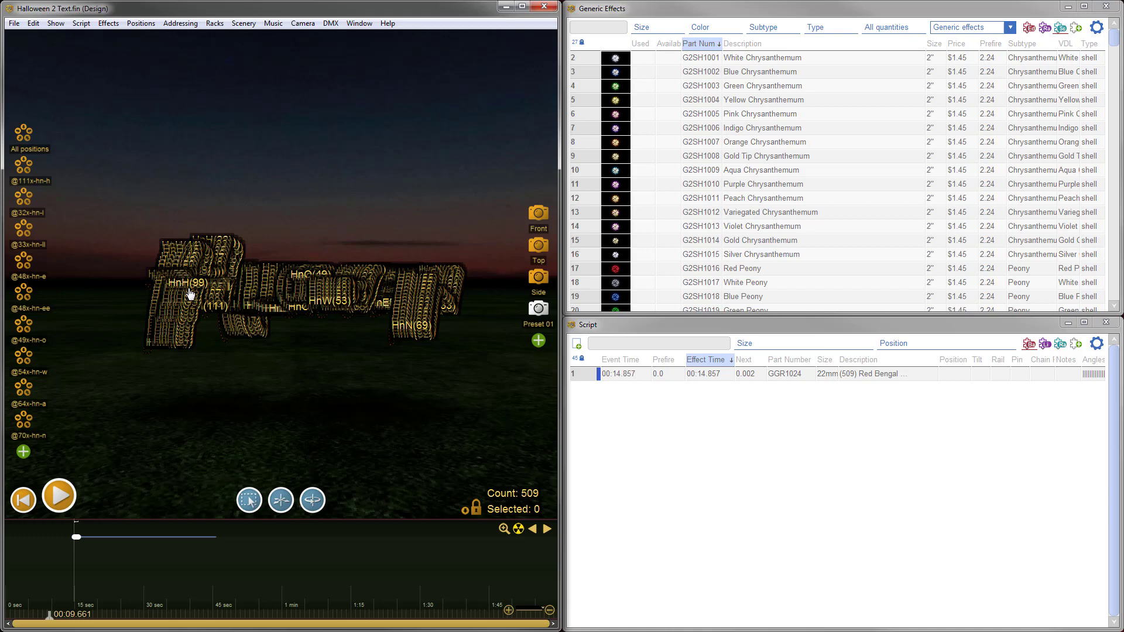
mouse_move(211, 283)
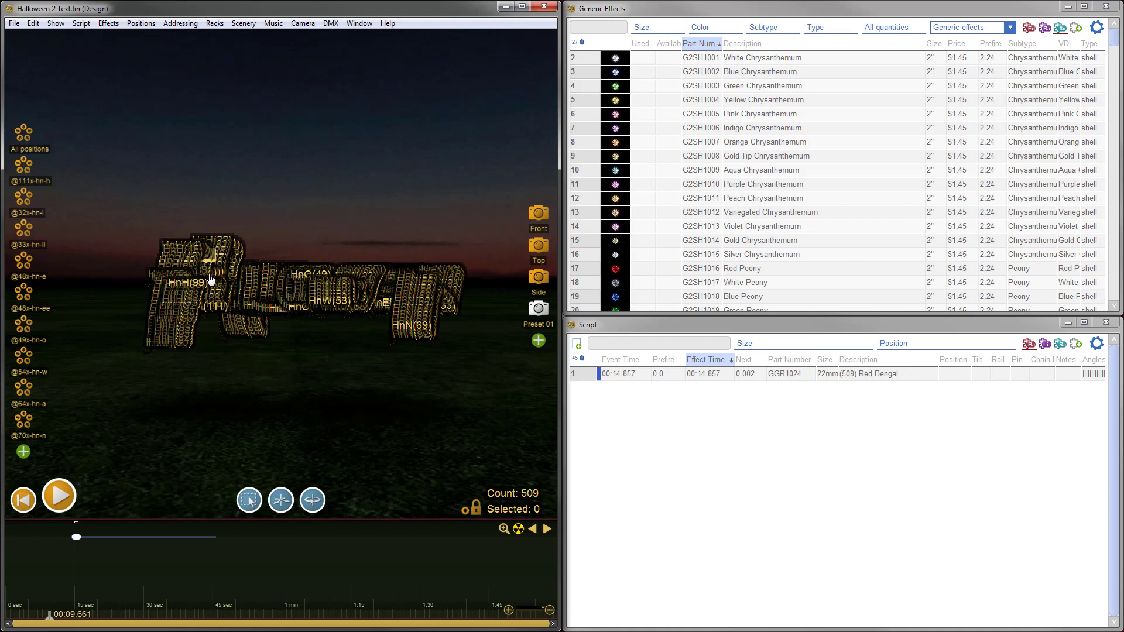
mouse_move(388, 290)
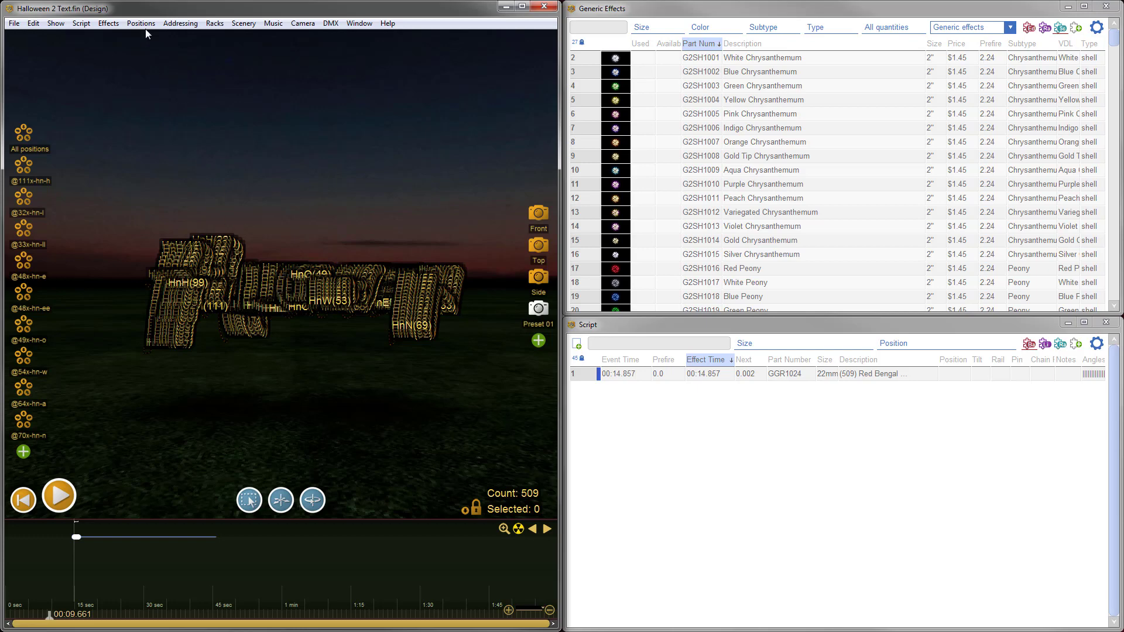
left_click(140, 23)
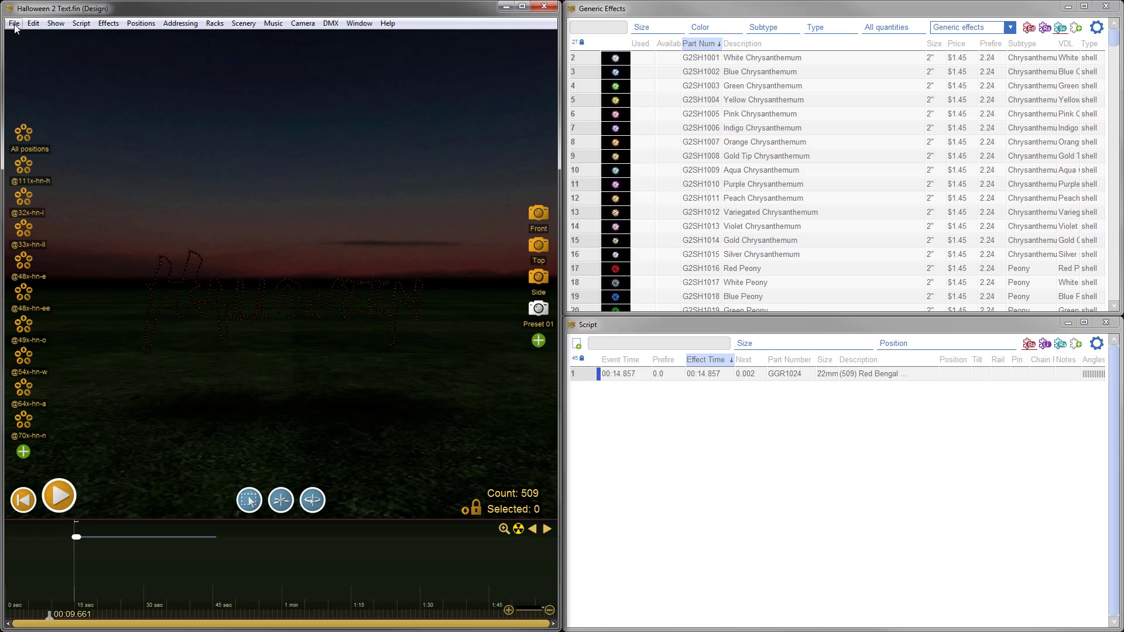
- Set Model brightness to 10.0 in File > Render settings and confirm
left_click(17, 23)
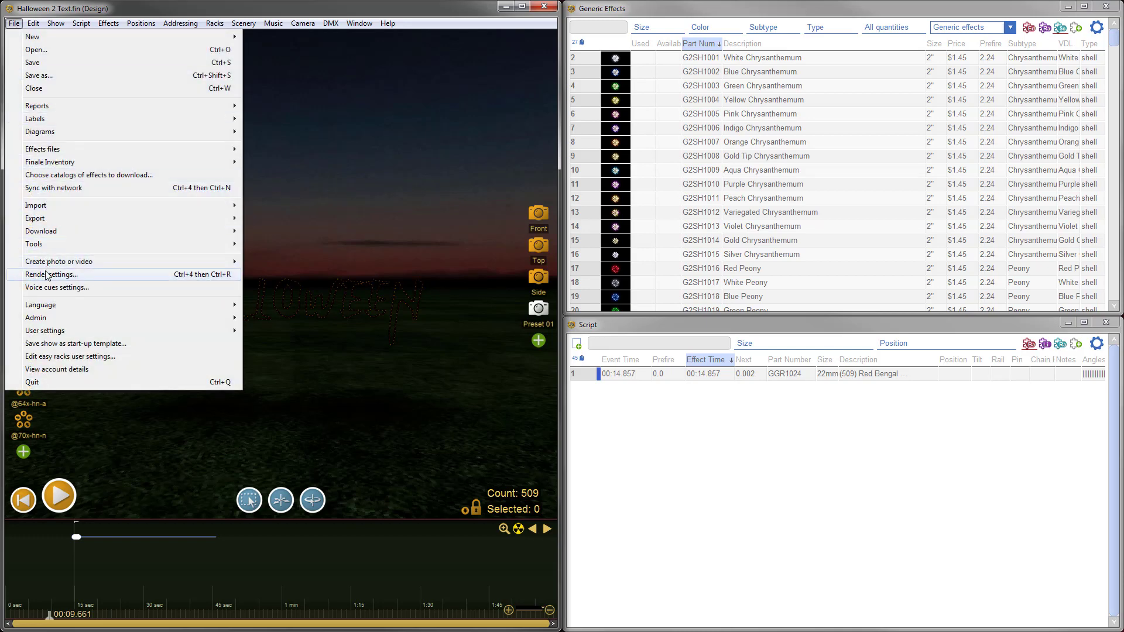
left_click(51, 274)
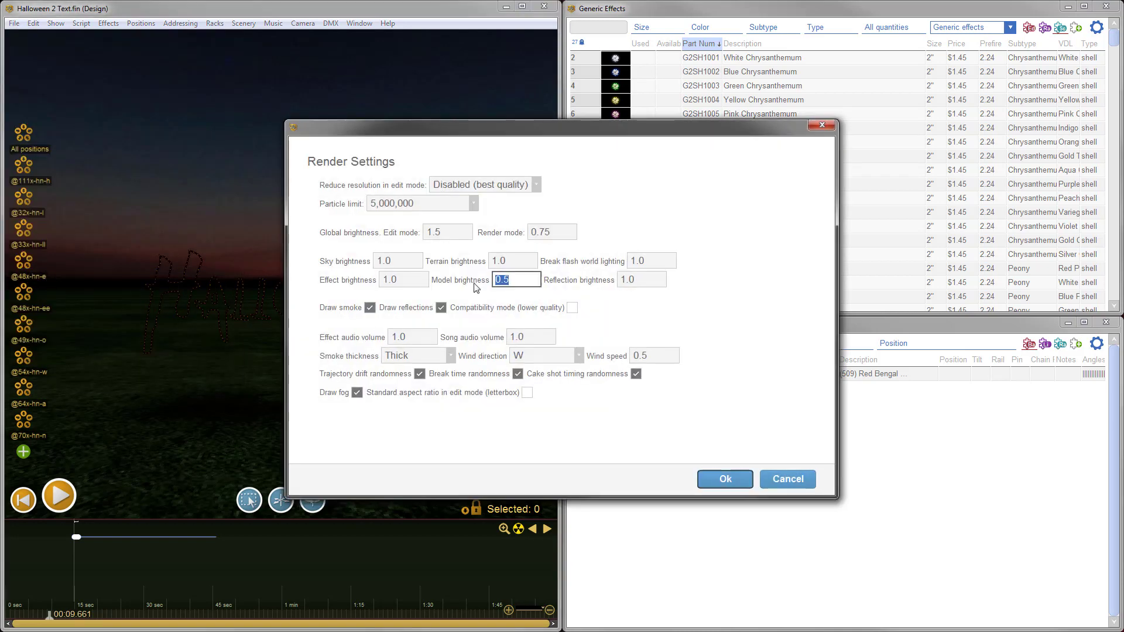
left_click(724, 479)
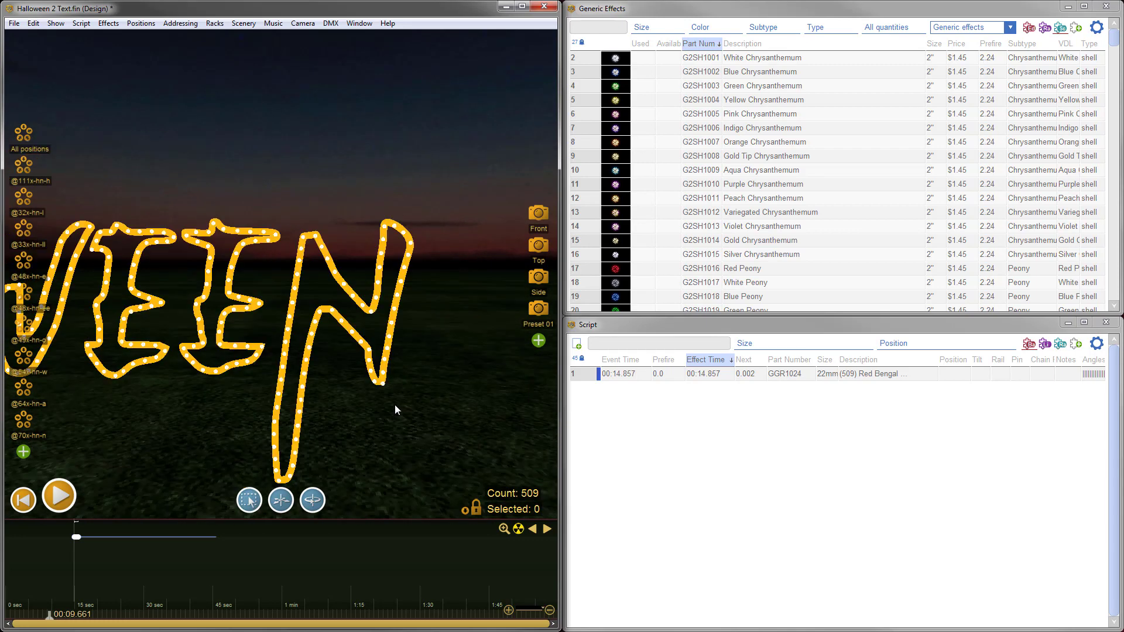
mouse_move(389, 339)
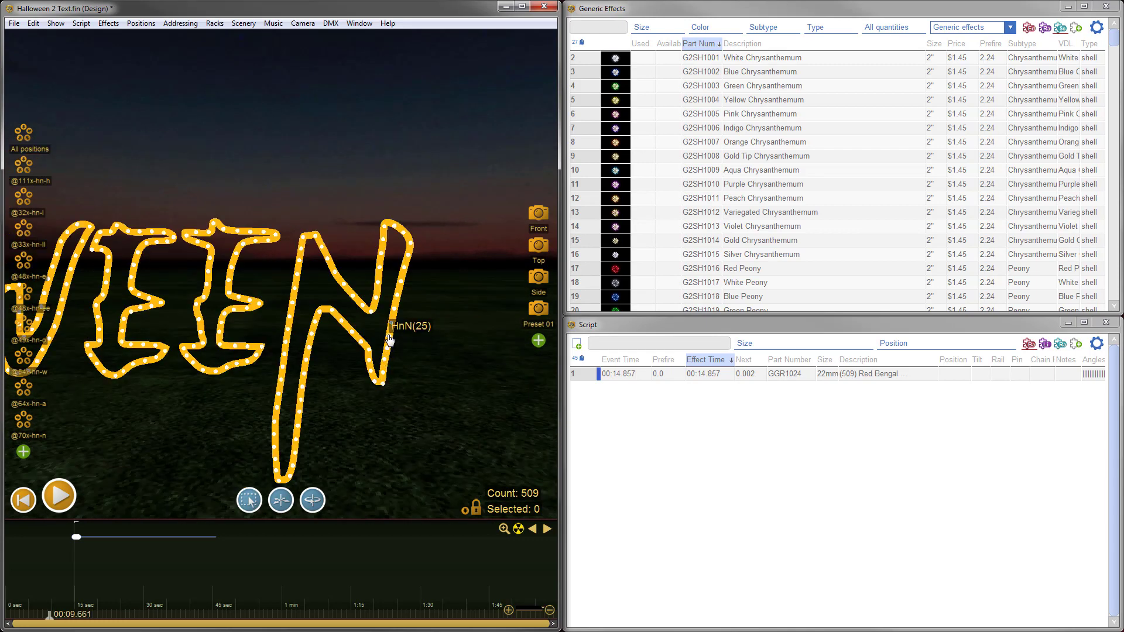
mouse_move(464, 369)
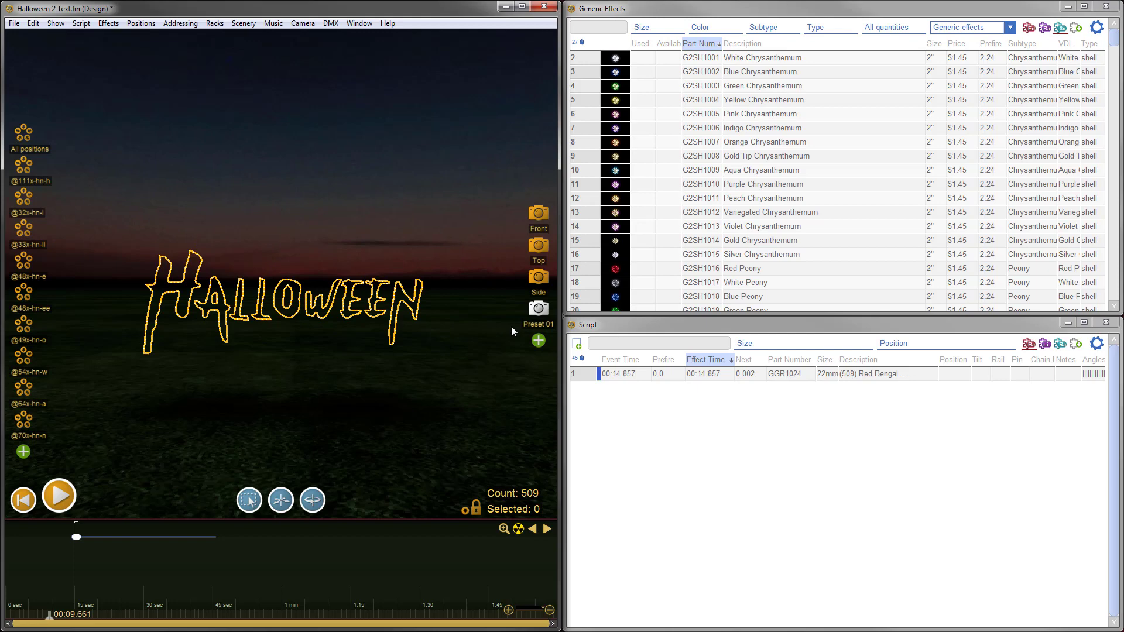
left_click(14, 23)
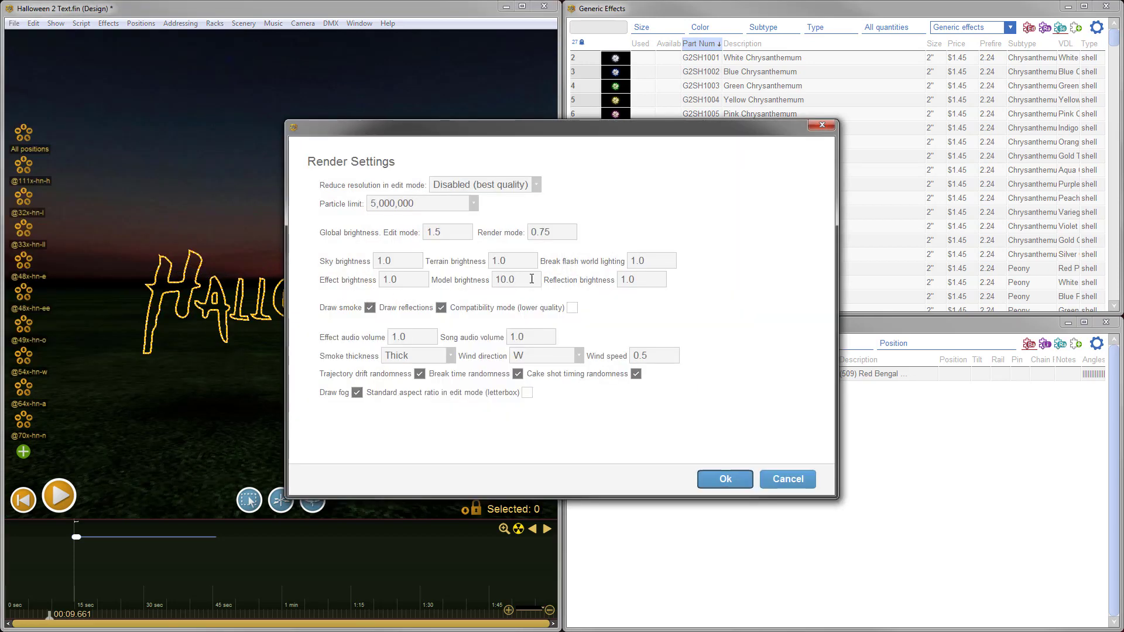
- Confirm Render Settings and play the timeline to preview the red HALLOWEEN effects
left_click(725, 479)
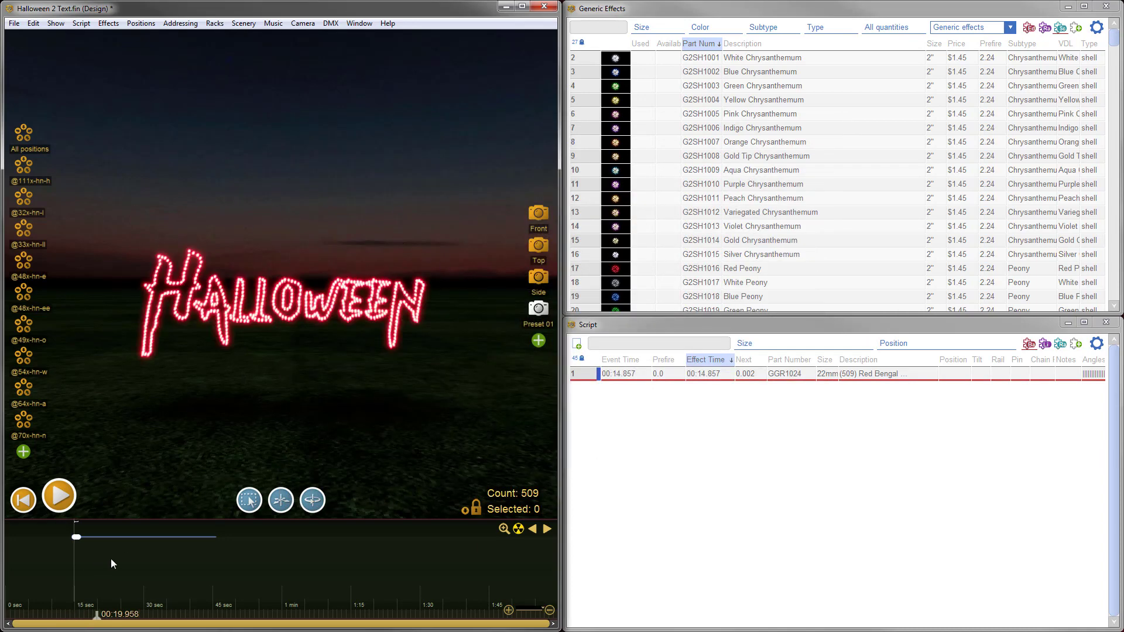
mouse_move(70, 583)
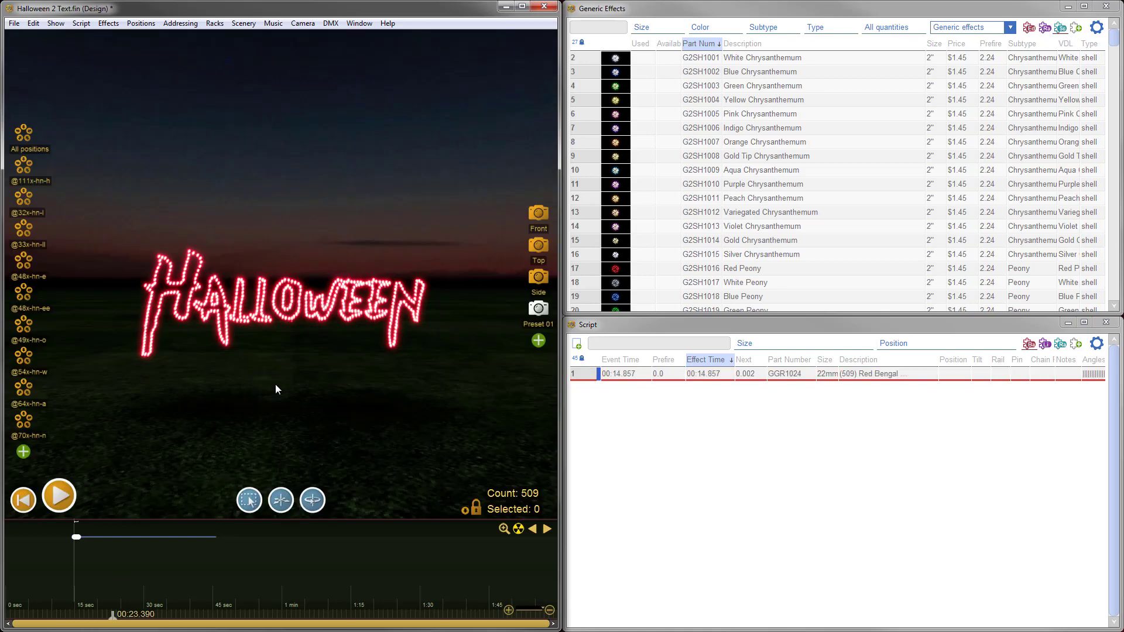
mouse_move(488, 430)
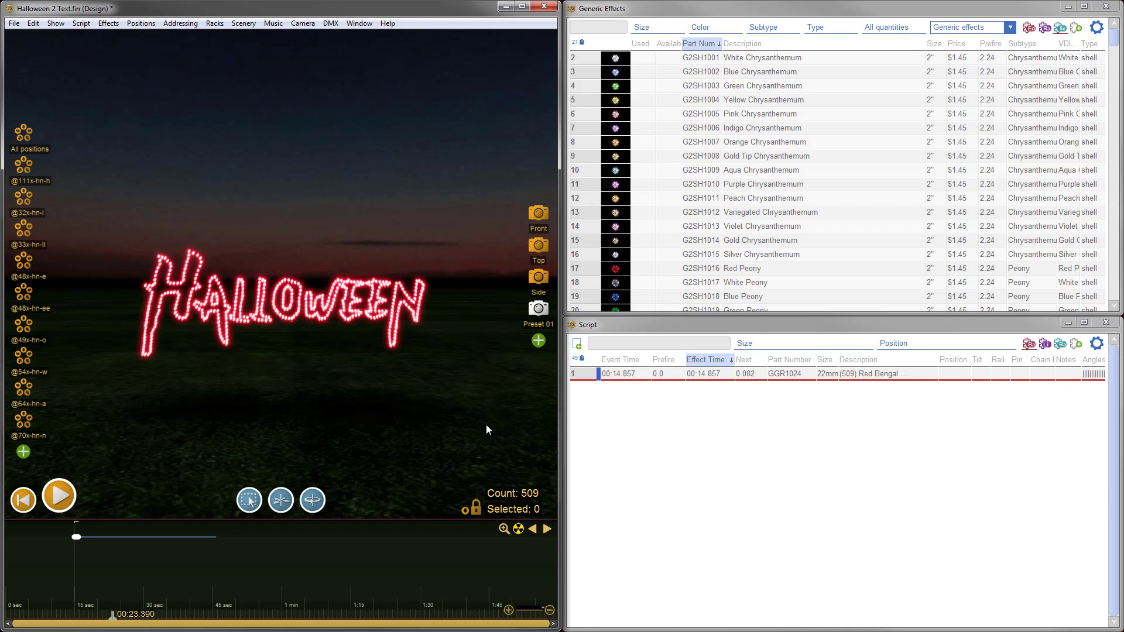
mouse_move(448, 435)
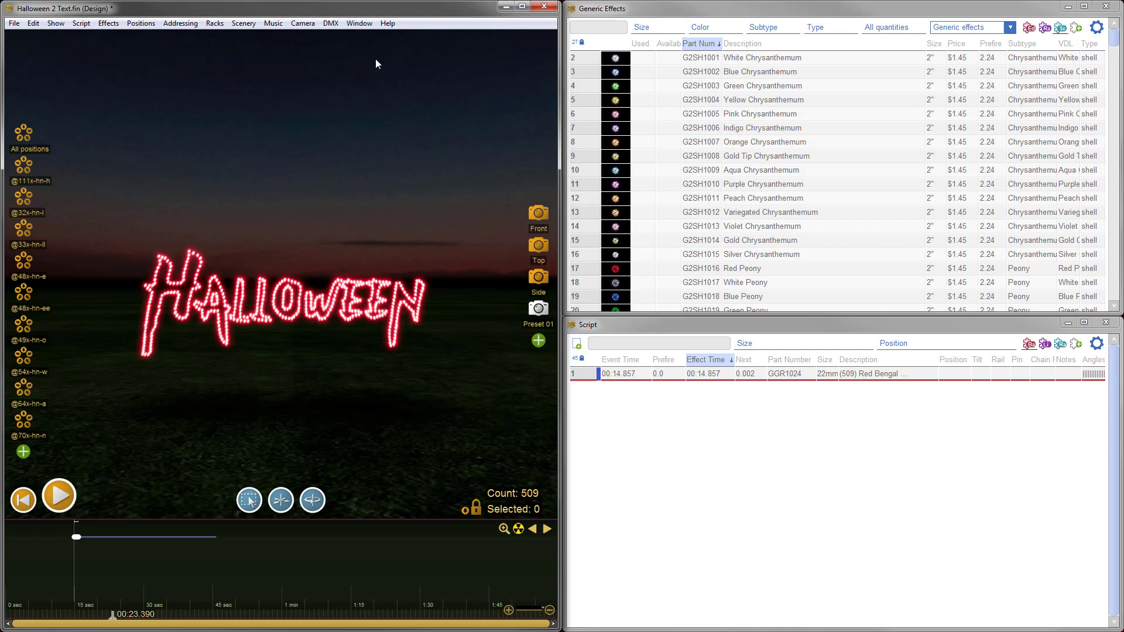
- Show the Models window, select all 509 HALLOWEEN effects and copy them
left_click(358, 22)
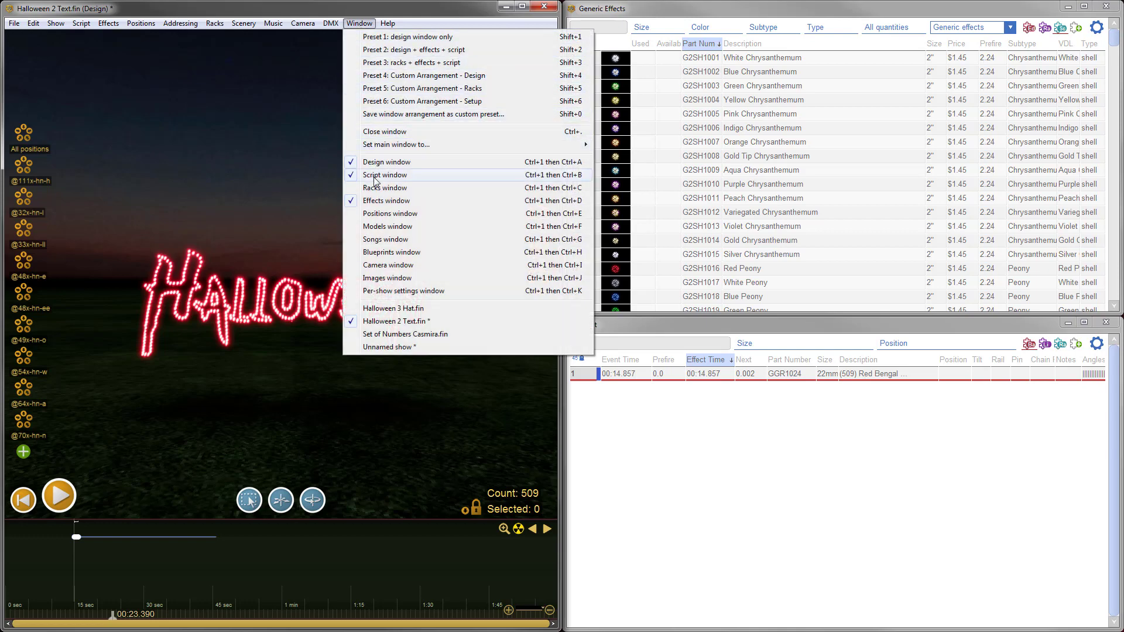
mouse_move(382, 227)
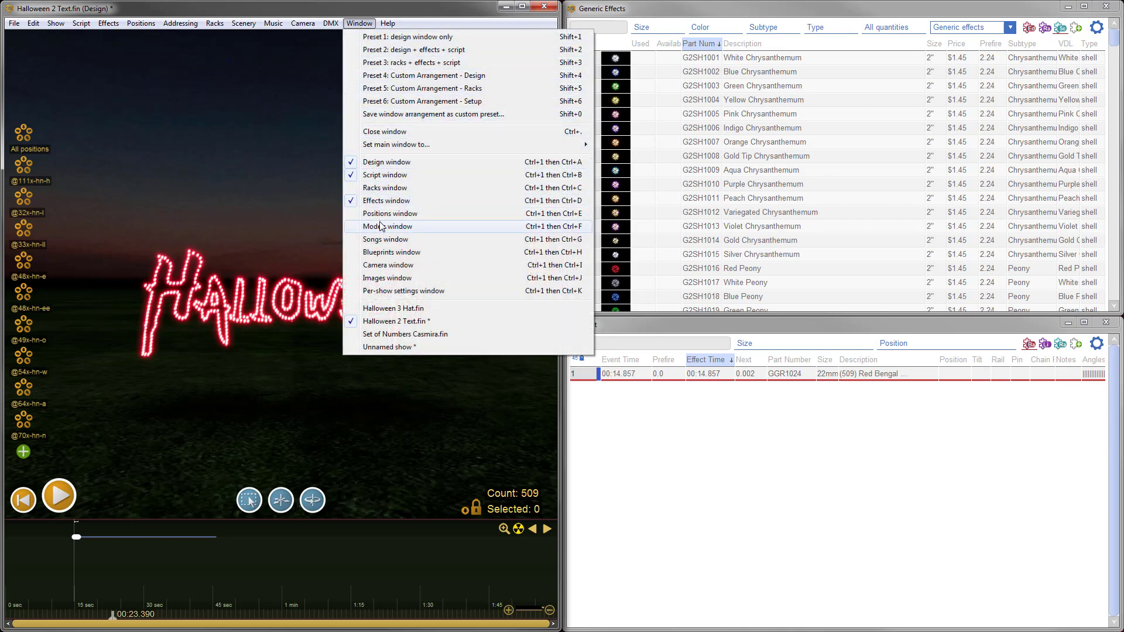
left_click(388, 226)
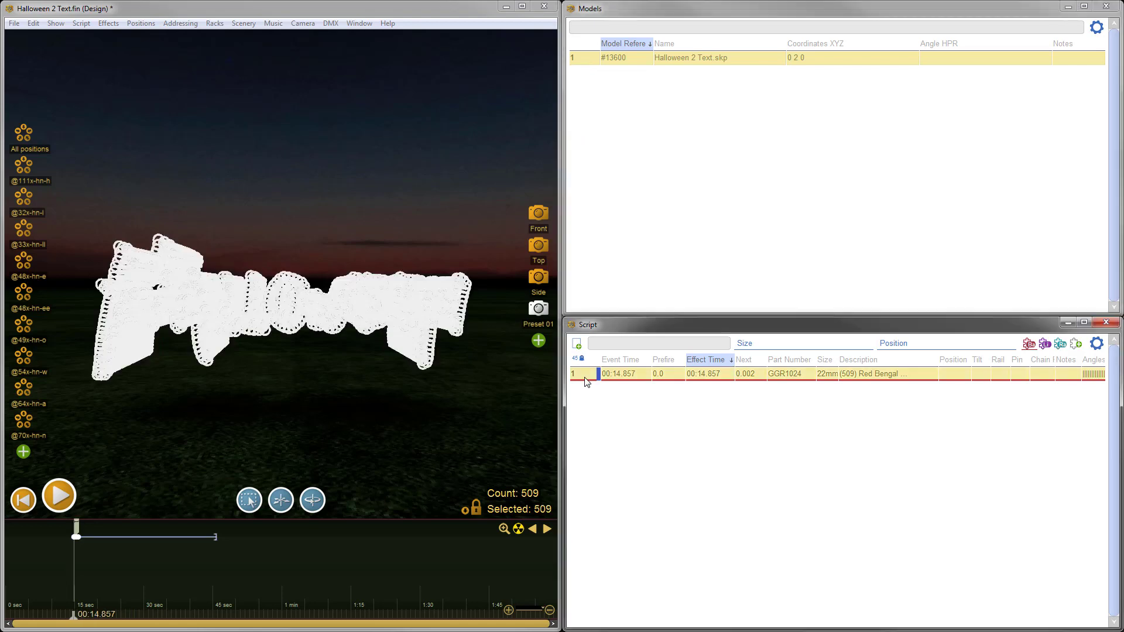
mouse_move(899, 381)
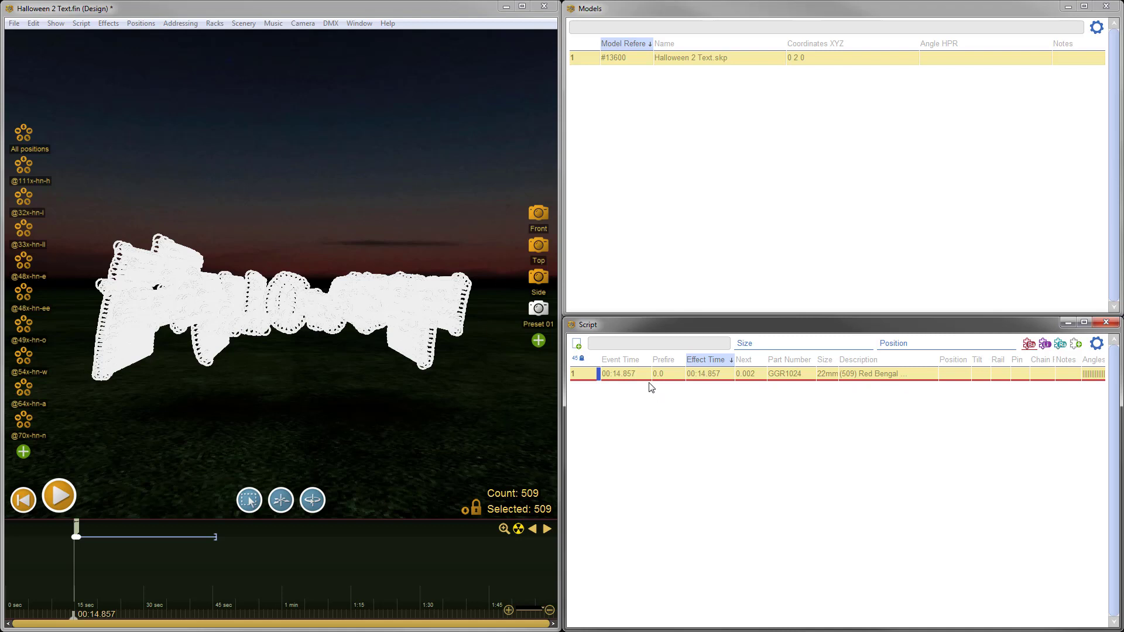
mouse_move(80, 53)
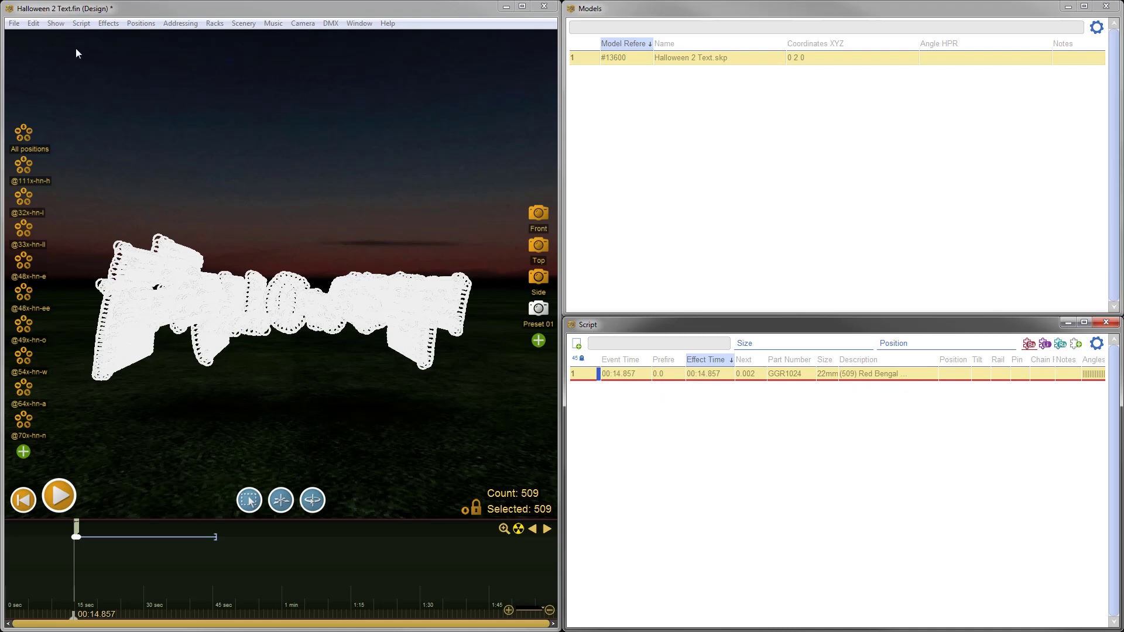
left_click(33, 23)
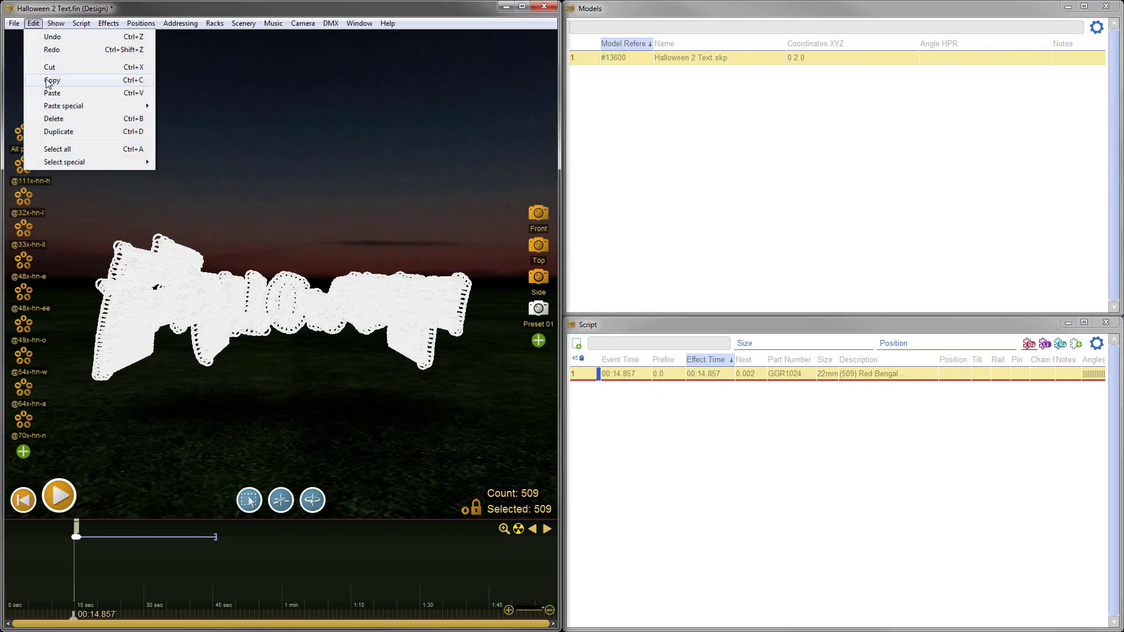
left_click(359, 22)
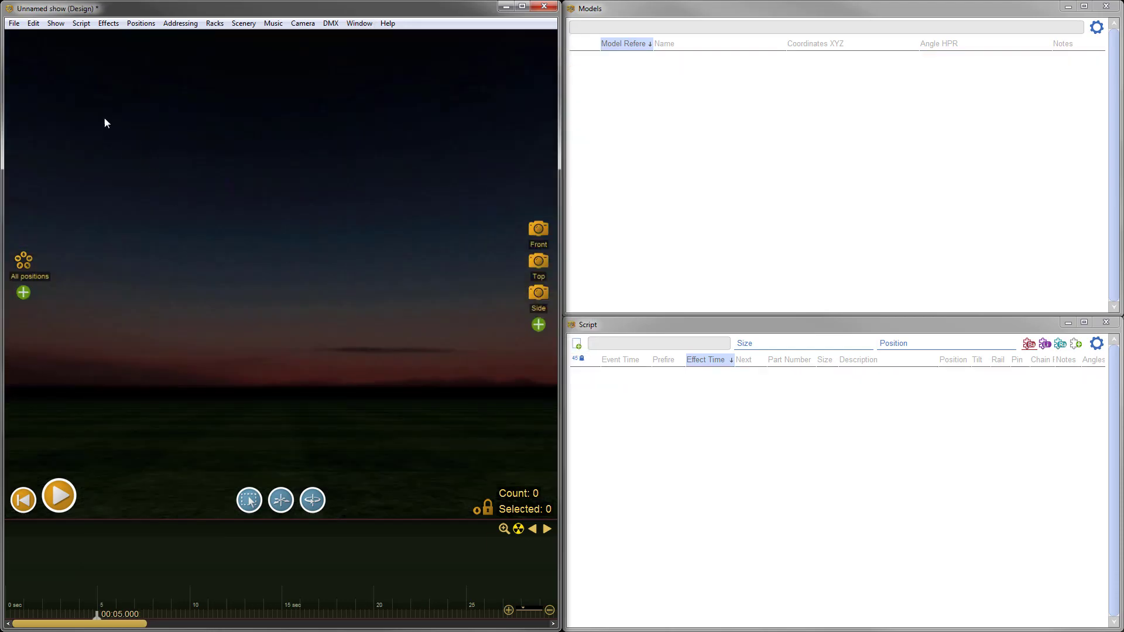
mouse_move(403, 318)
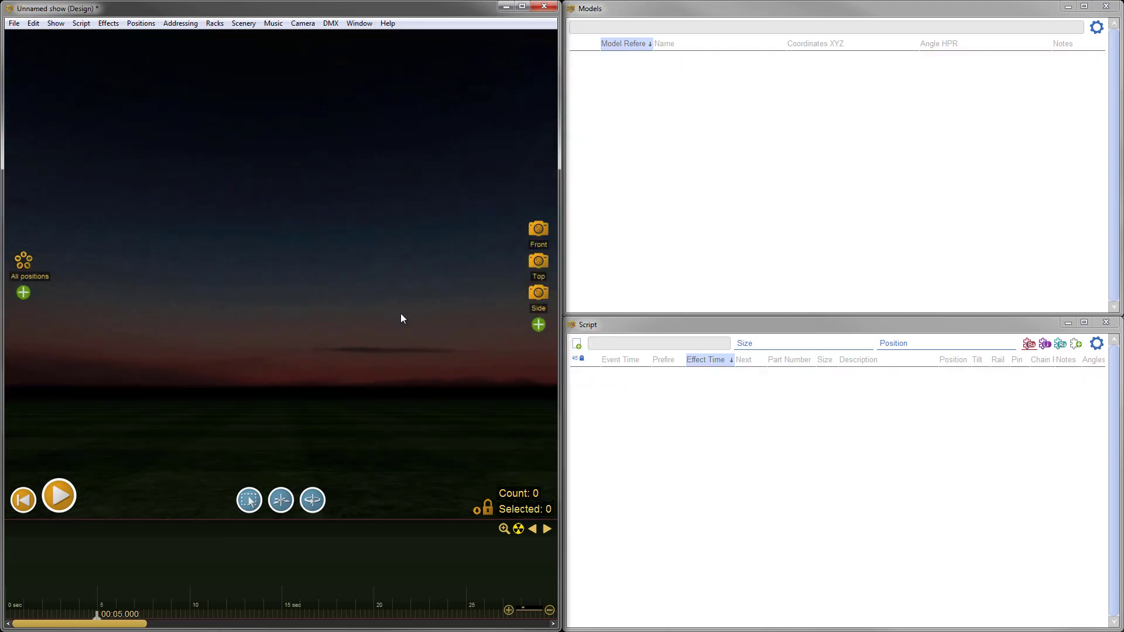
- Paste the 509 HALLOWEEN effects and lettering model into the Unnamed show
left_click(33, 23)
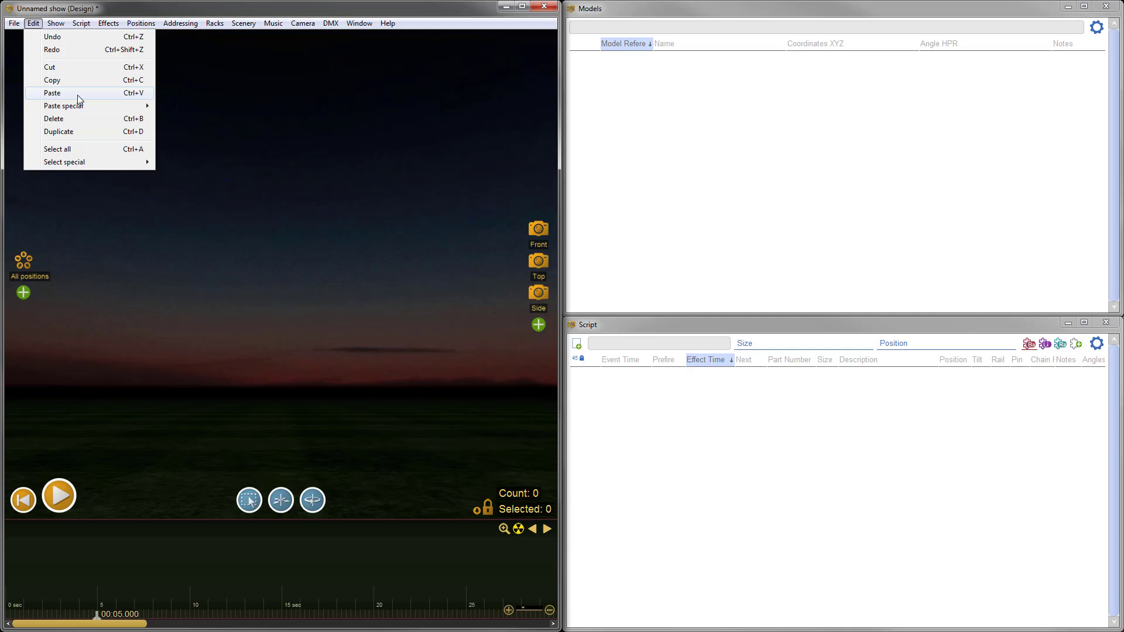
mouse_move(85, 93)
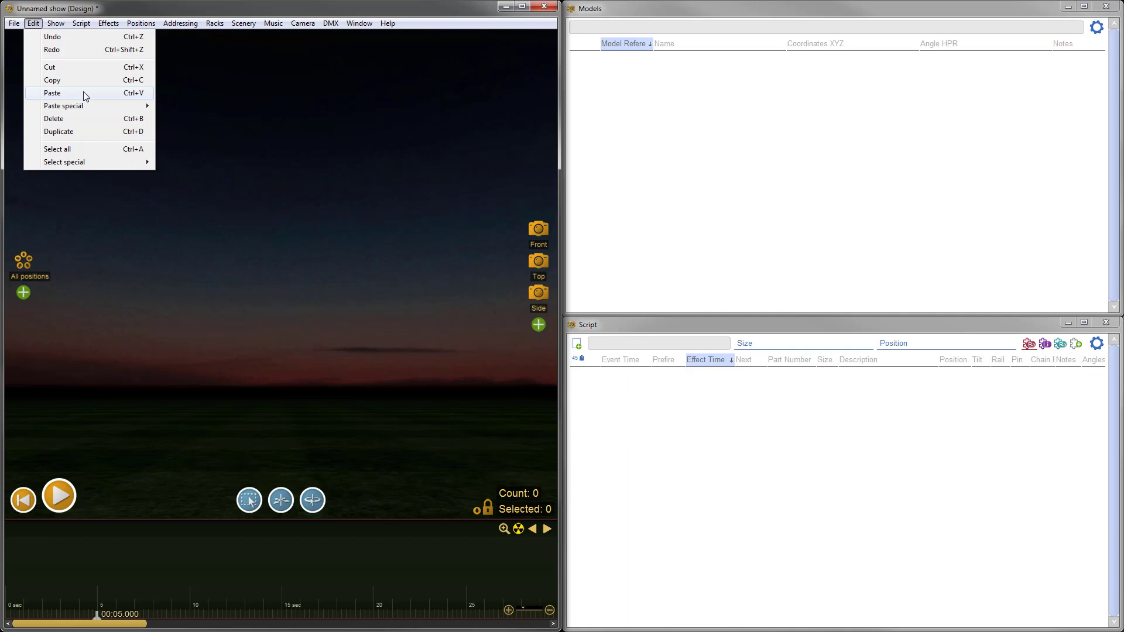
left_click(53, 94)
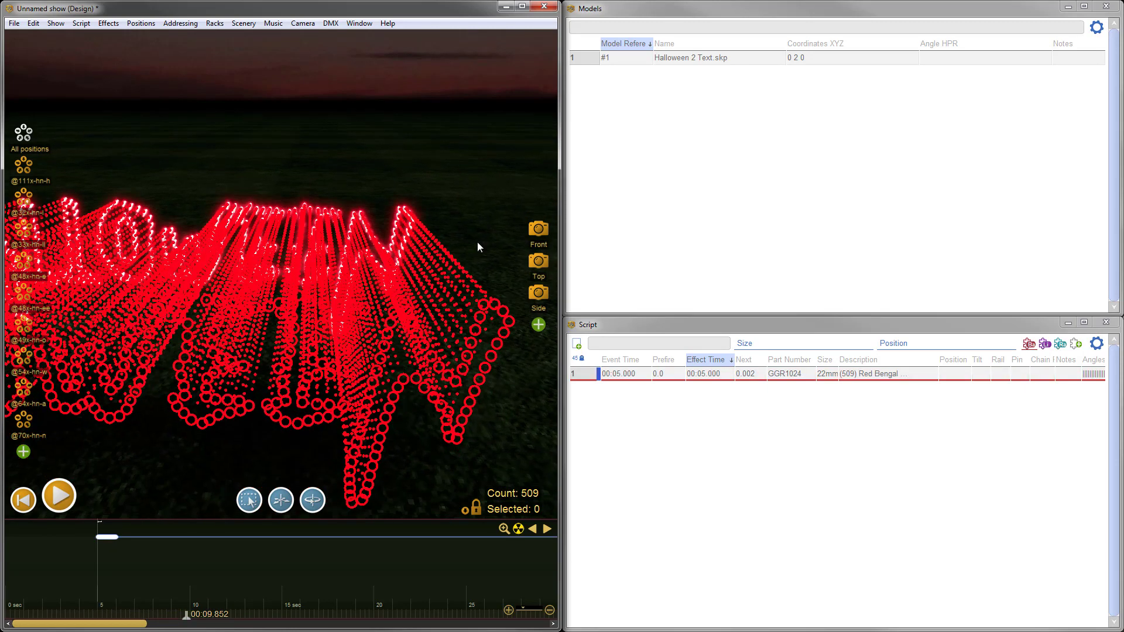
- Enable Show settings > Hide trajectory dots when not selected
left_click(56, 23)
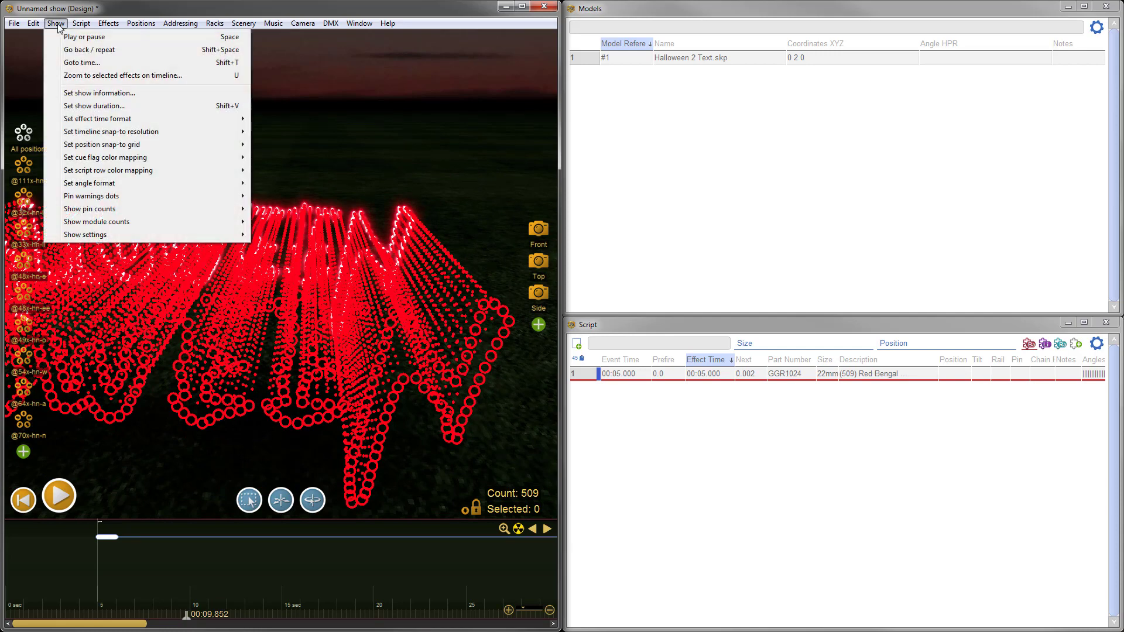
mouse_move(86, 234)
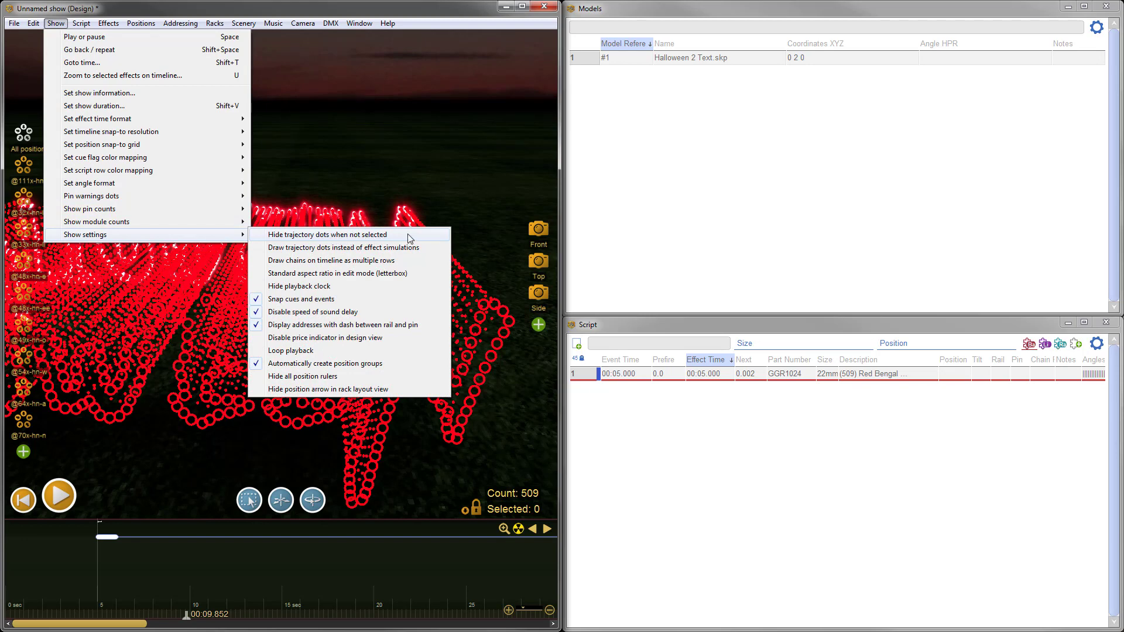
left_click(328, 234)
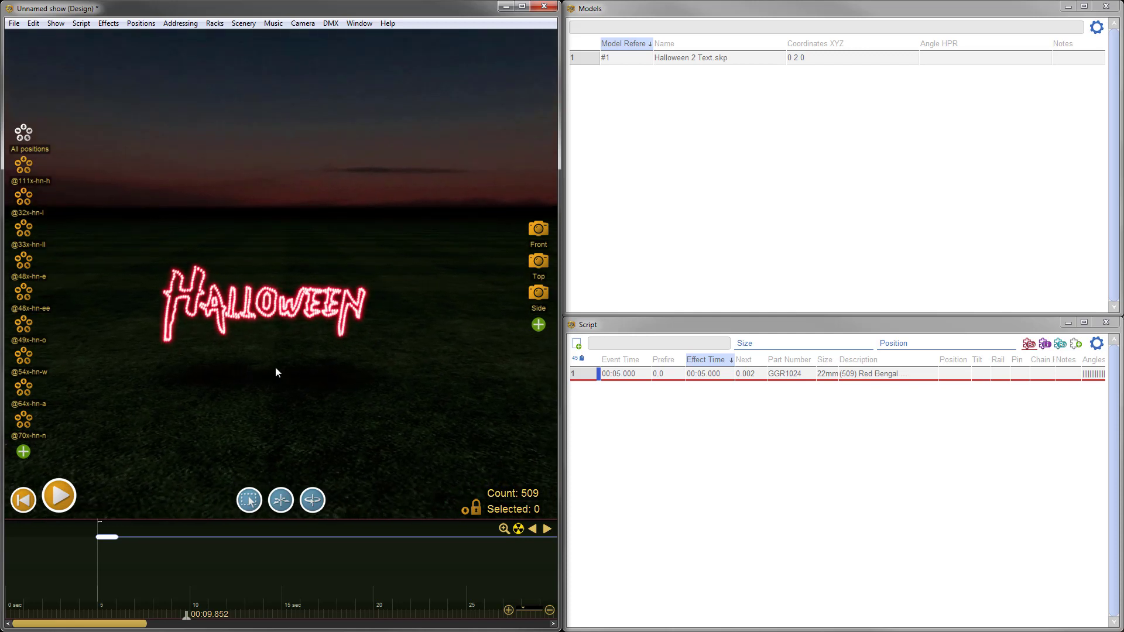
mouse_move(281, 384)
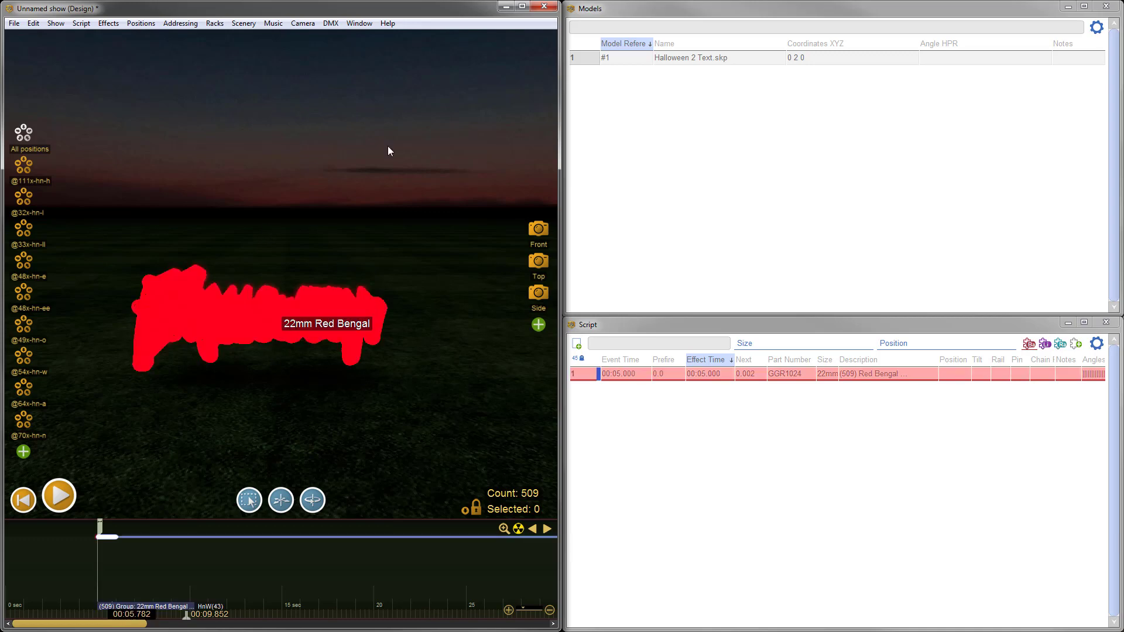
- In Set of Numbers Casmira.fin, select the number 2 model and its 42 effects
left_click(358, 22)
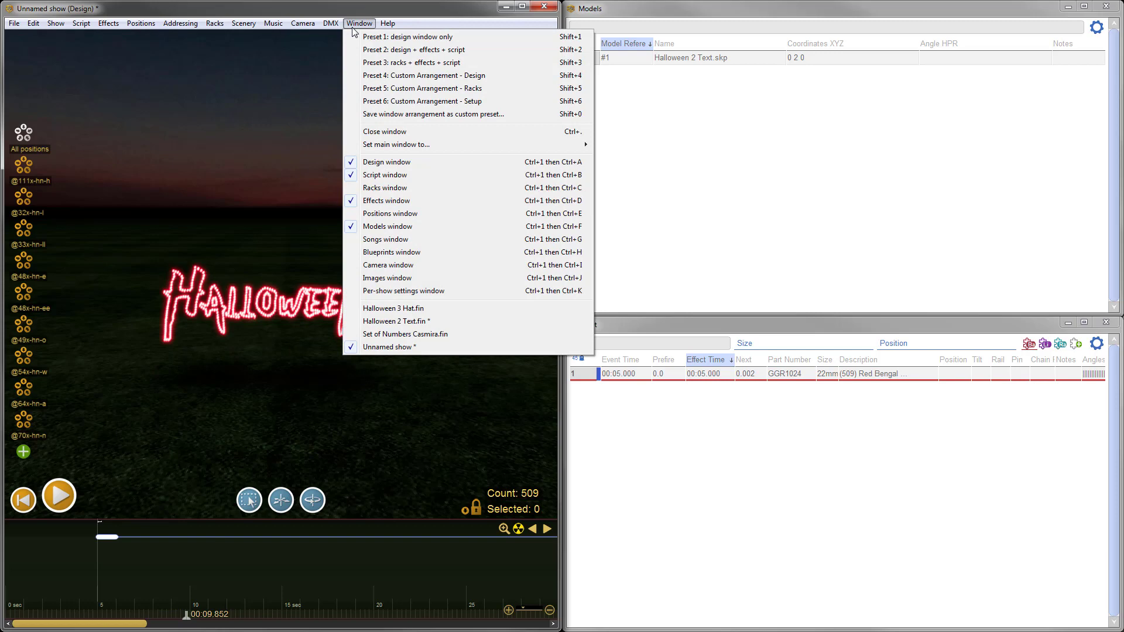
mouse_move(389, 285)
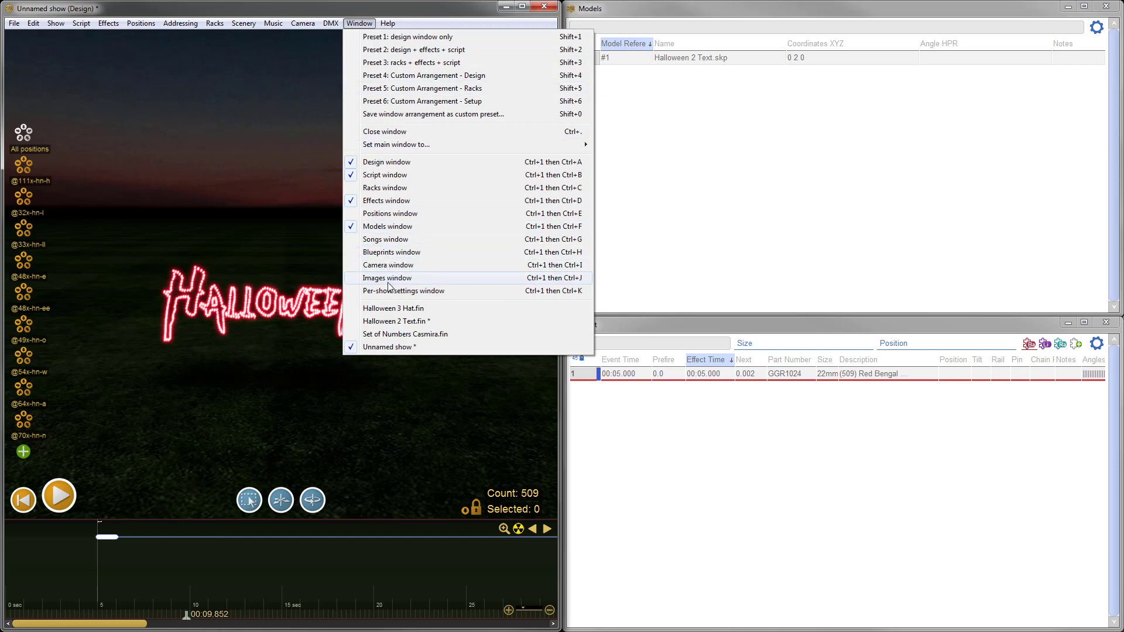
left_click(406, 333)
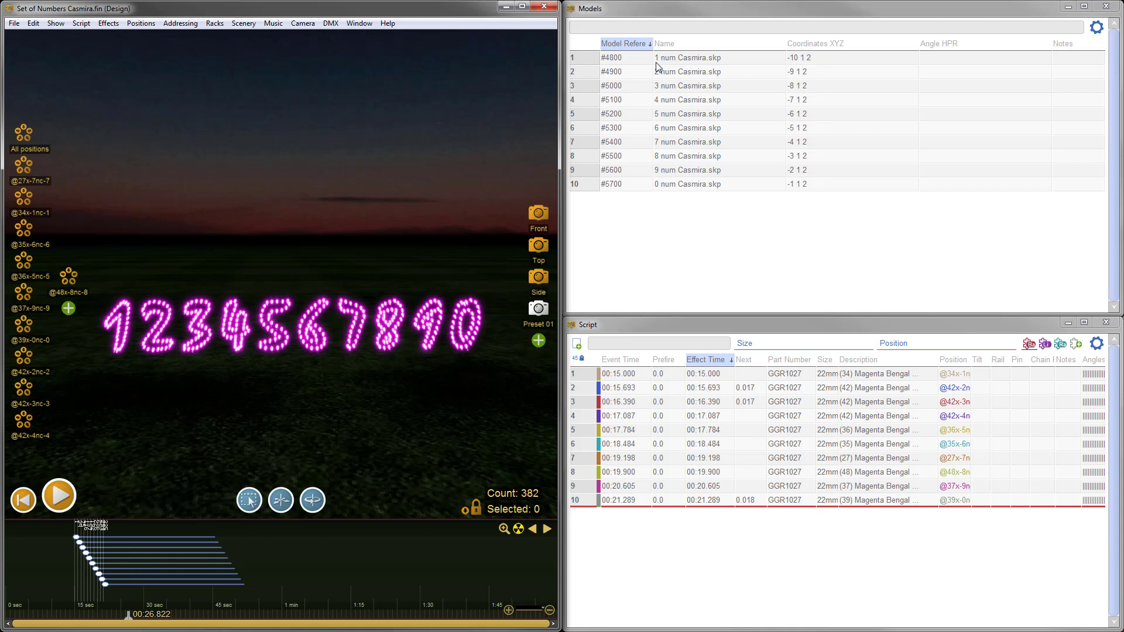
left_click(611, 71)
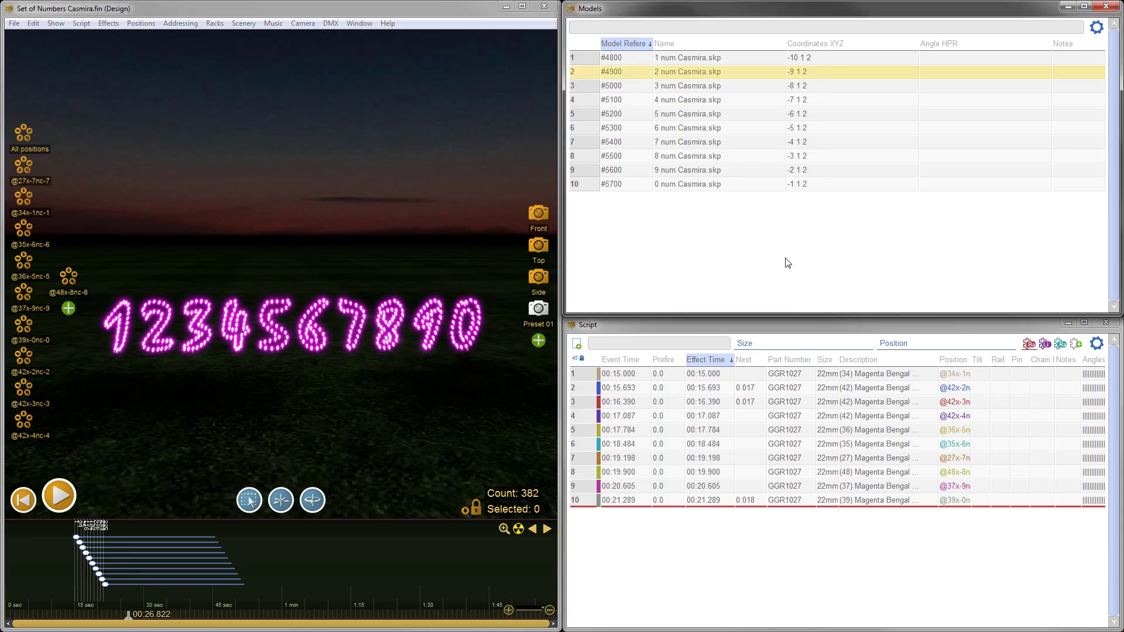
left_click(651, 343)
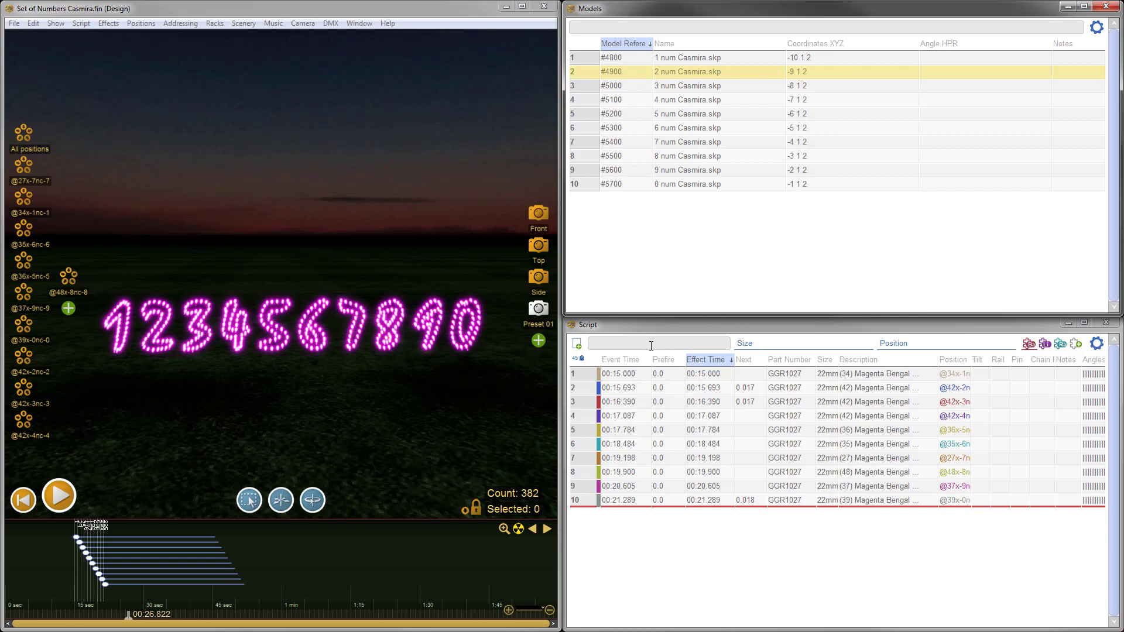
left_click(618, 387)
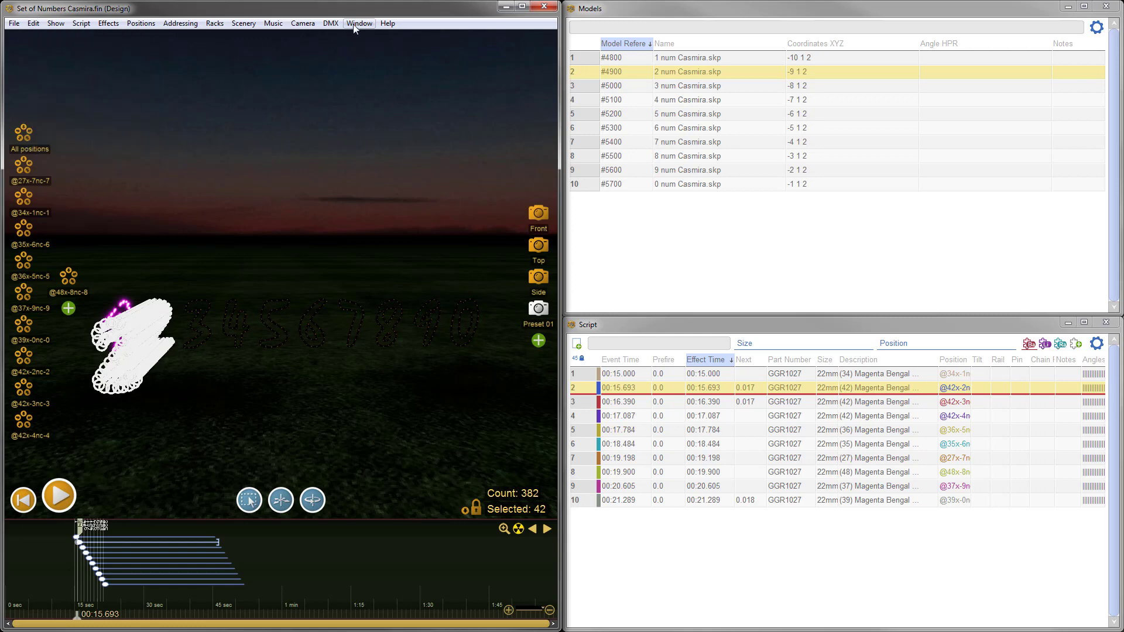
- Copy them and paste into the Unnamed HALLOWEEN show, giving 551 effects
left_click(358, 22)
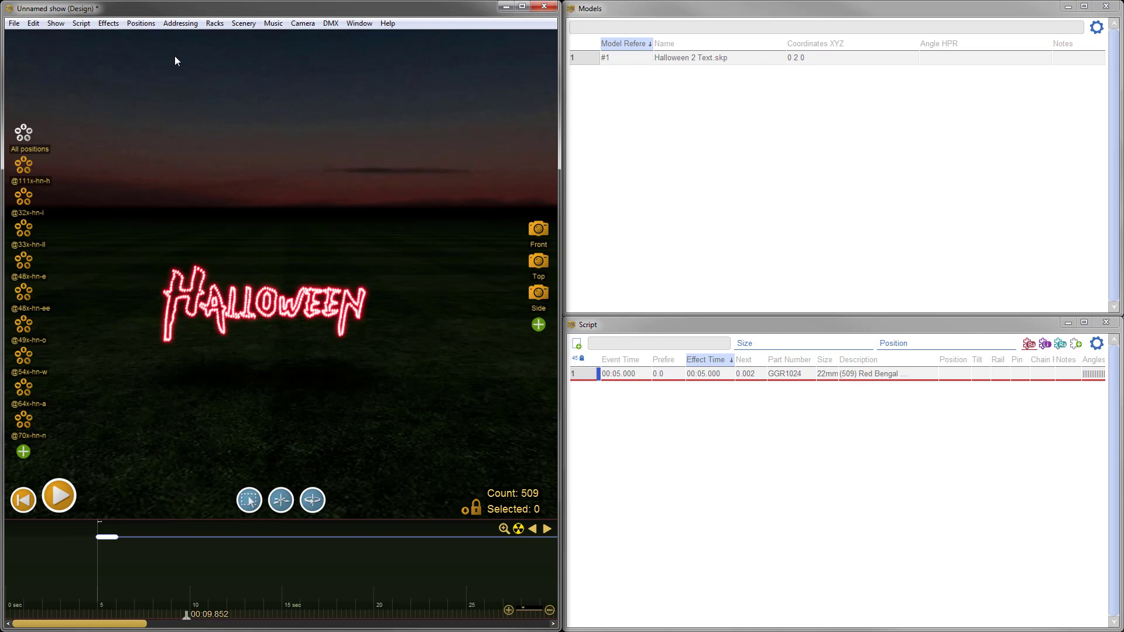
left_click(35, 23)
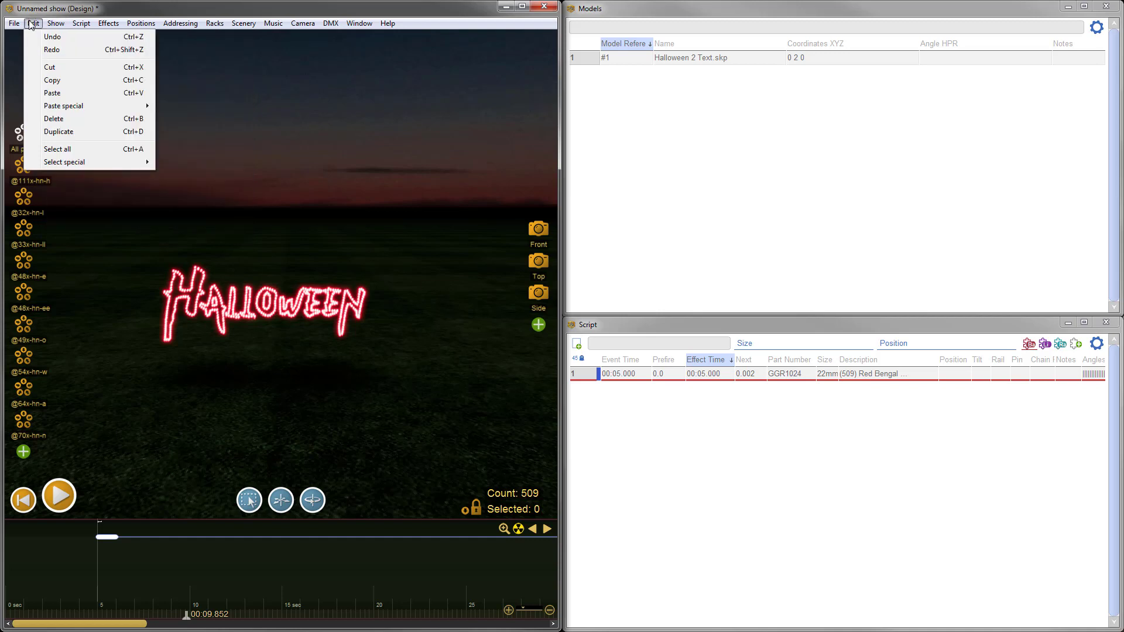
mouse_move(52, 93)
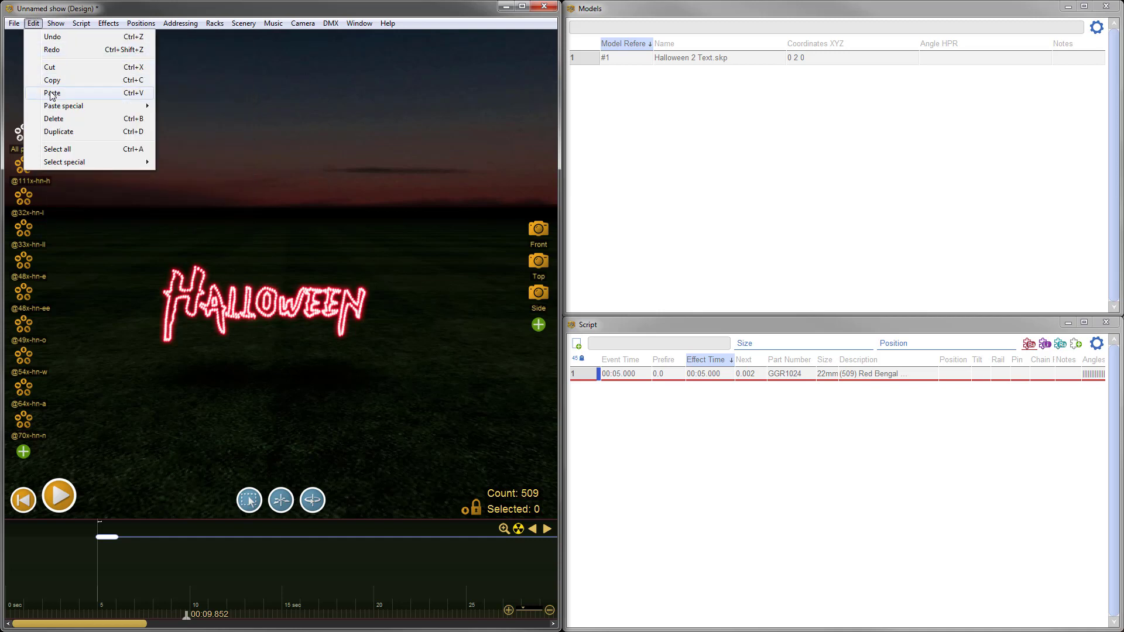
left_click(52, 93)
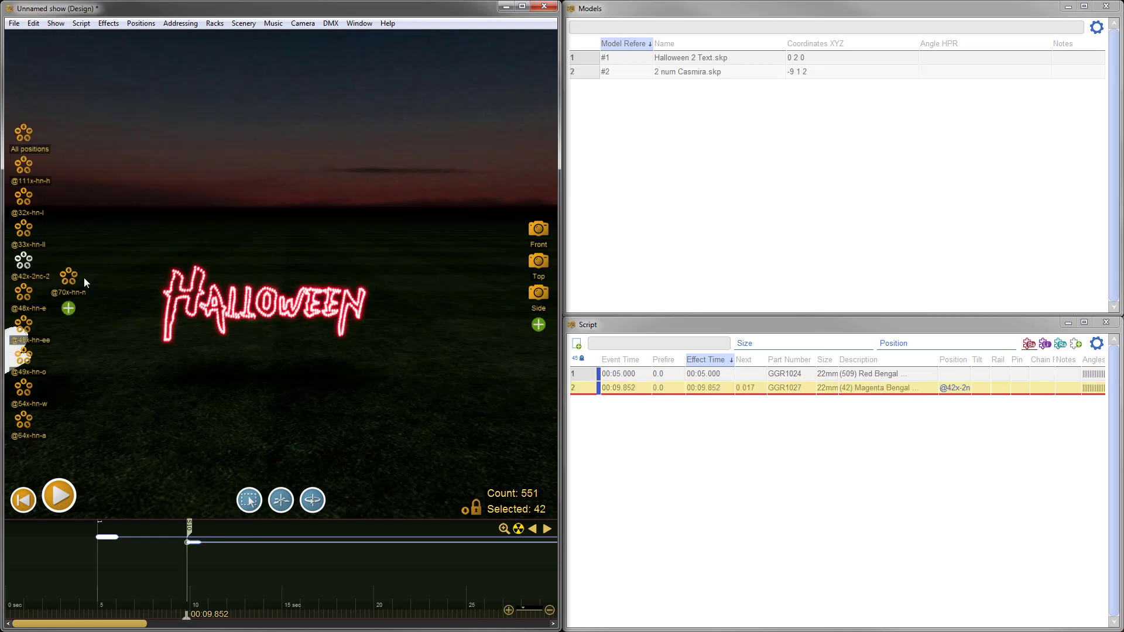
mouse_move(660, 228)
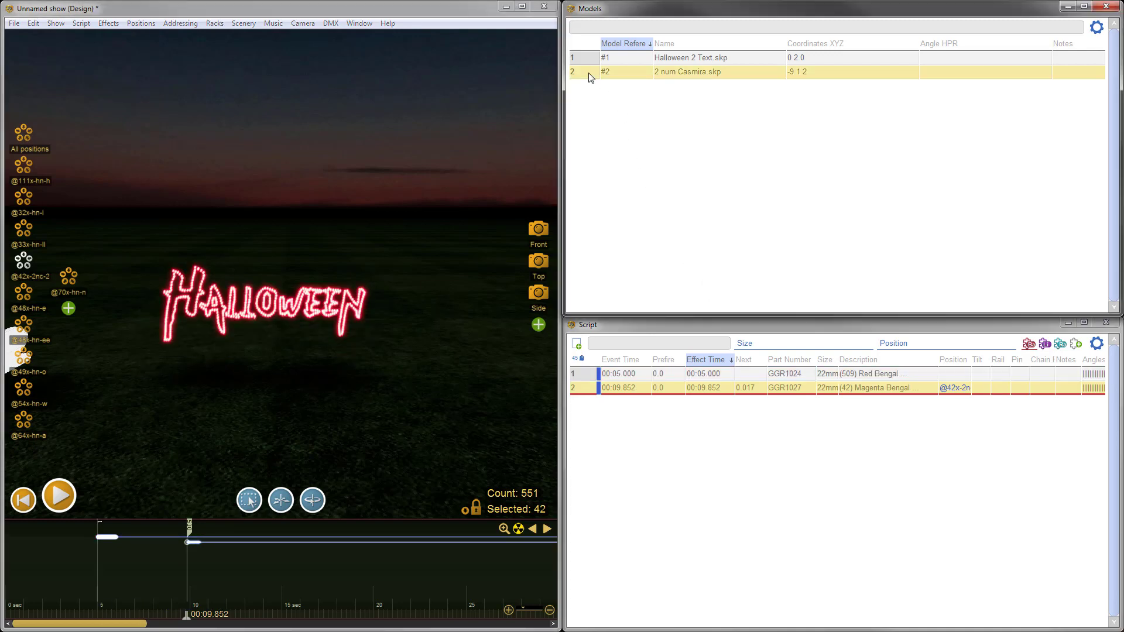
mouse_move(824, 85)
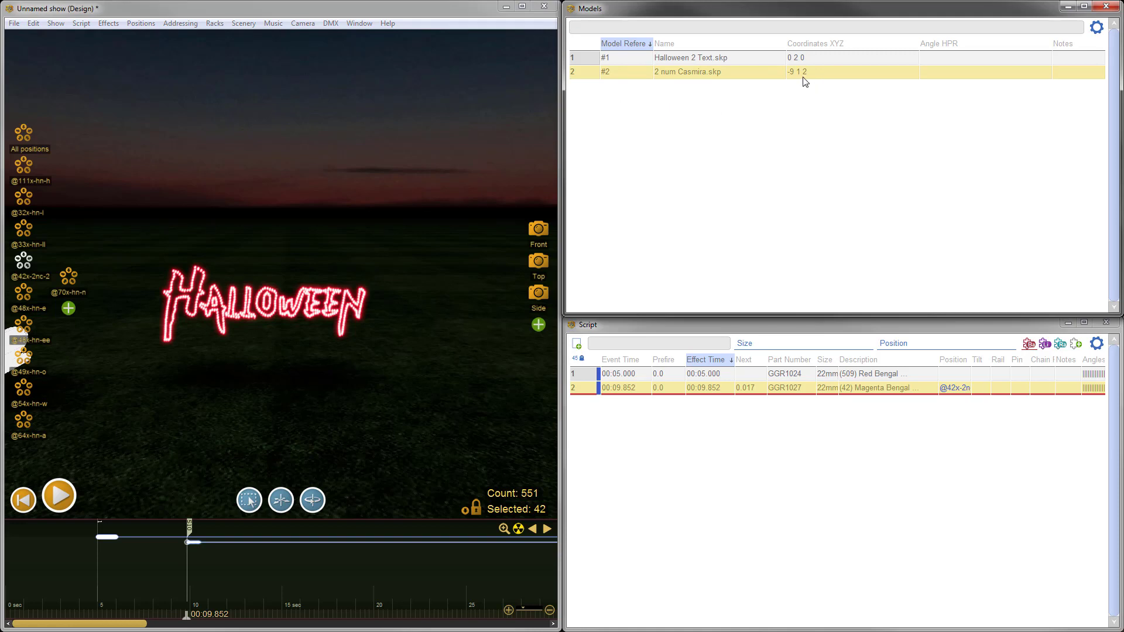
mouse_move(825, 75)
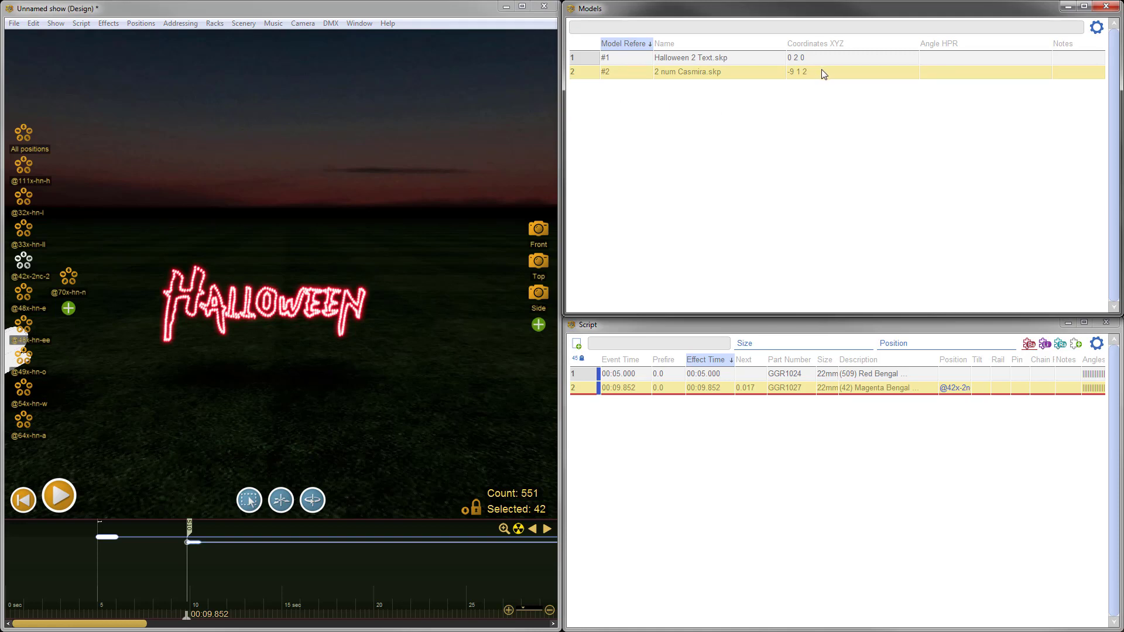
- Set model #2 (2 num Casmira.skp) Coordinates XYZ to 0 6 0
double_click(798, 73)
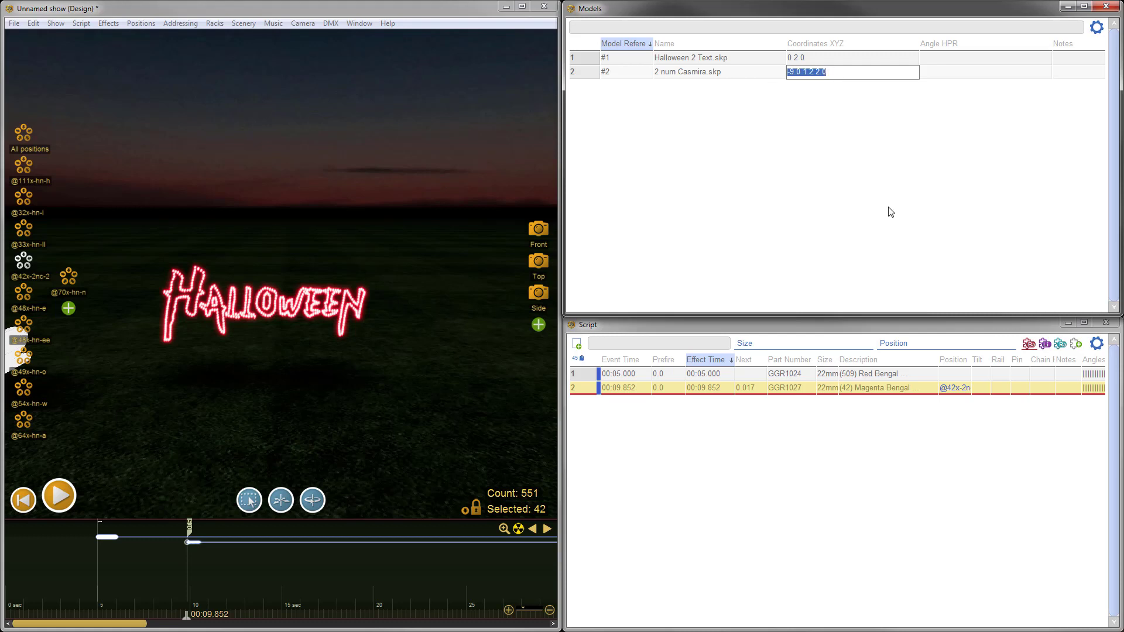
type("0.15")
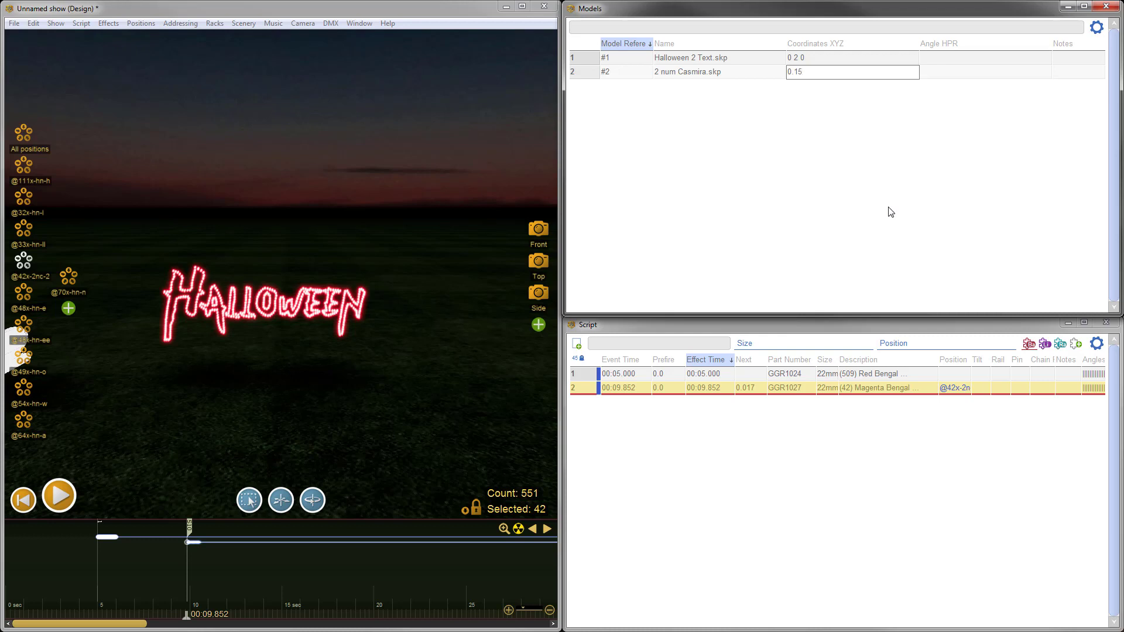
type("5.5")
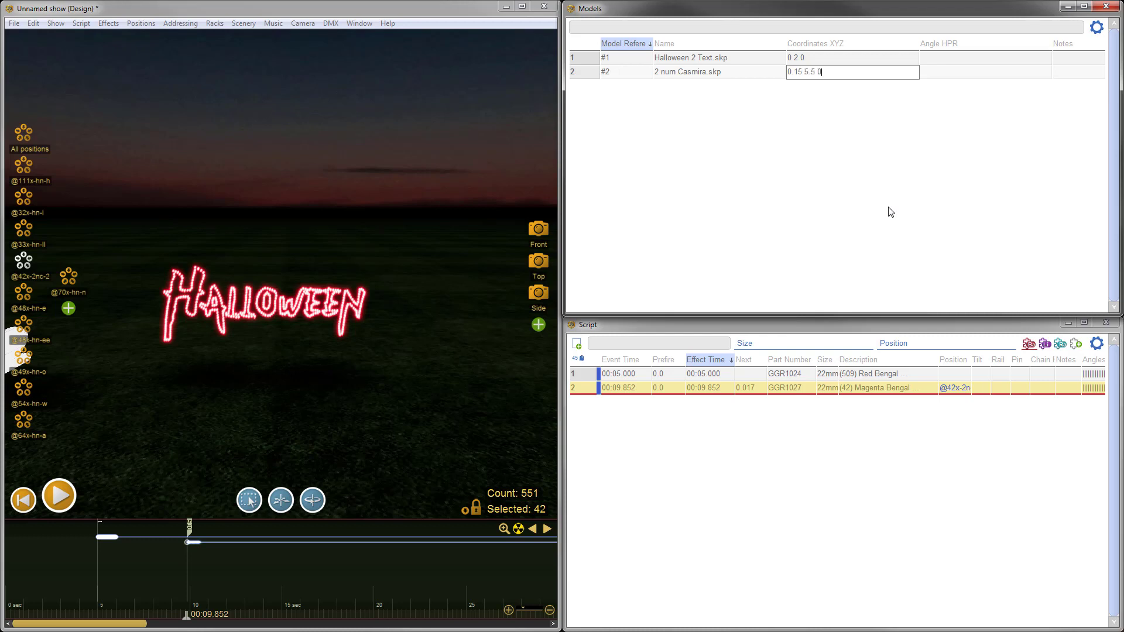
type("0 6 0")
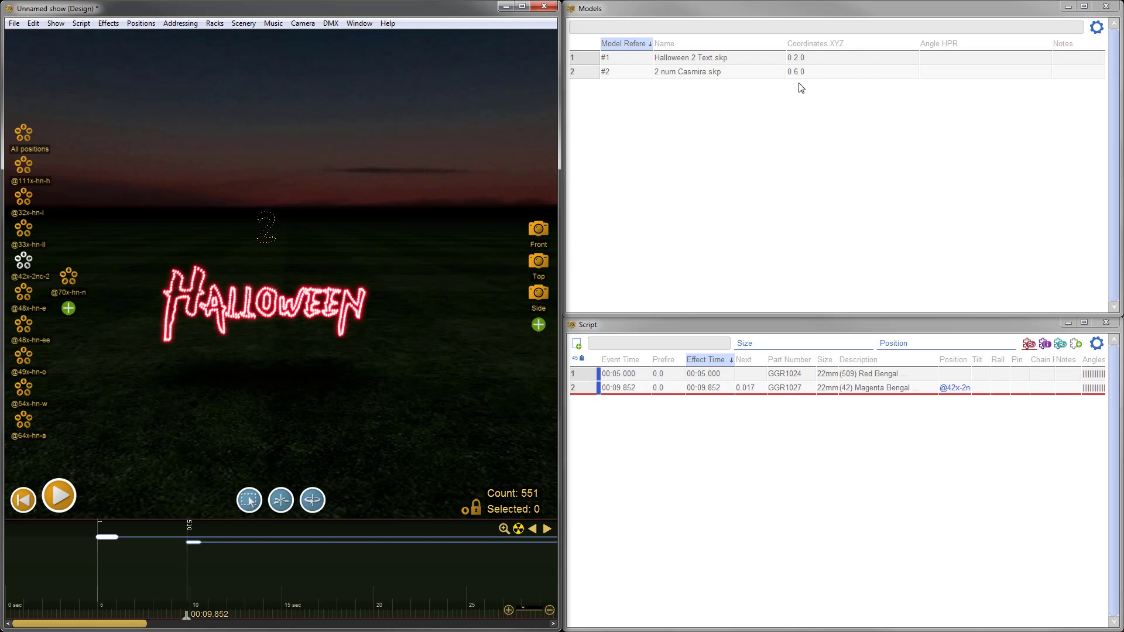
mouse_move(269, 369)
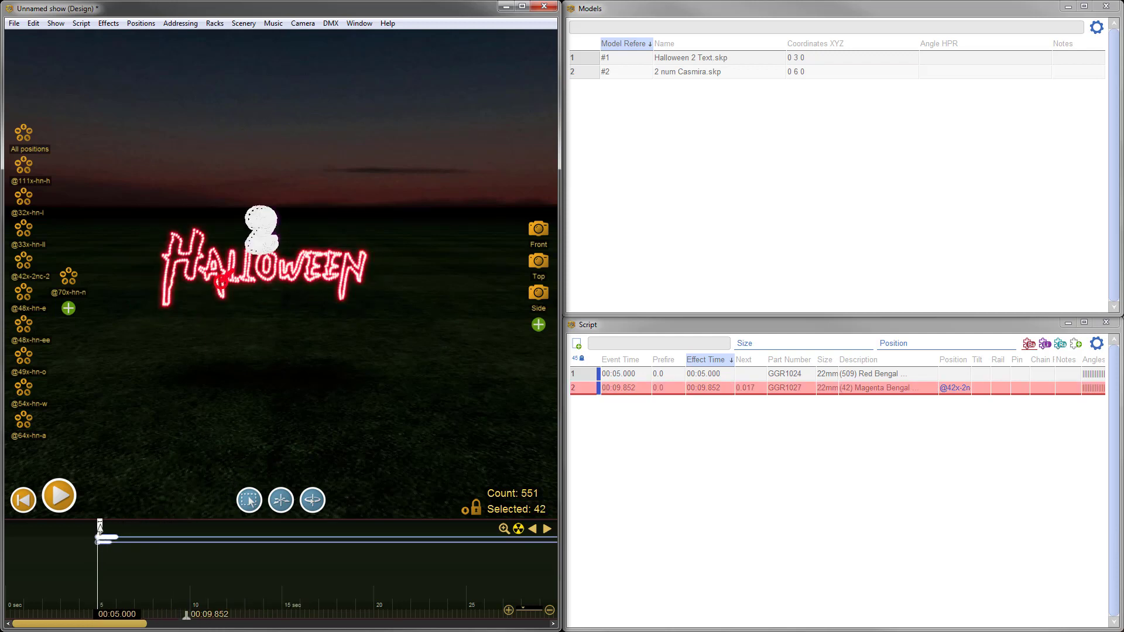
- Move the magenta 2's event to 5 seconds alongside the HALLOWEEN text at 0 3 0
left_click(58, 495)
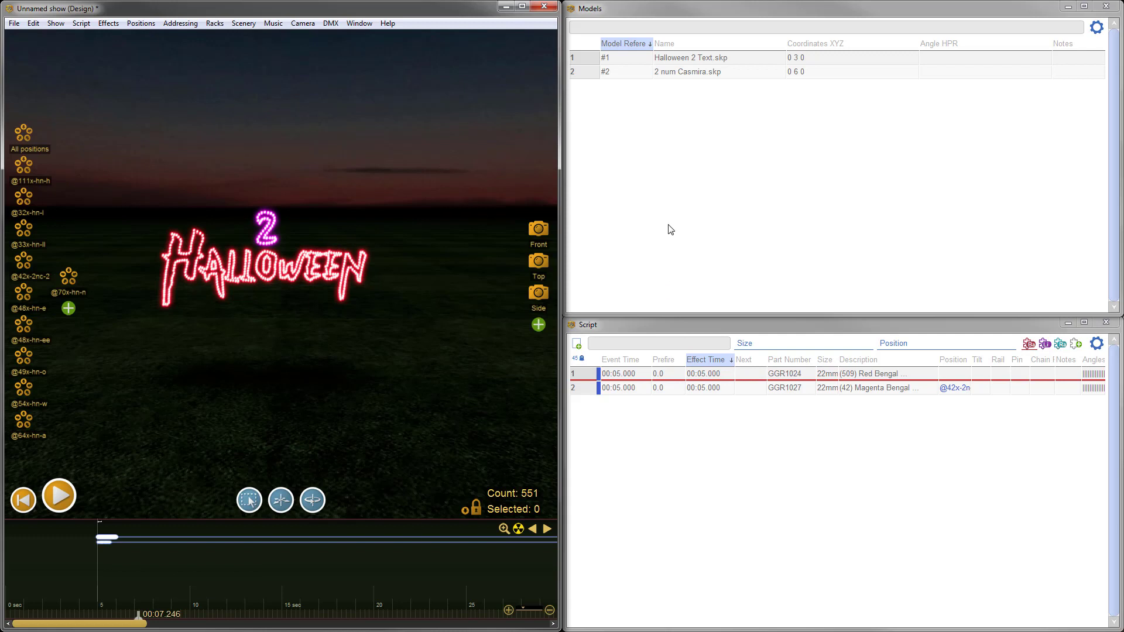
mouse_move(668, 226)
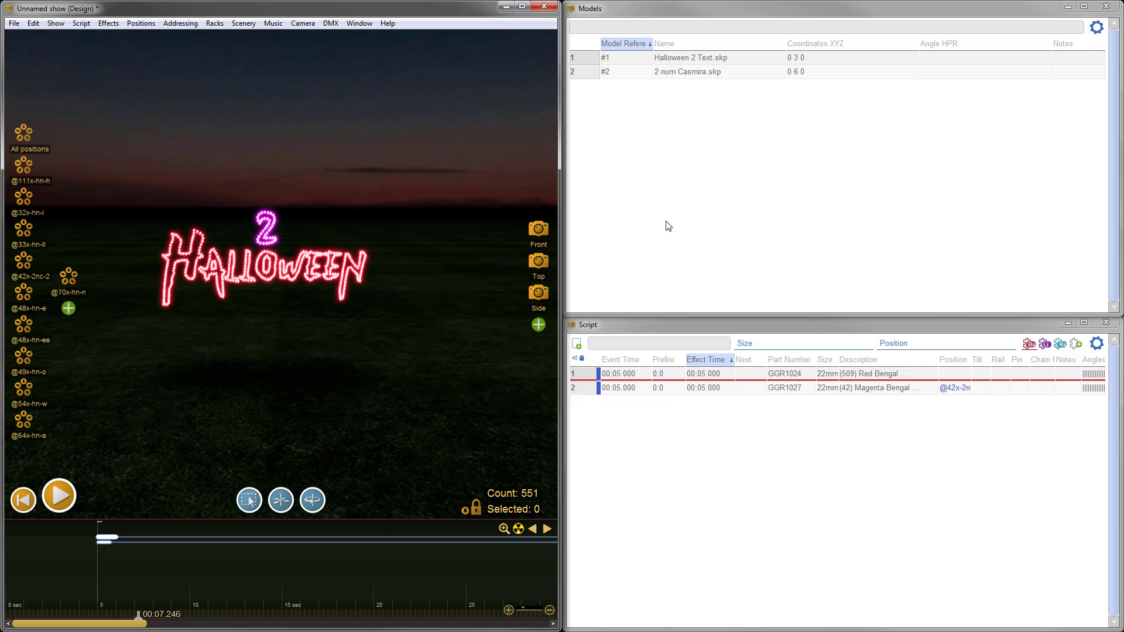
mouse_move(695, 203)
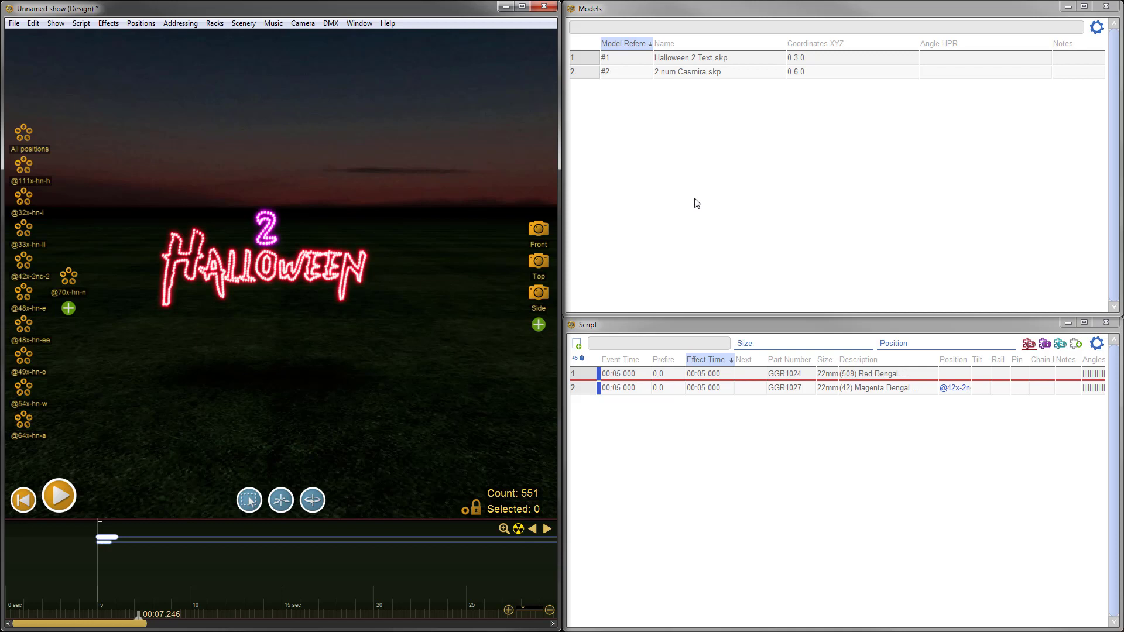
mouse_move(527, 142)
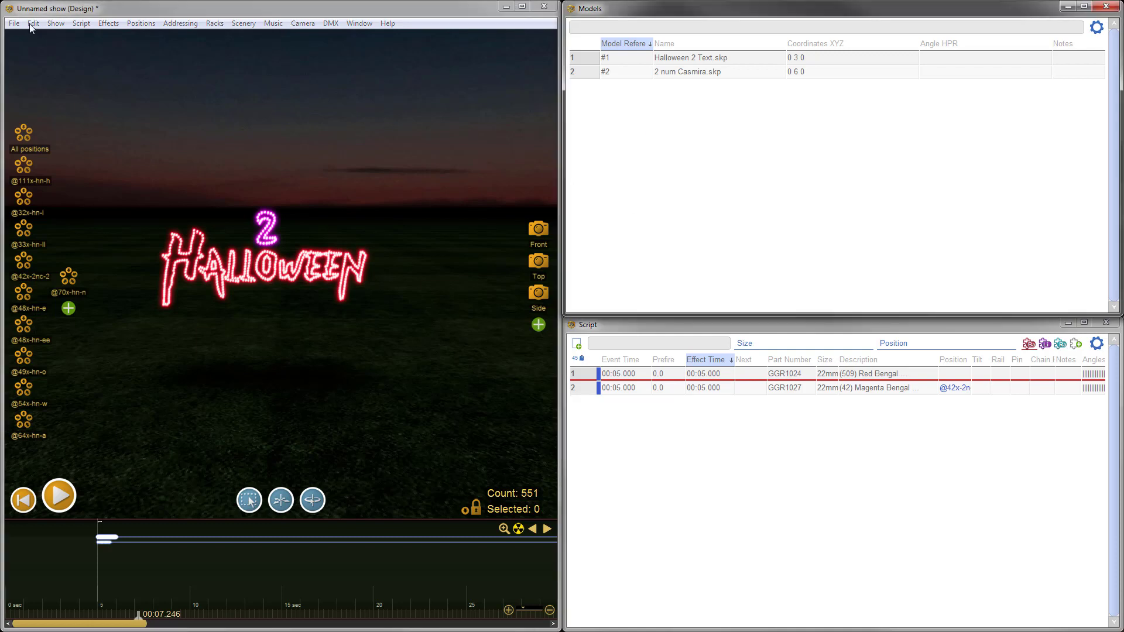
- Paste the number-2 model as a new instance via Edit > Paste special
left_click(35, 23)
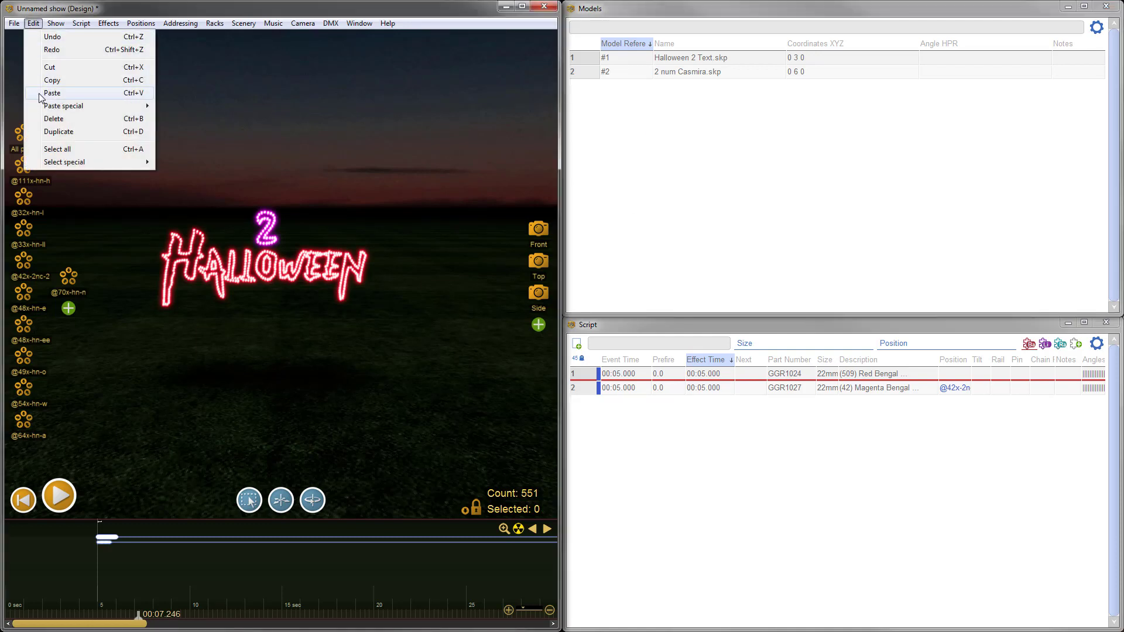
mouse_move(63, 106)
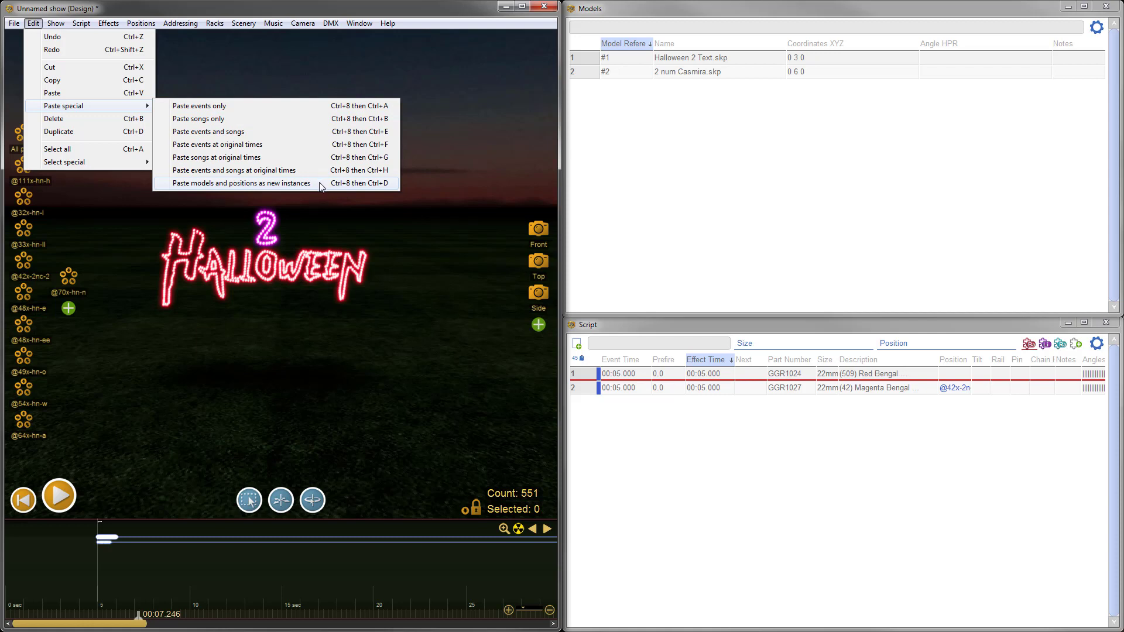
mouse_move(314, 190)
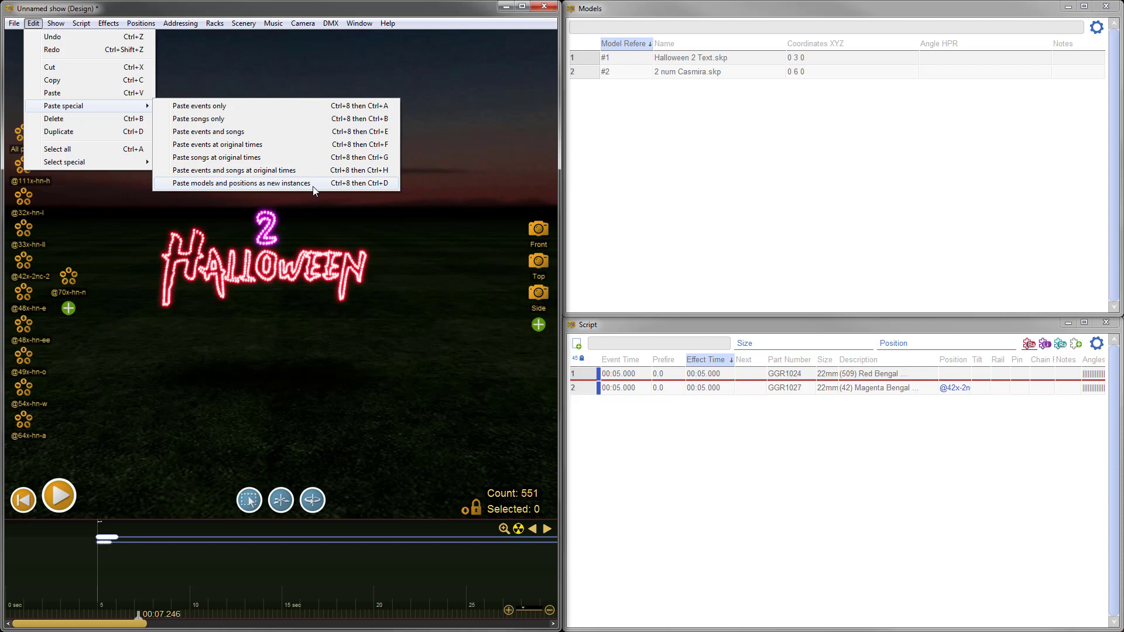
mouse_move(318, 193)
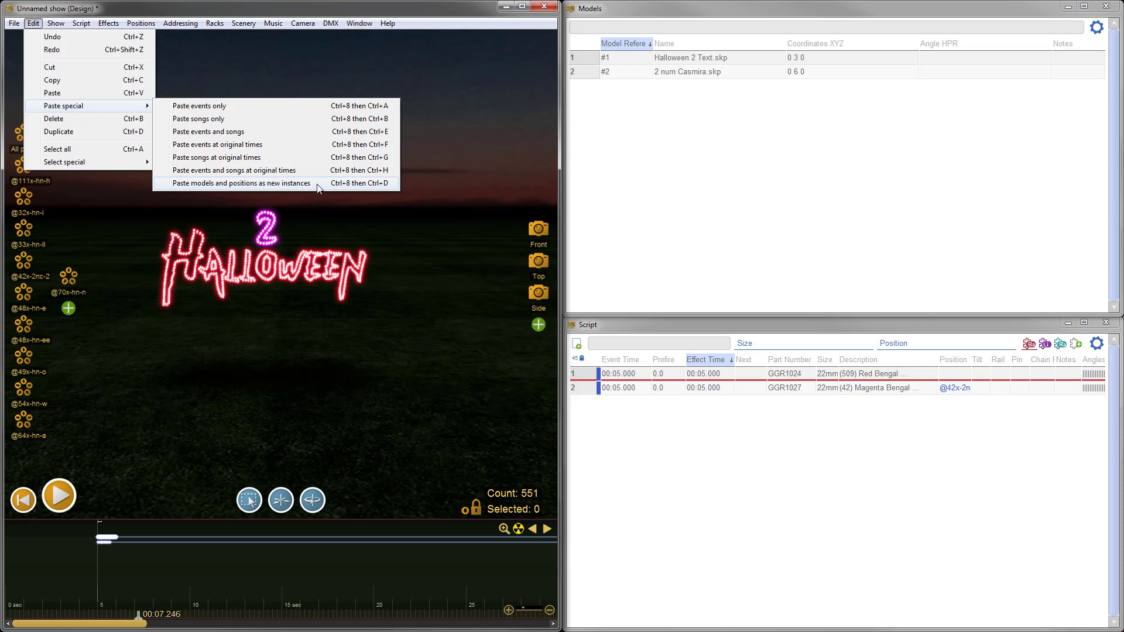
left_click(241, 183)
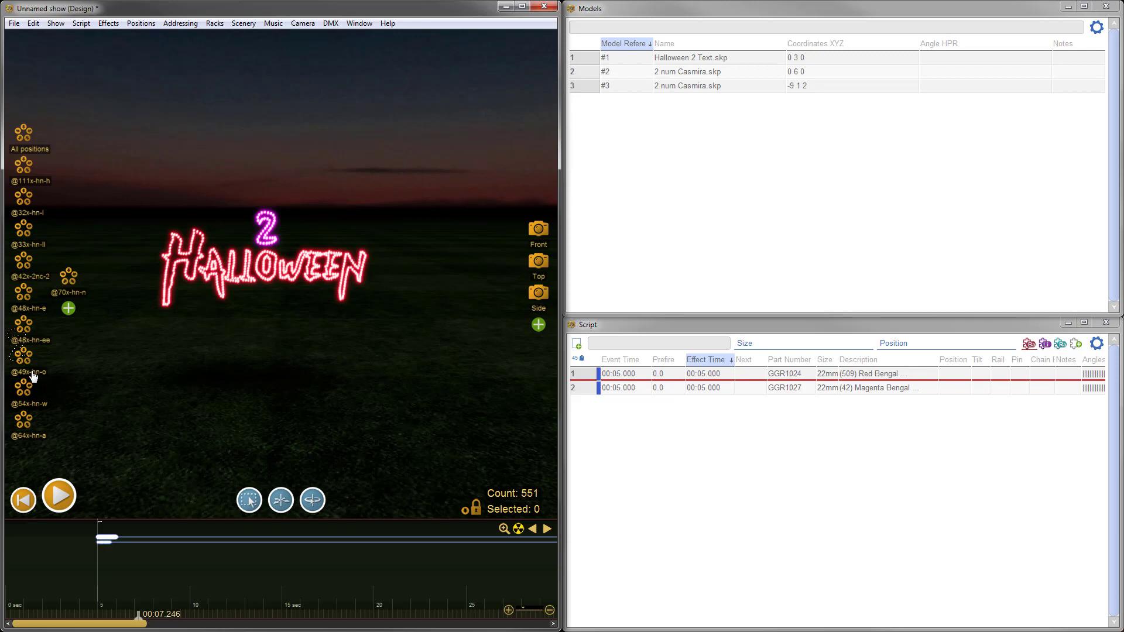
mouse_move(99, 348)
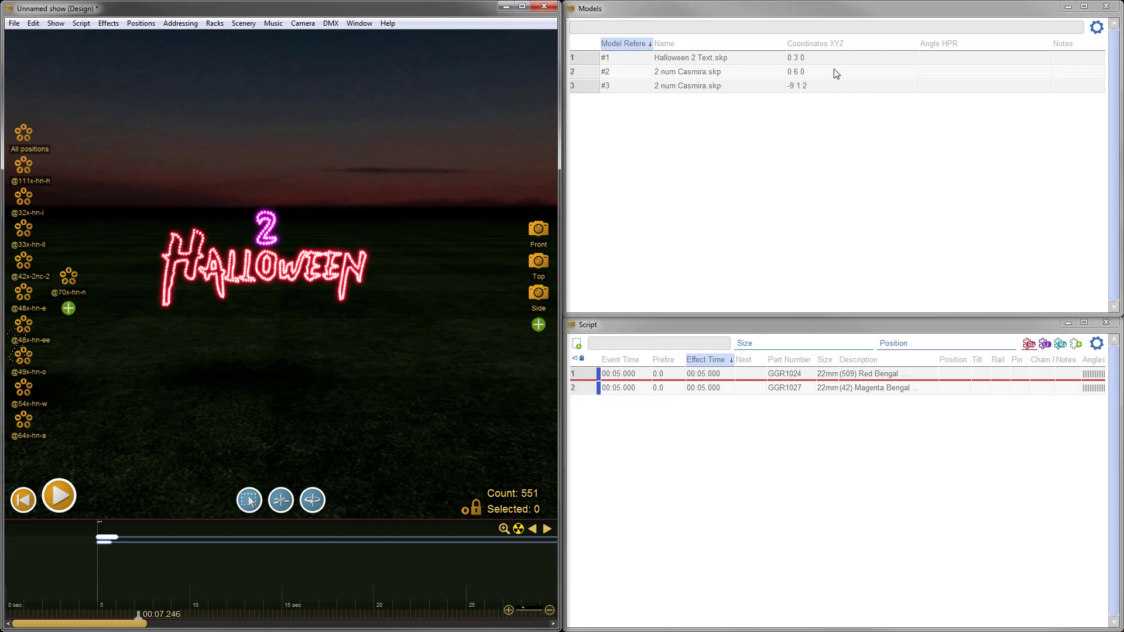
- Set the copied number-2 model's coordinates to 0 3 0 beneath the HALLOWEEN text
double_click(798, 86)
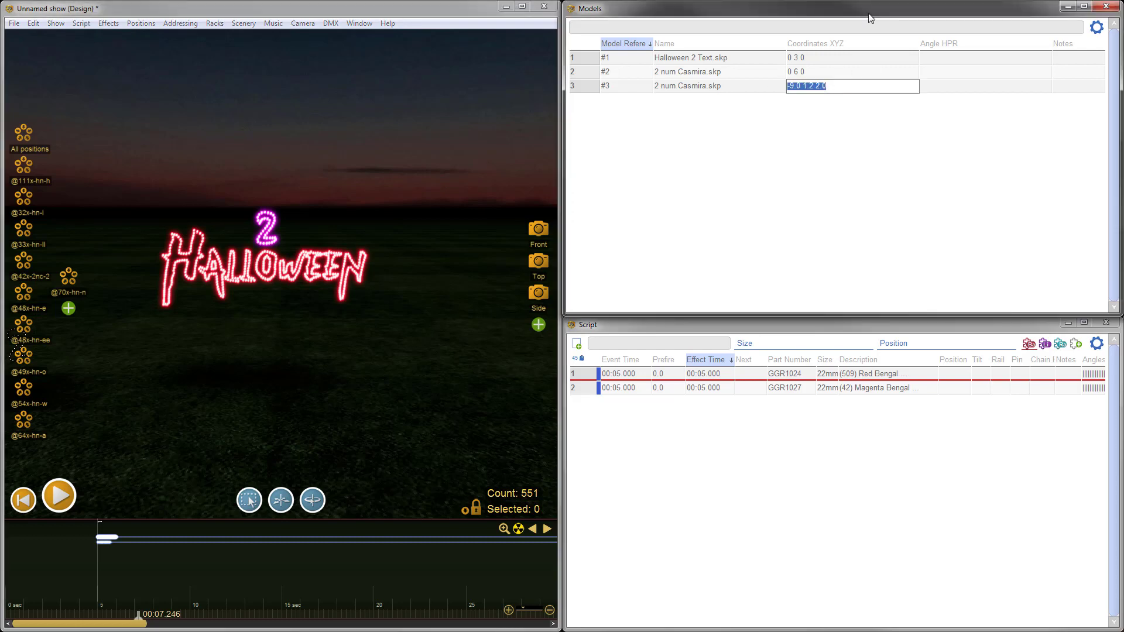
type("0 15")
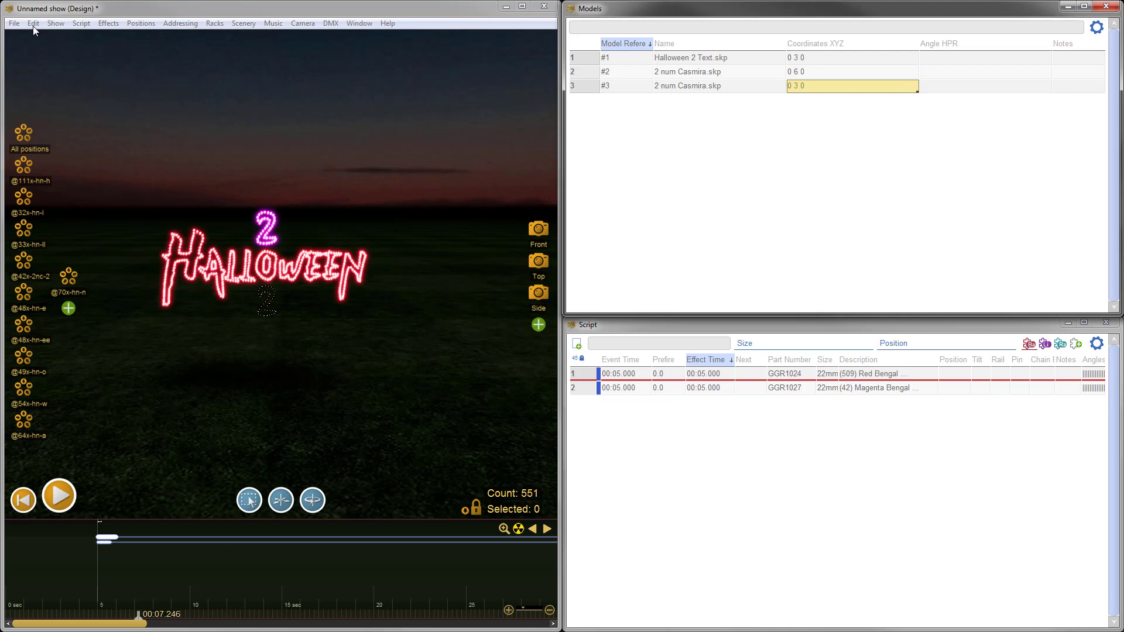
left_click(35, 23)
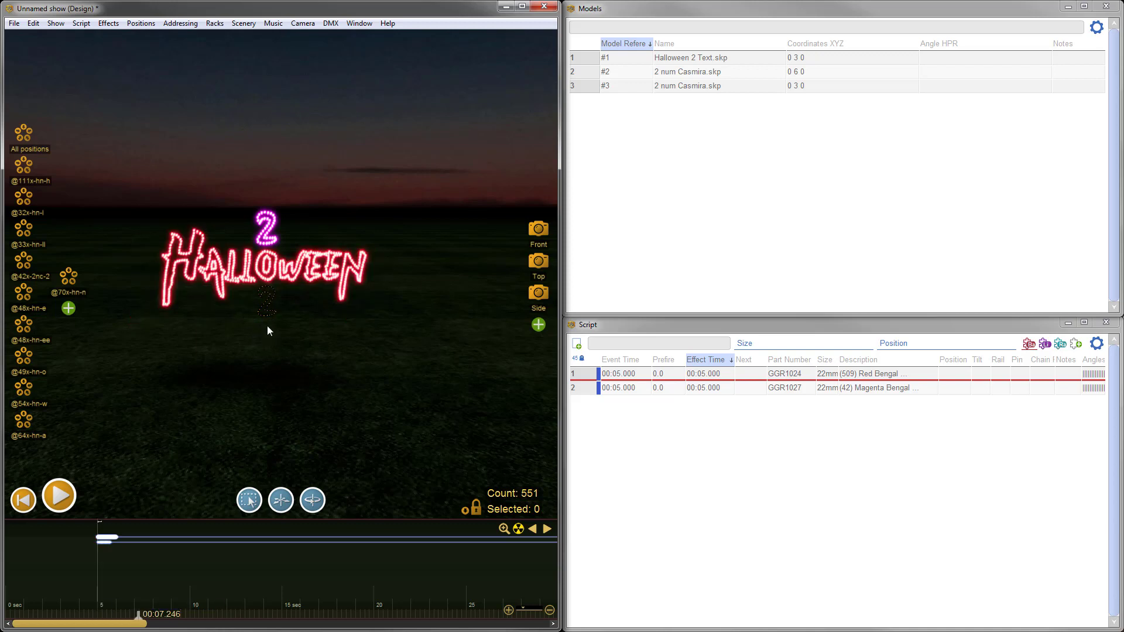
mouse_move(271, 320)
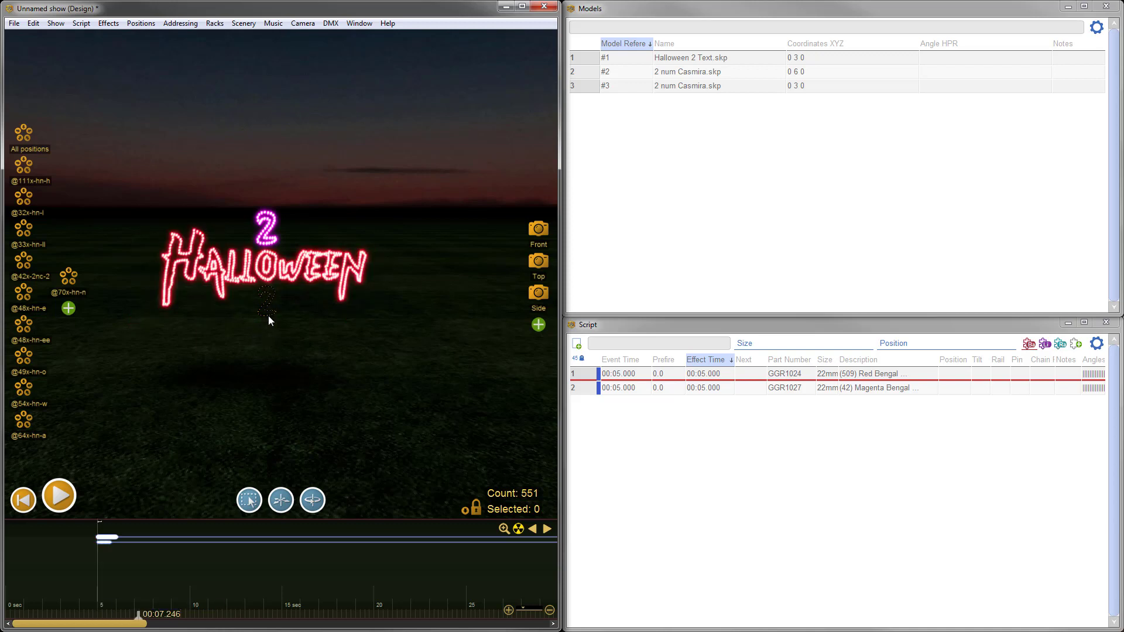
mouse_move(268, 349)
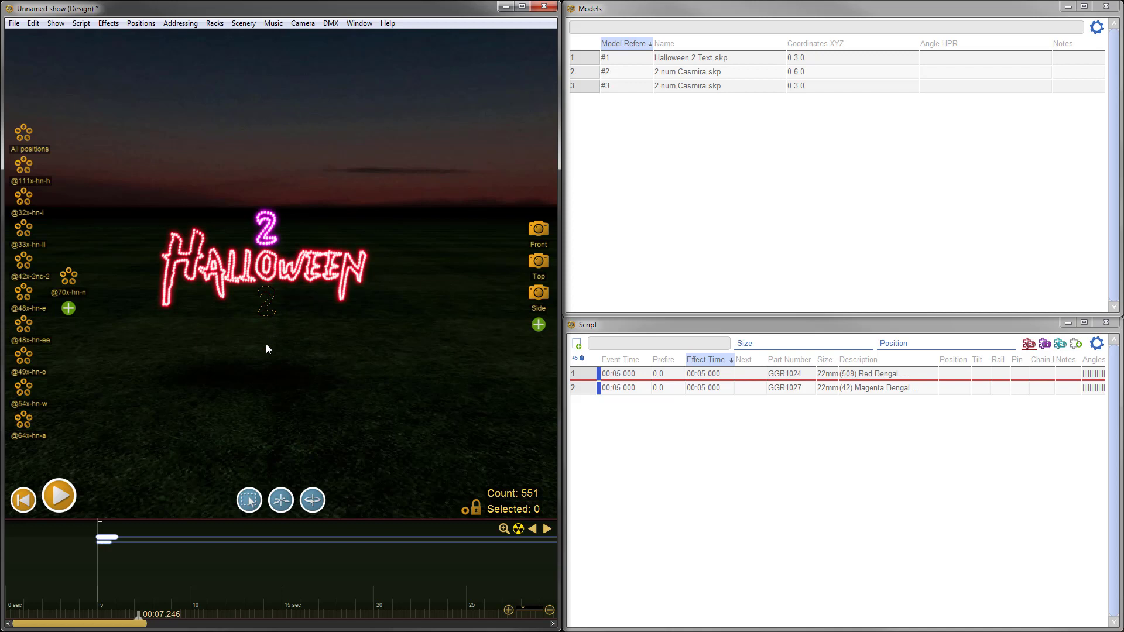
mouse_move(296, 393)
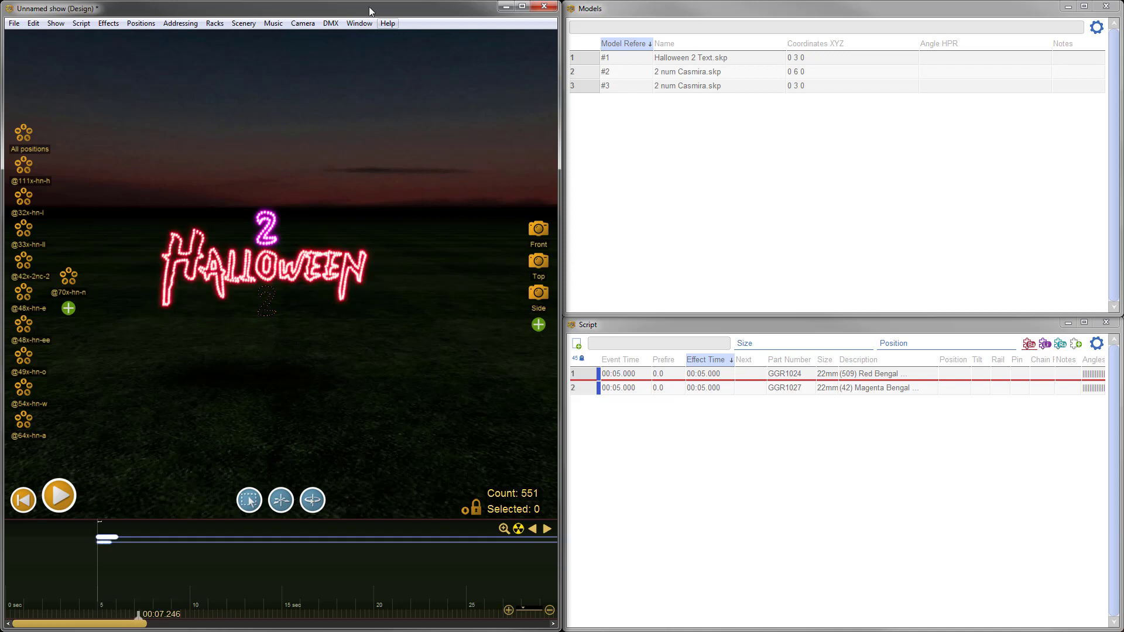
- Switch to the Set of Numbers Casmira show and copy the 1 number
left_click(359, 23)
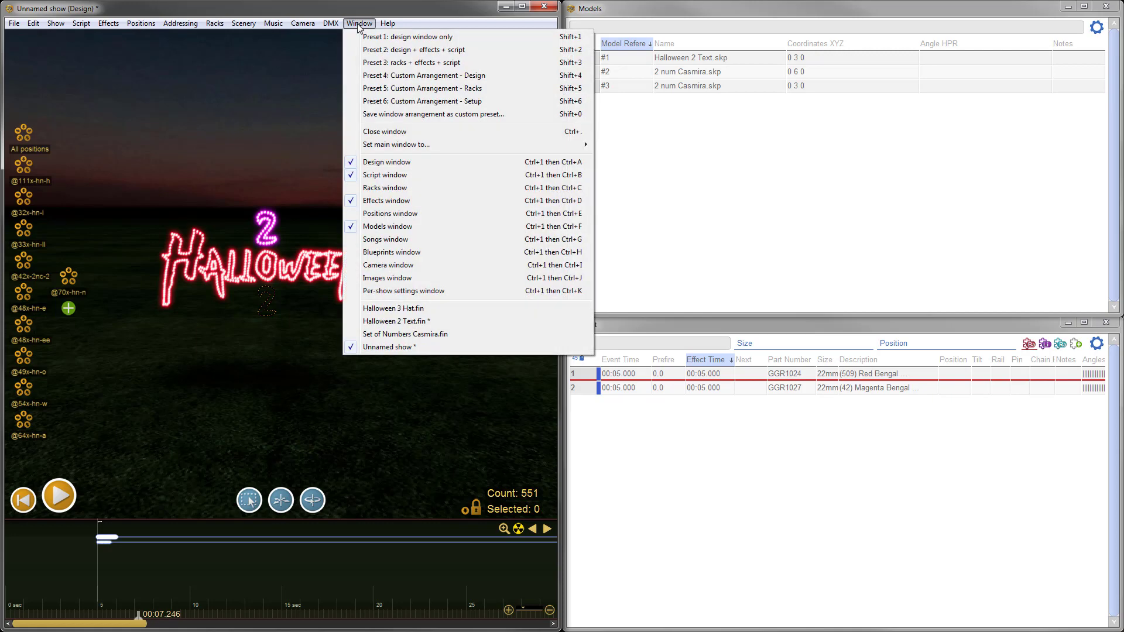
left_click(405, 334)
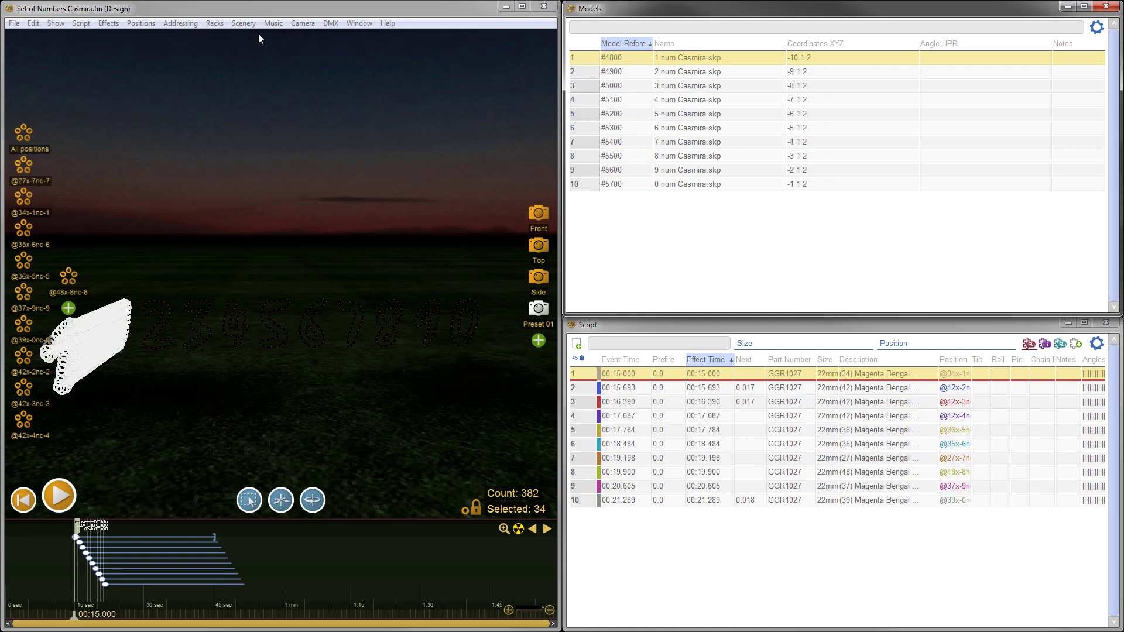
left_click(35, 23)
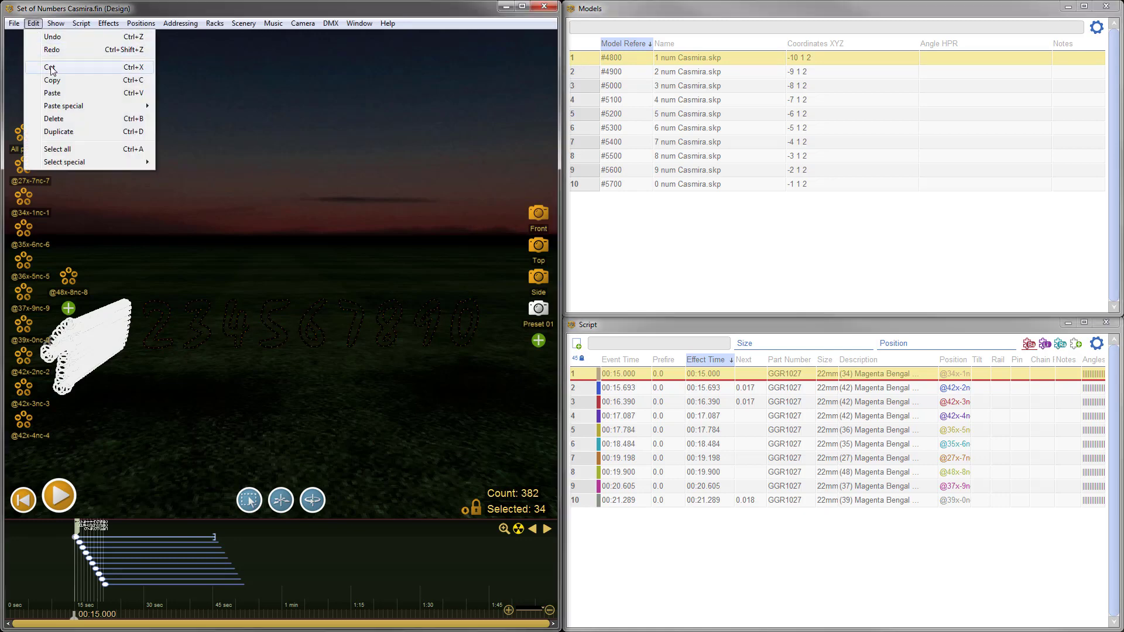
left_click(358, 23)
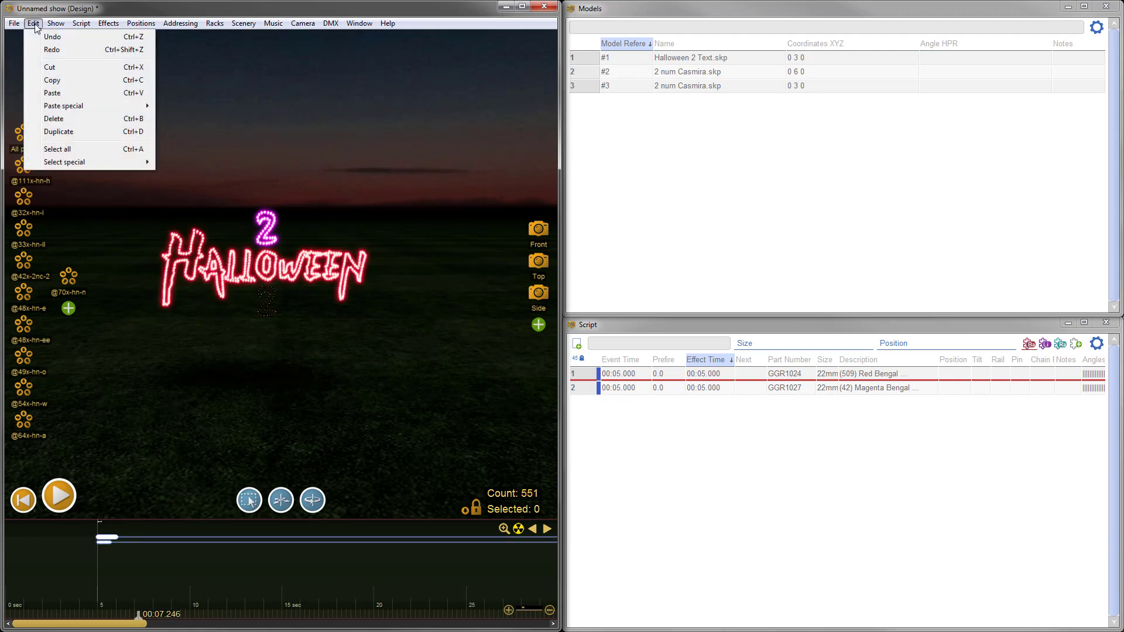
mouse_move(72, 96)
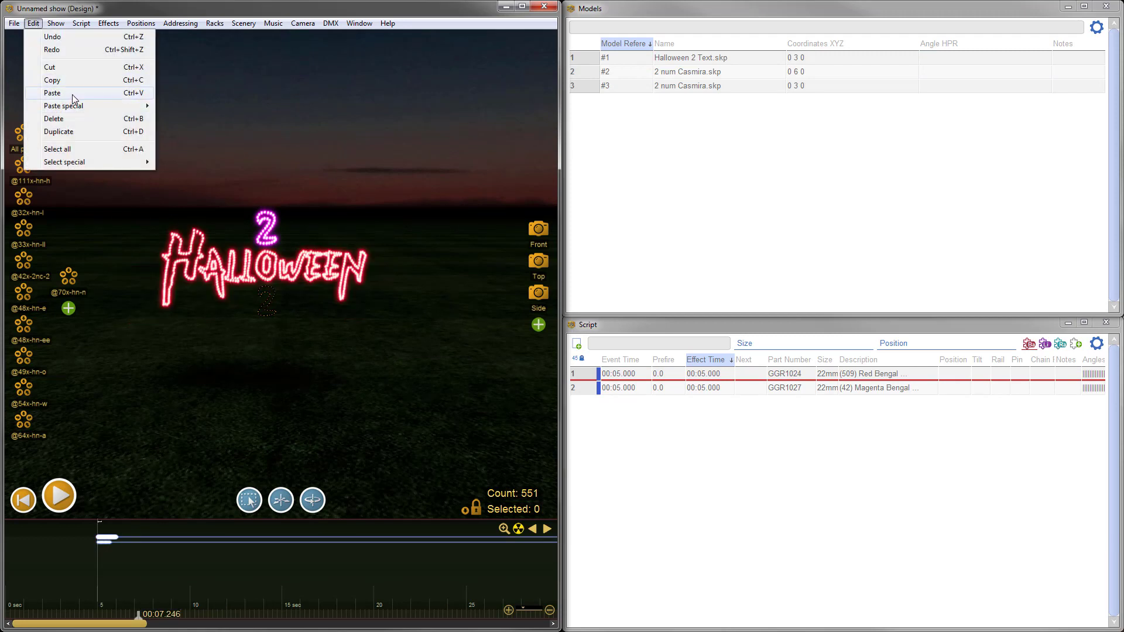
- Paste the 1 number at 0 1 0 and set it to fire at 5 seconds
left_click(52, 93)
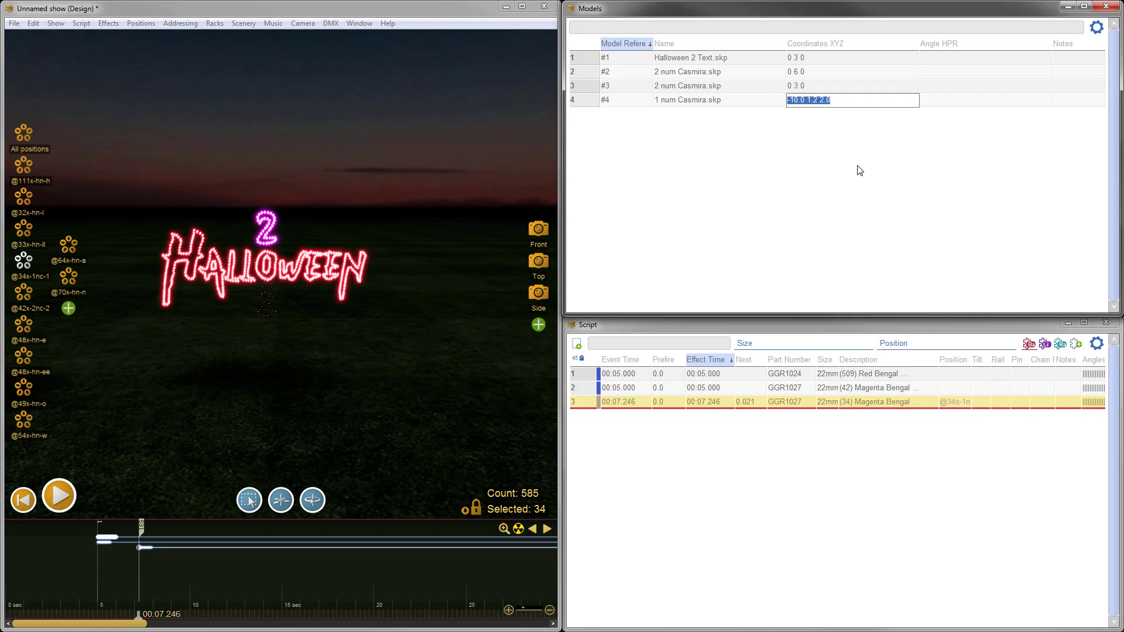
type("0")
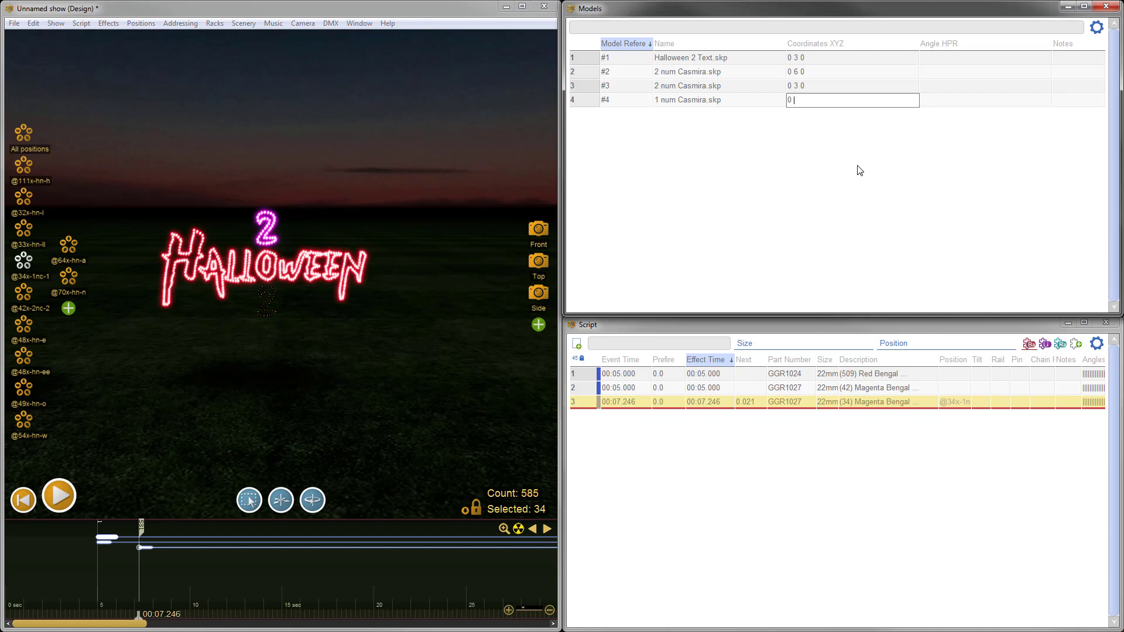
type(".5")
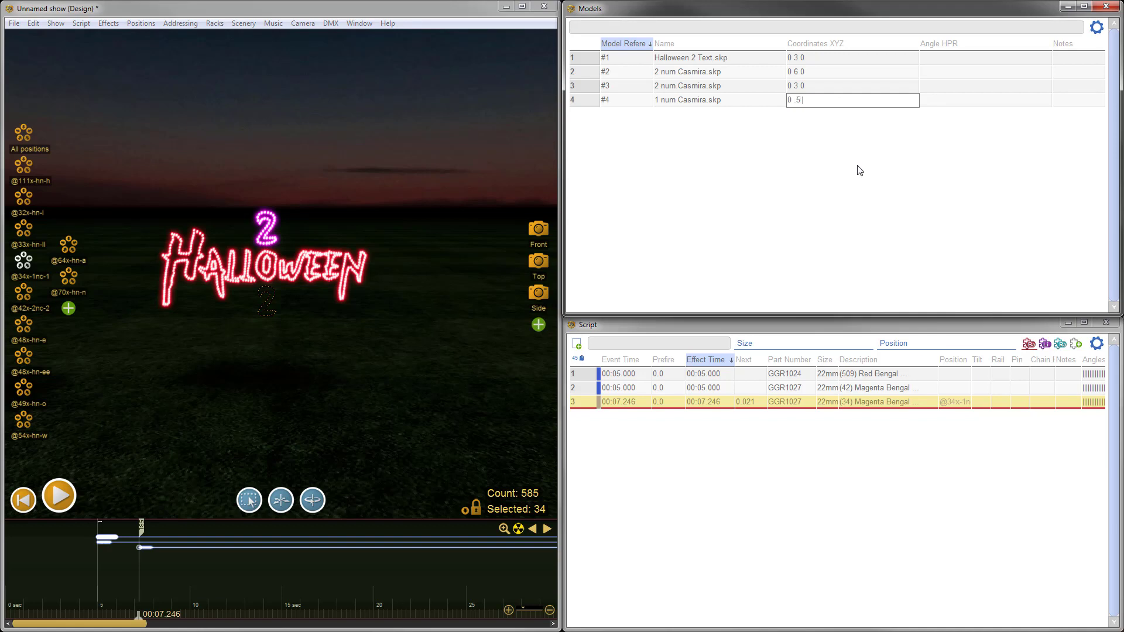
key("BackSpace")
type("1 0")
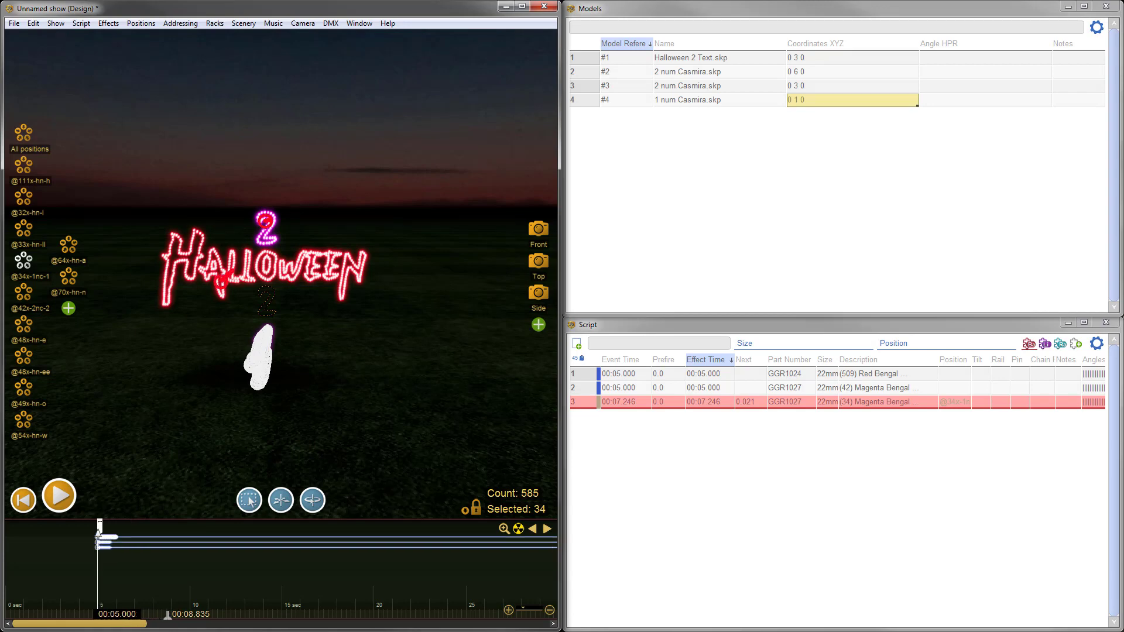
left_click(58, 497)
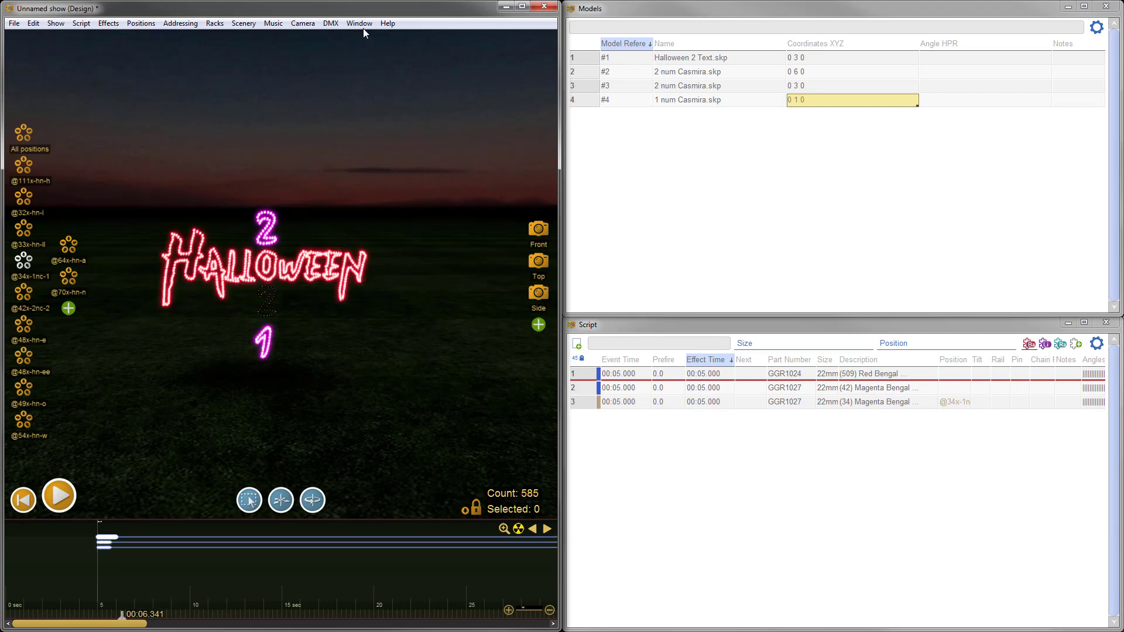
- Switch to the Halloween 3 Hat show and copy all of the hat's effects
left_click(359, 22)
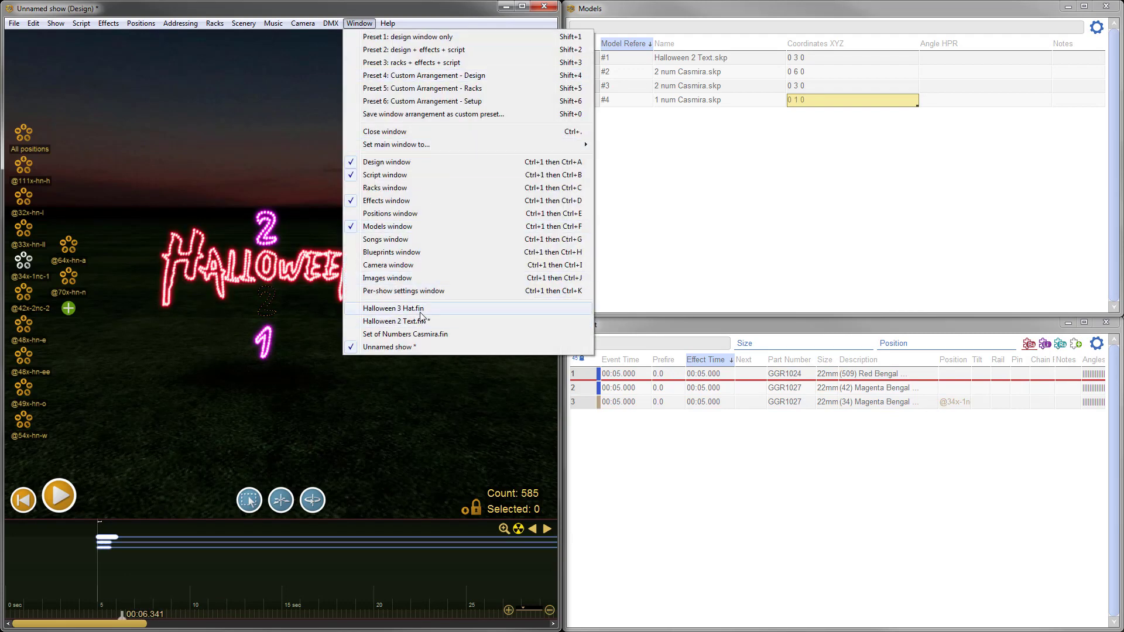
left_click(393, 308)
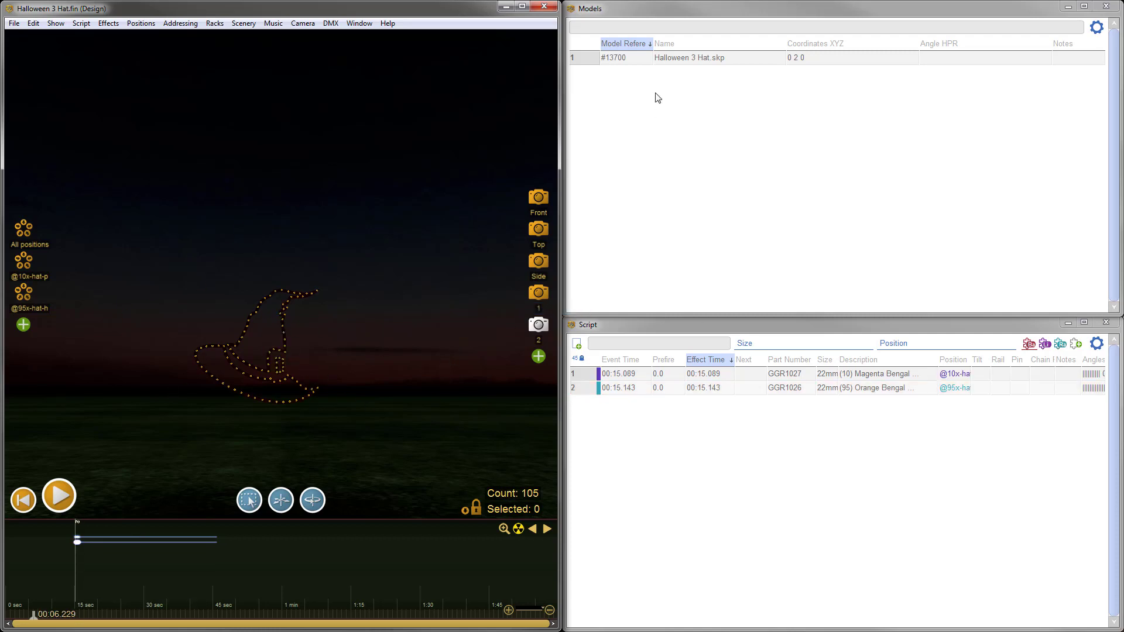
left_click(618, 59)
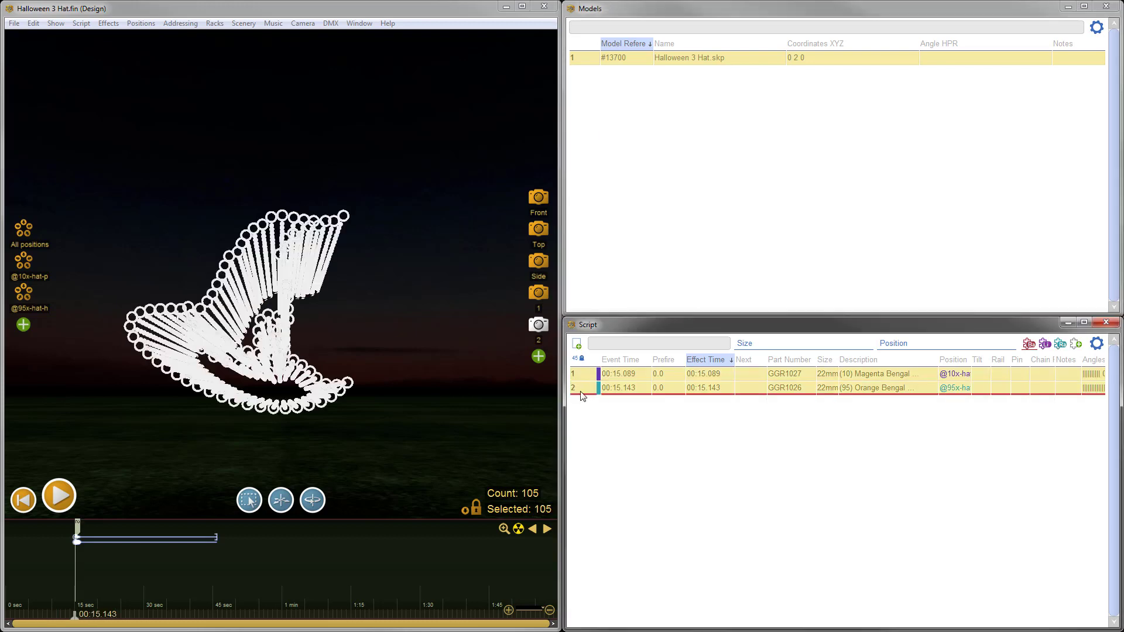
left_click(35, 23)
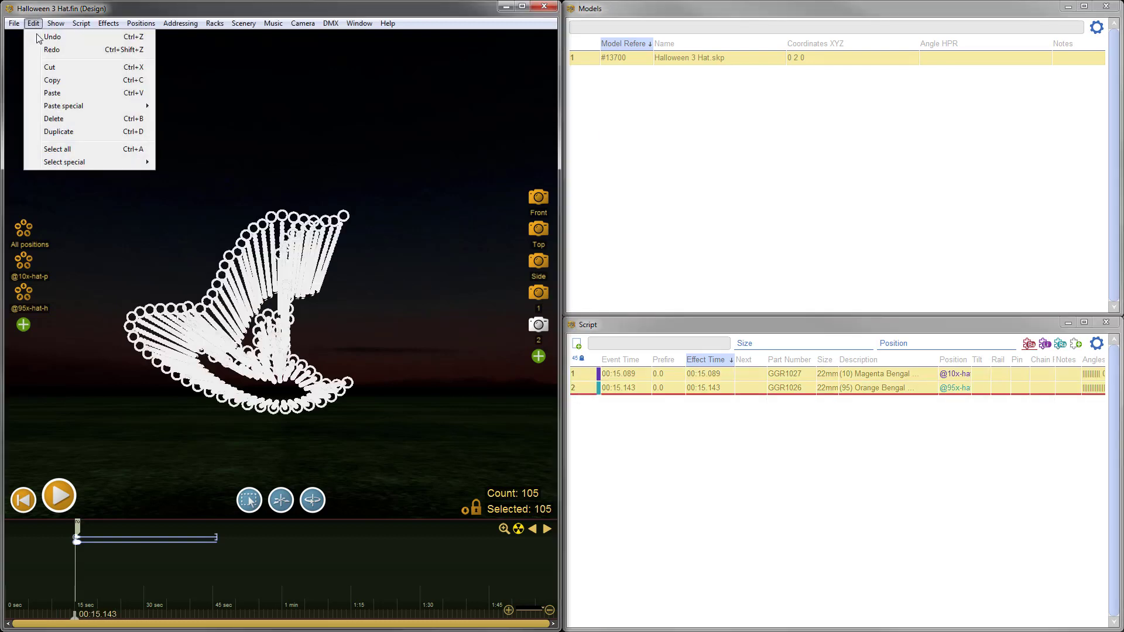
- Return to the unnamed Halloween text show ready to paste
left_click(359, 22)
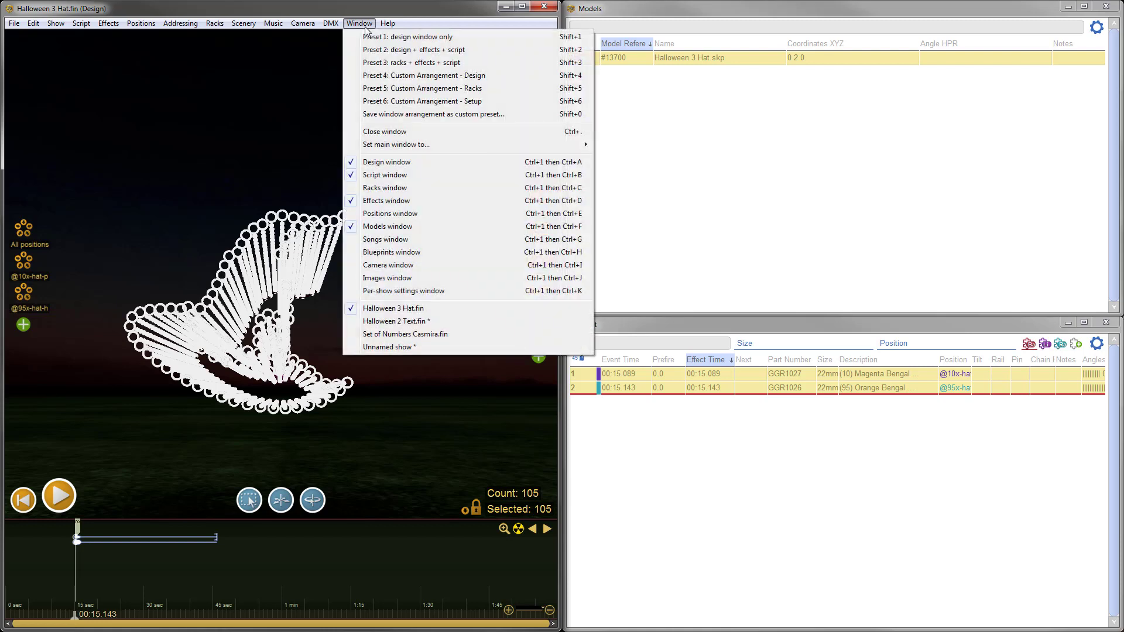
left_click(389, 347)
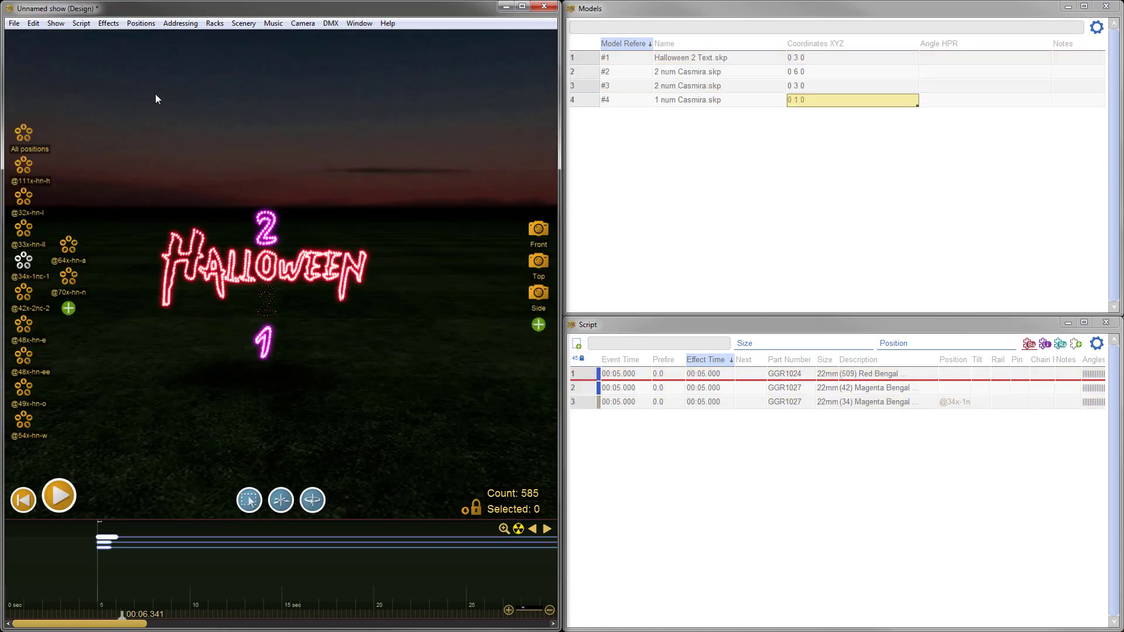
left_click(35, 23)
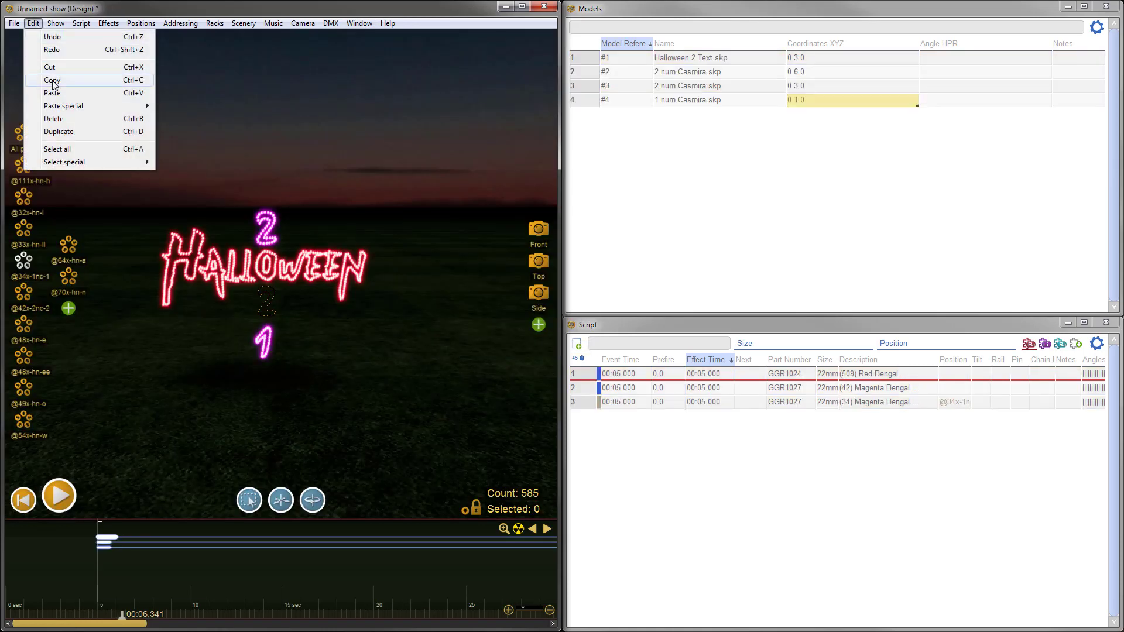
mouse_move(72, 94)
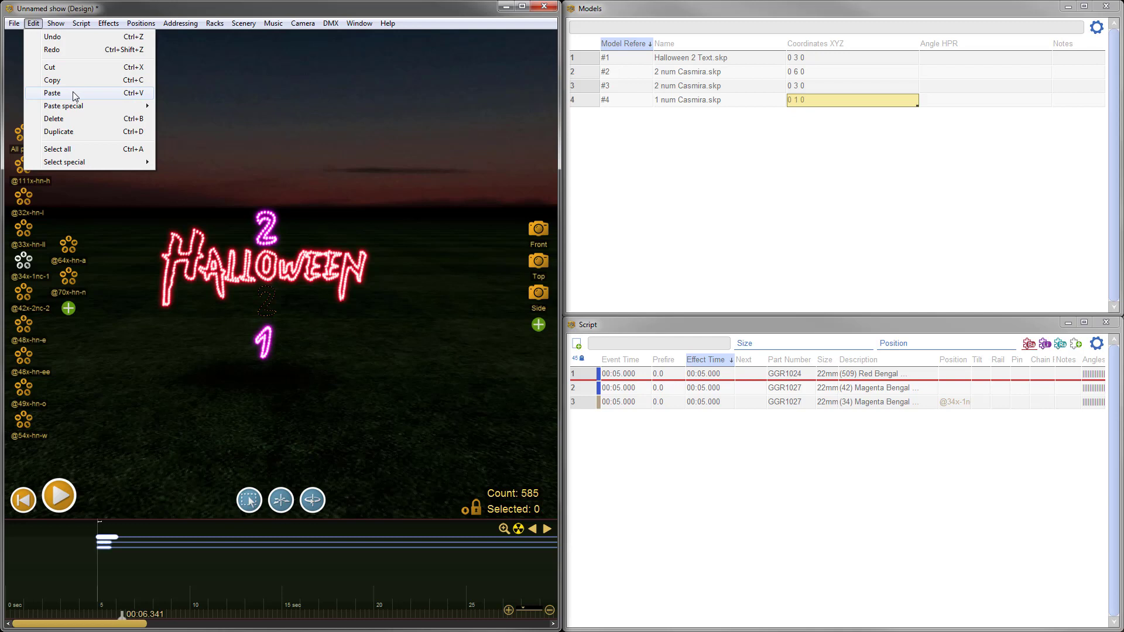
- Paste the witch-hat effects and set the hat model's coordinates to 0 7 0
left_click(52, 92)
type("0 15 7")
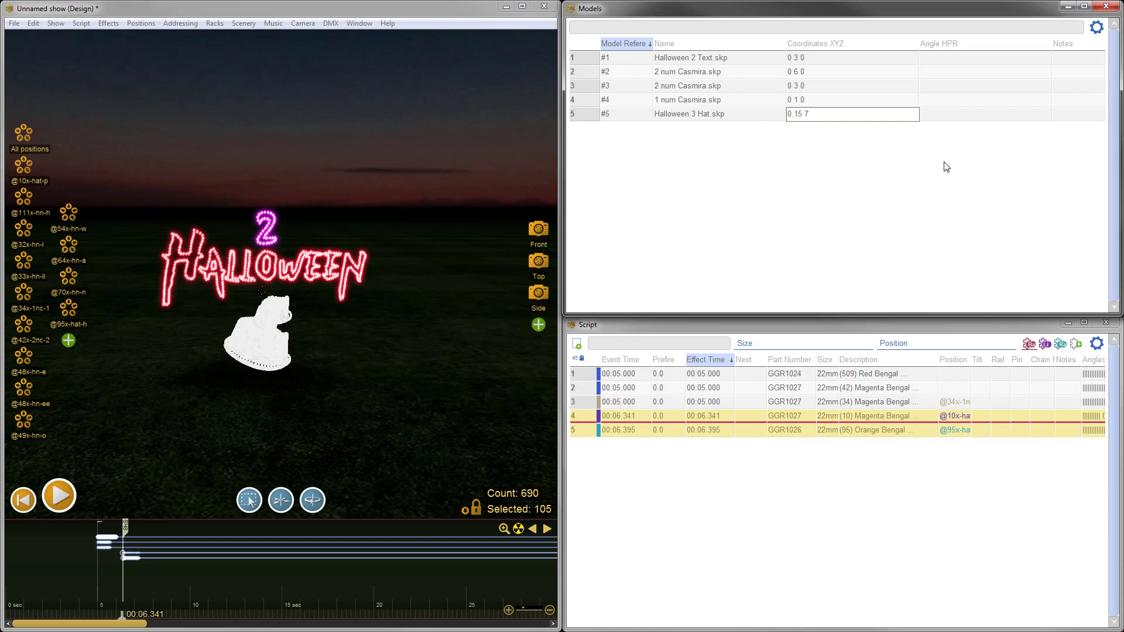
type("0")
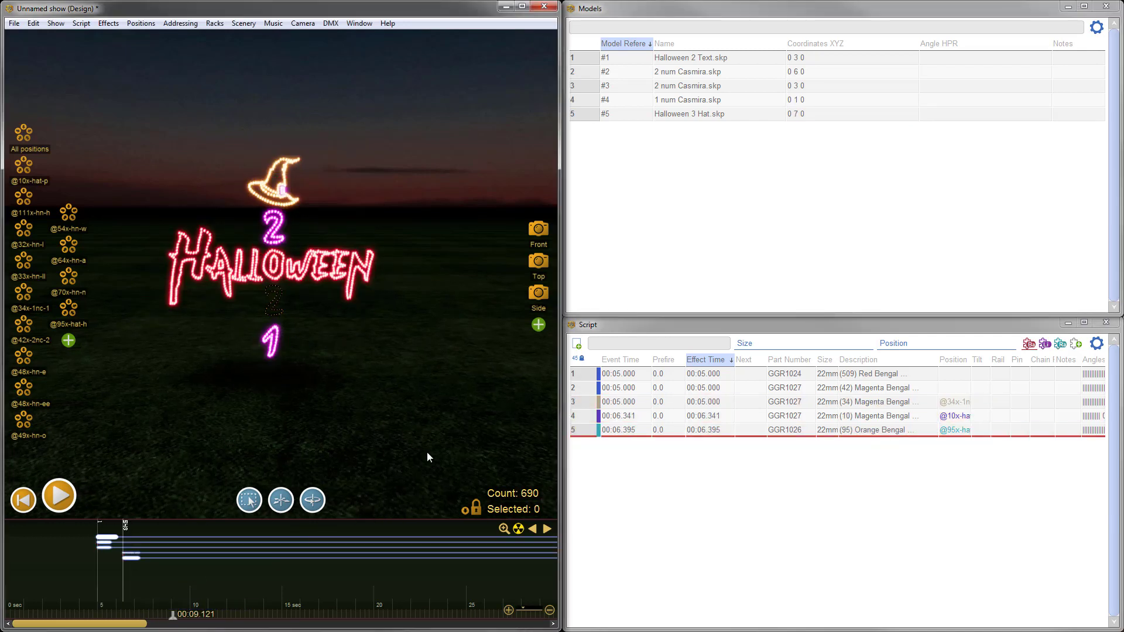
mouse_move(360, 372)
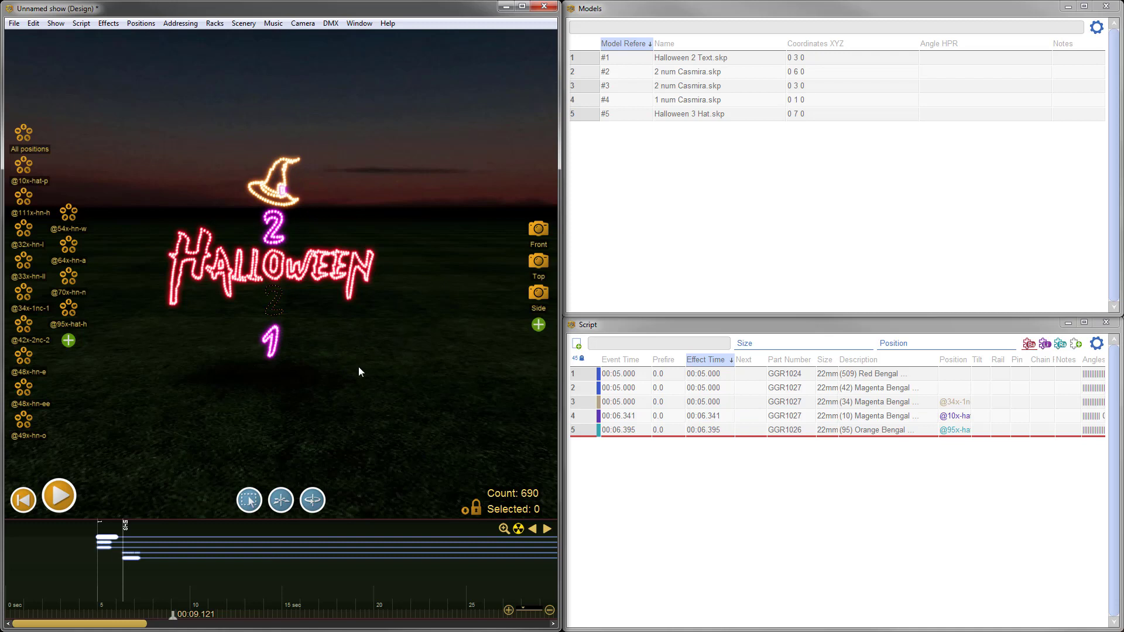
mouse_move(281, 307)
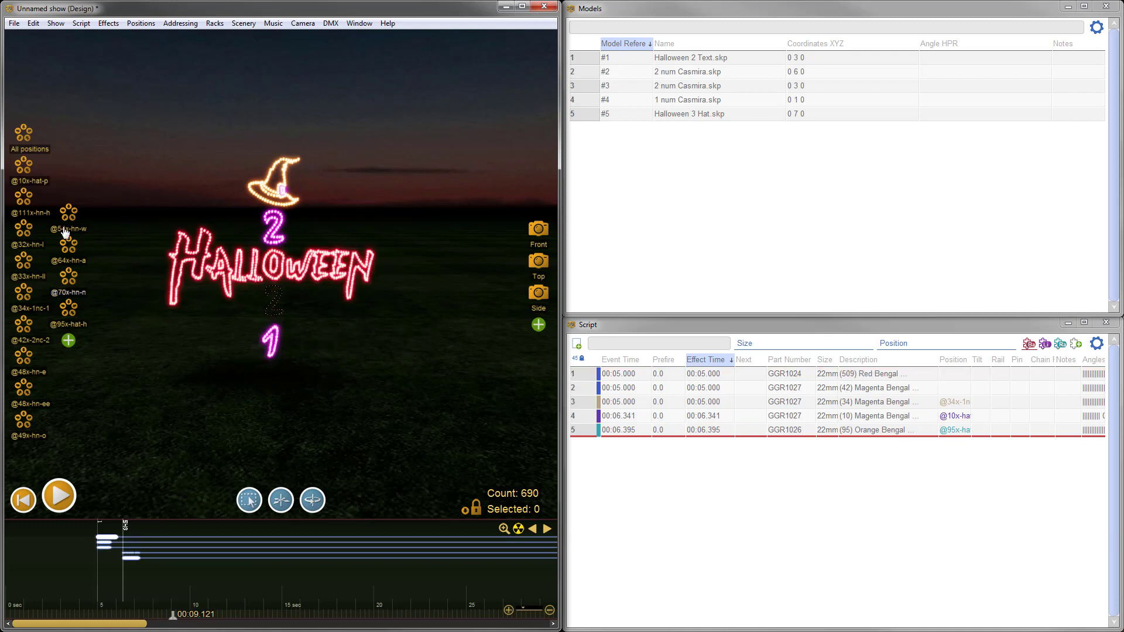
mouse_move(70, 314)
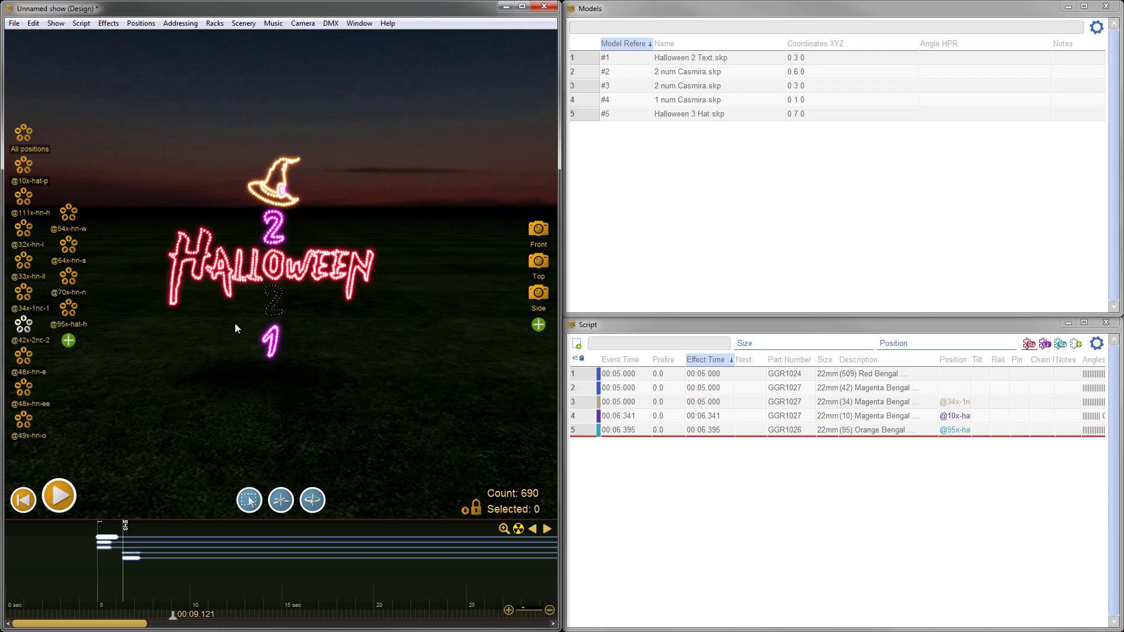
mouse_move(56, 337)
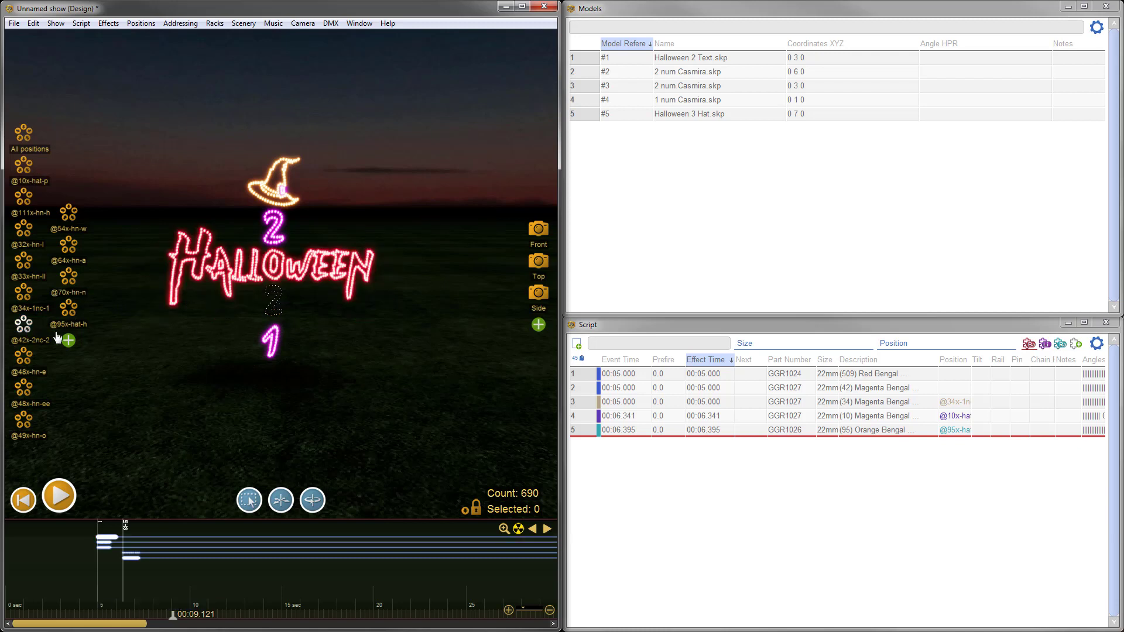
mouse_move(312, 299)
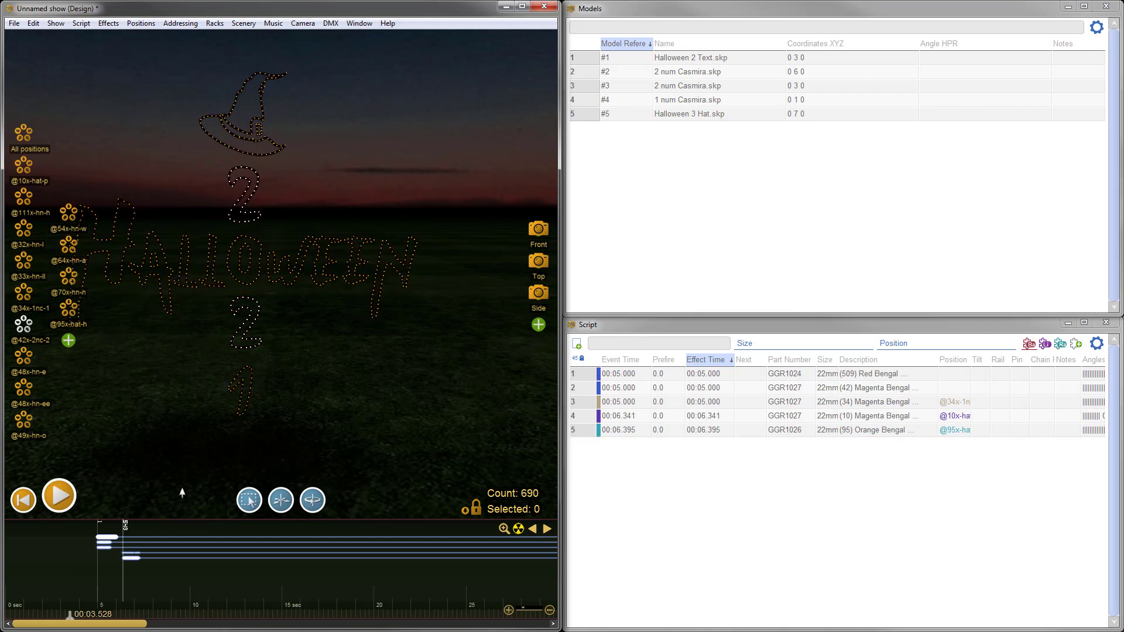
mouse_move(286, 353)
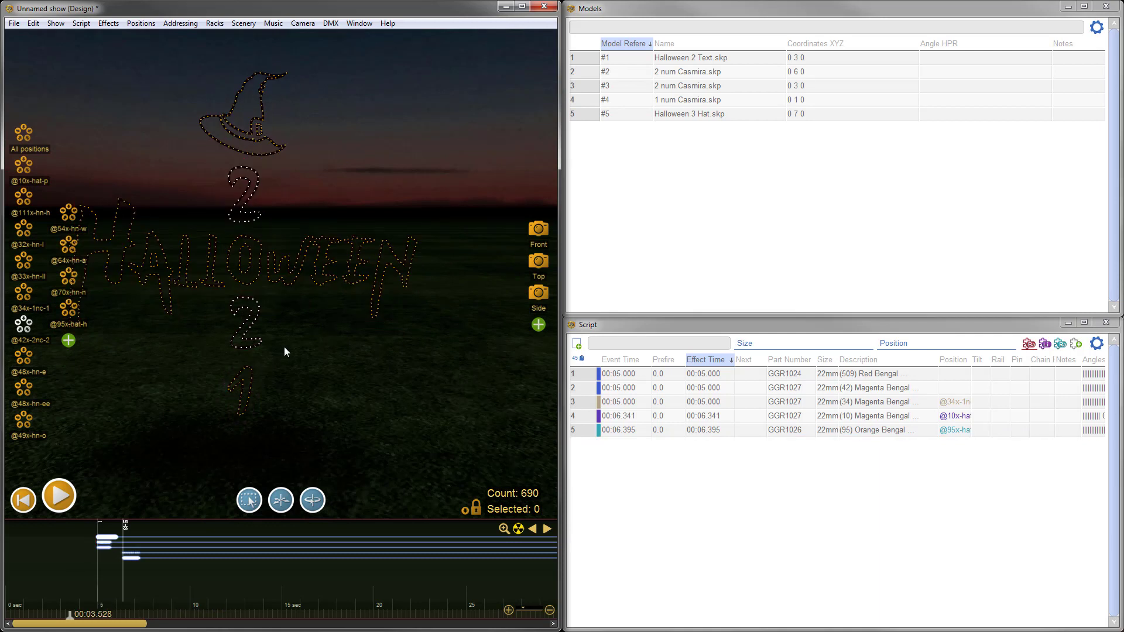
mouse_move(284, 356)
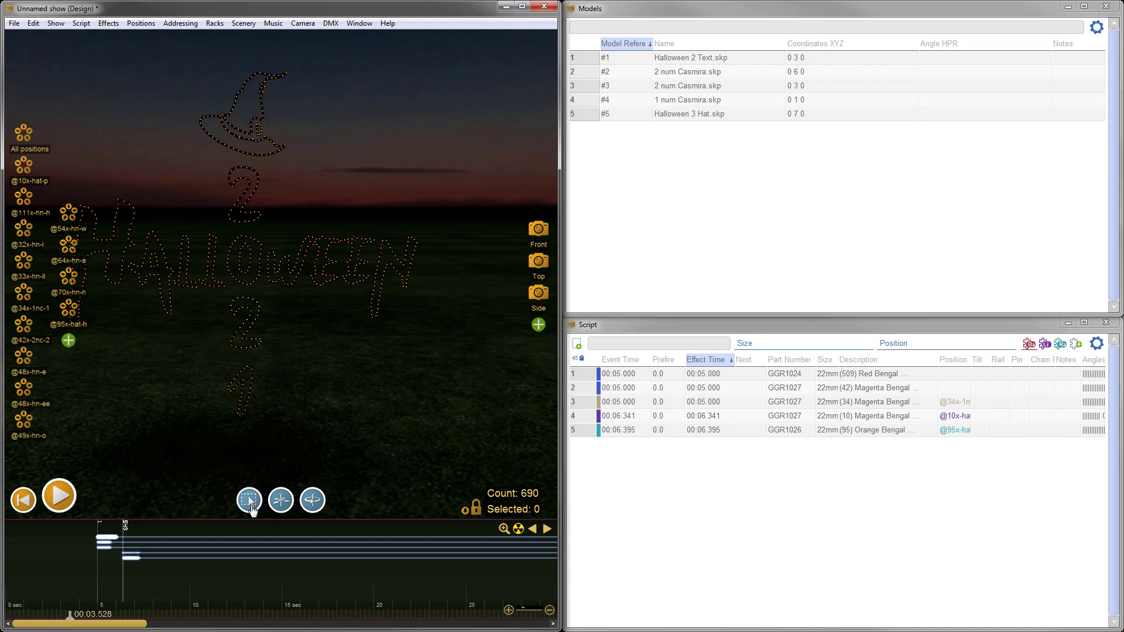
mouse_move(291, 419)
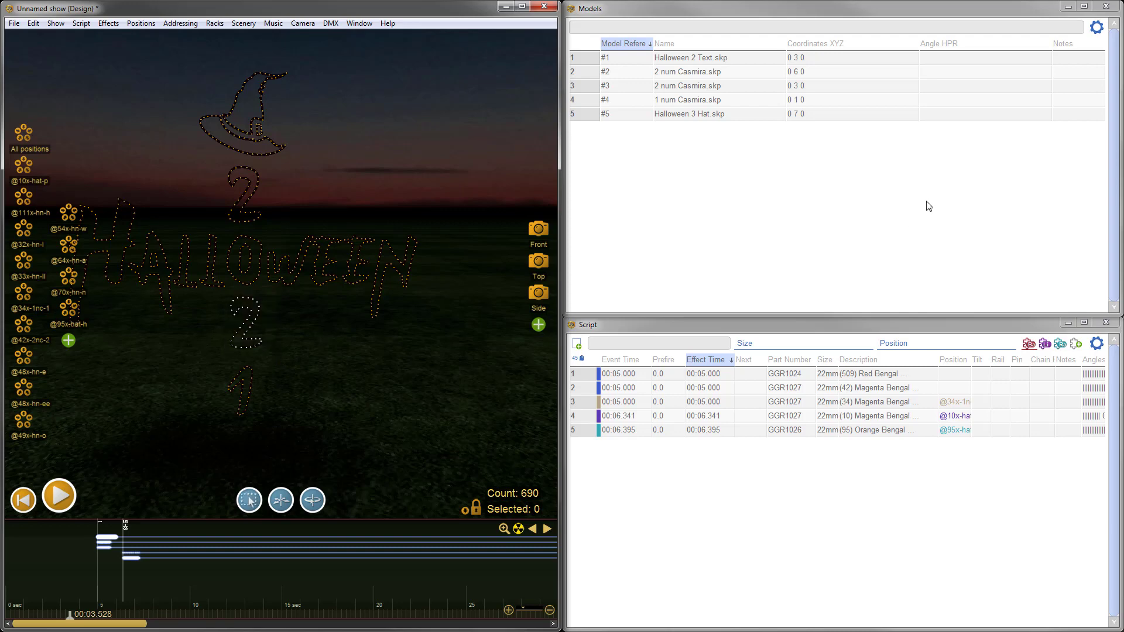
mouse_move(359, 23)
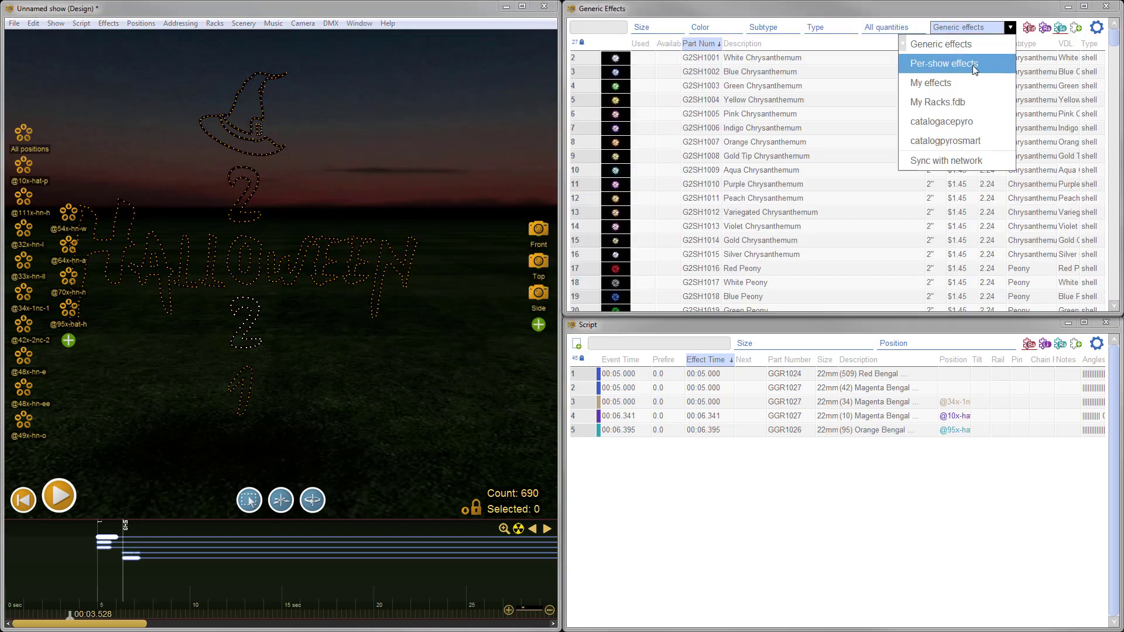
- Filter to per-show effects and add Magenta Bengal to the middle 2's 42 positions
left_click(941, 63)
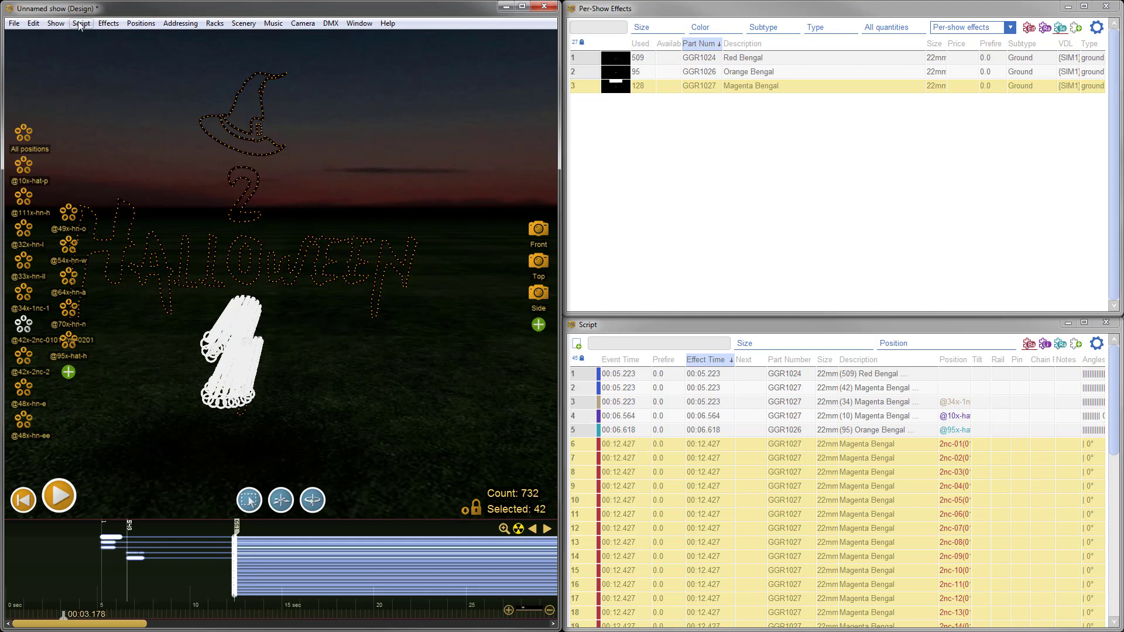
left_click(83, 23)
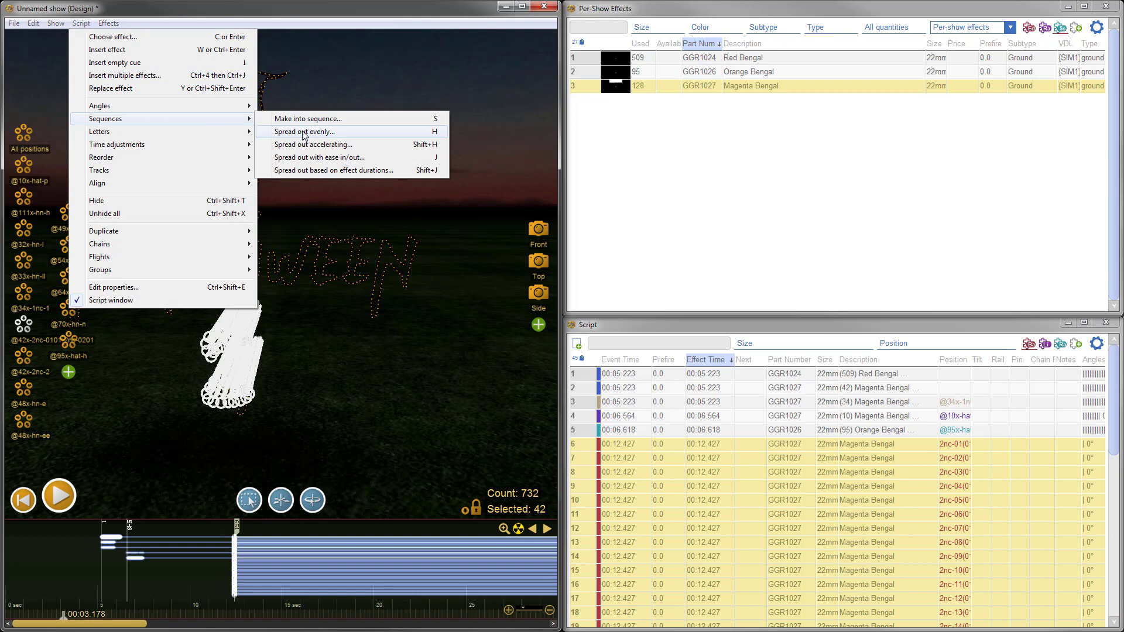
- Spread the 42 Magenta Bengal effects evenly over a 0.75-second sequence
left_click(303, 131)
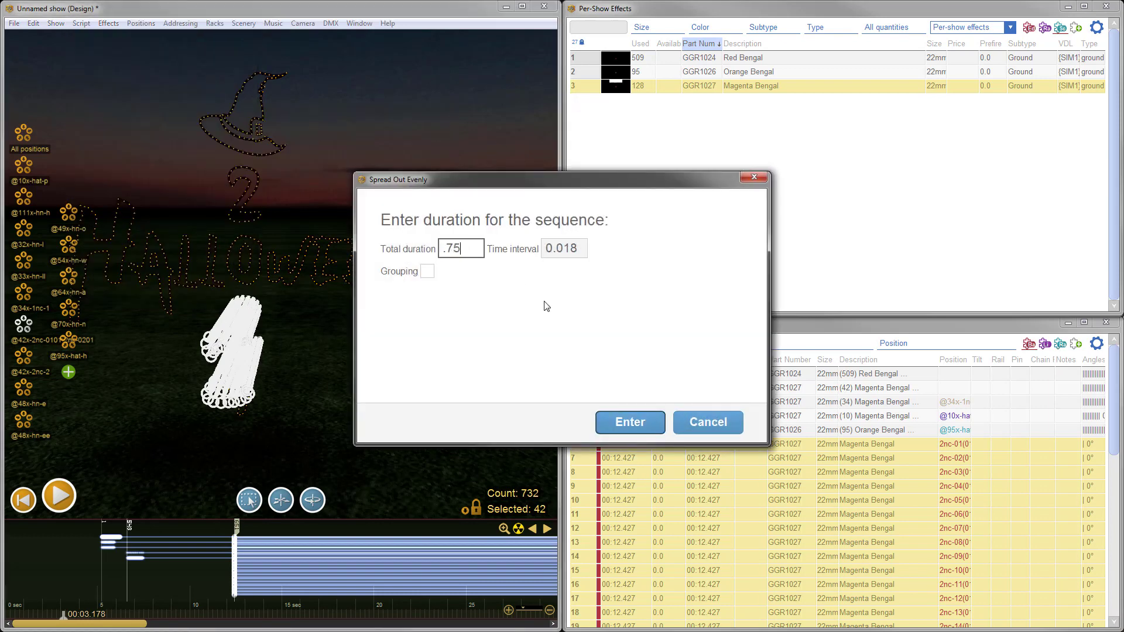
mouse_move(625, 370)
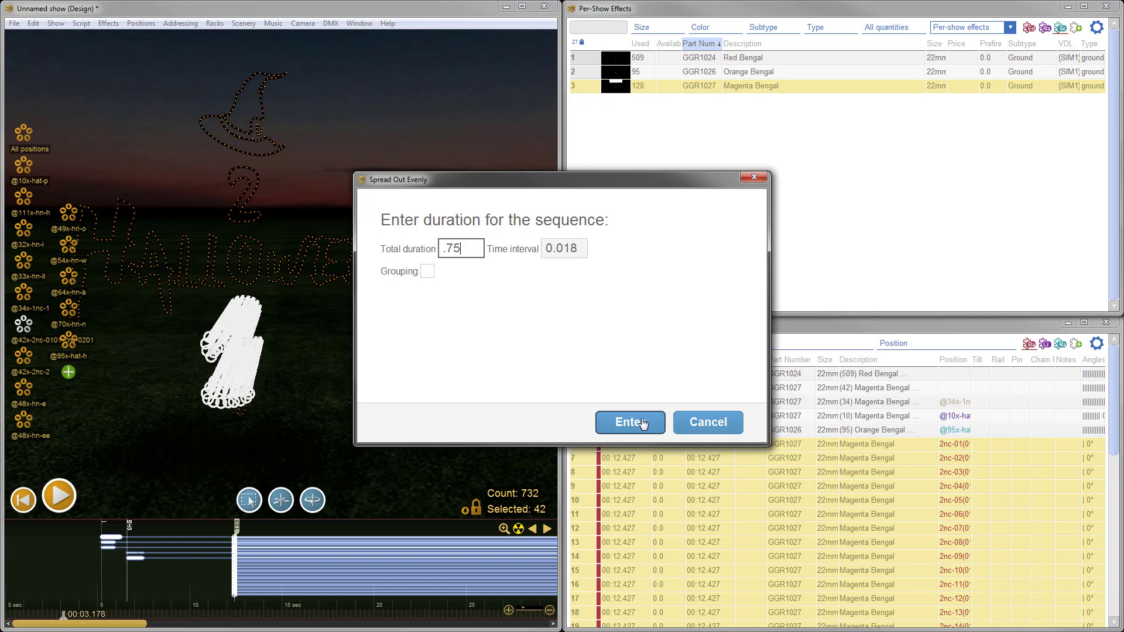
left_click(630, 421)
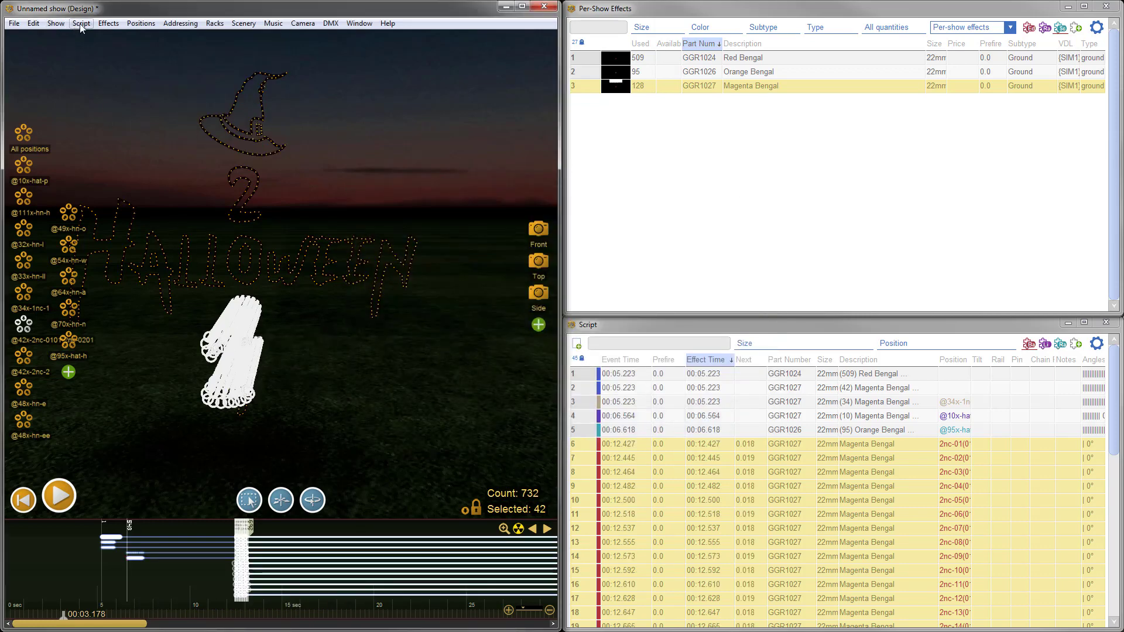
left_click(84, 23)
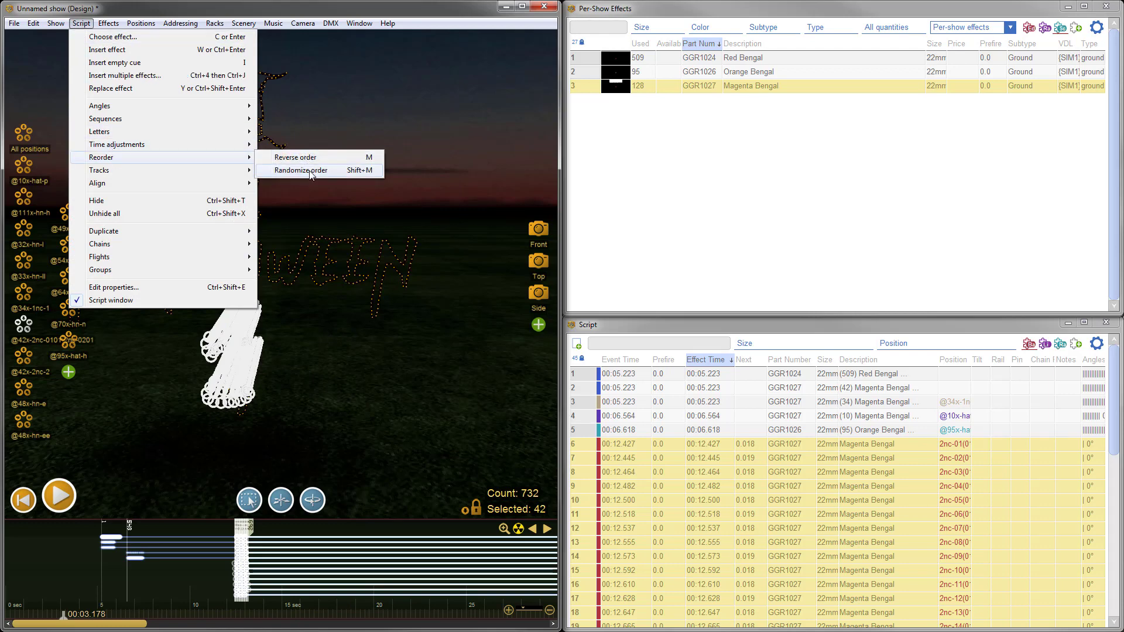
- Randomize the middle 2's magenta effects' order and combine them into one group
left_click(299, 170)
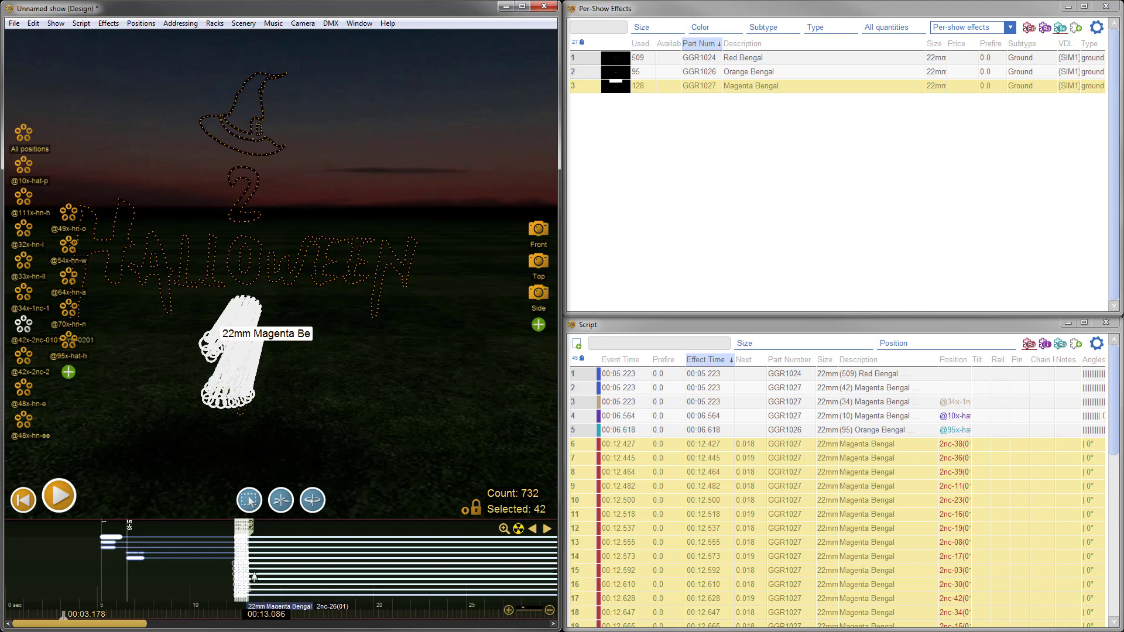
left_click(80, 23)
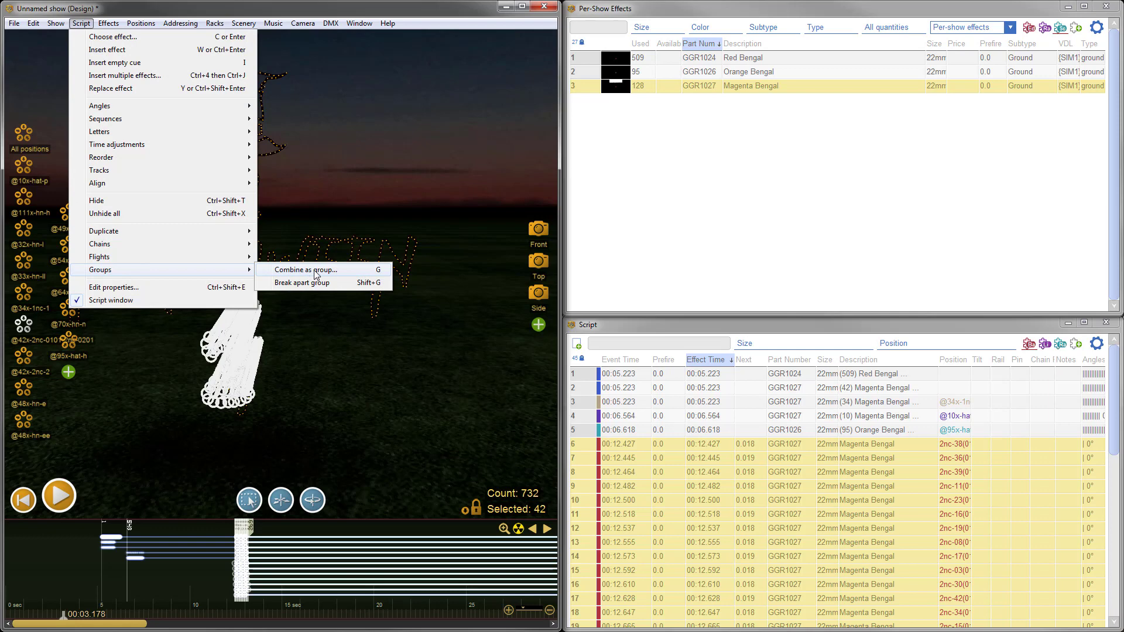
left_click(306, 269)
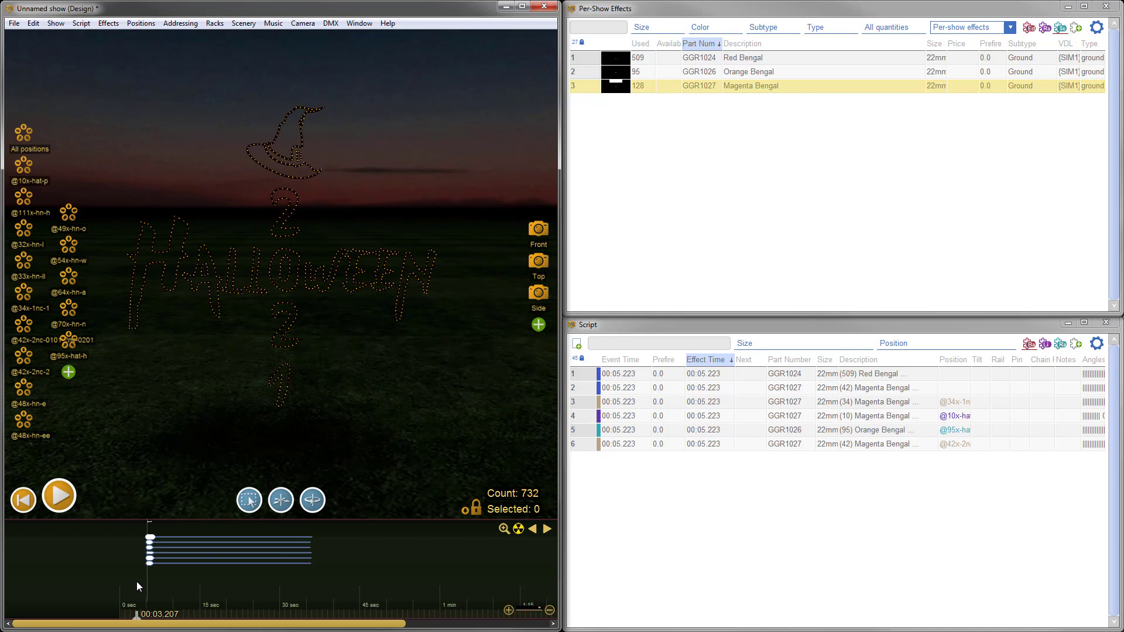
- Play the show back to preview all six effect groups firing together at 00:05.223
left_click(58, 495)
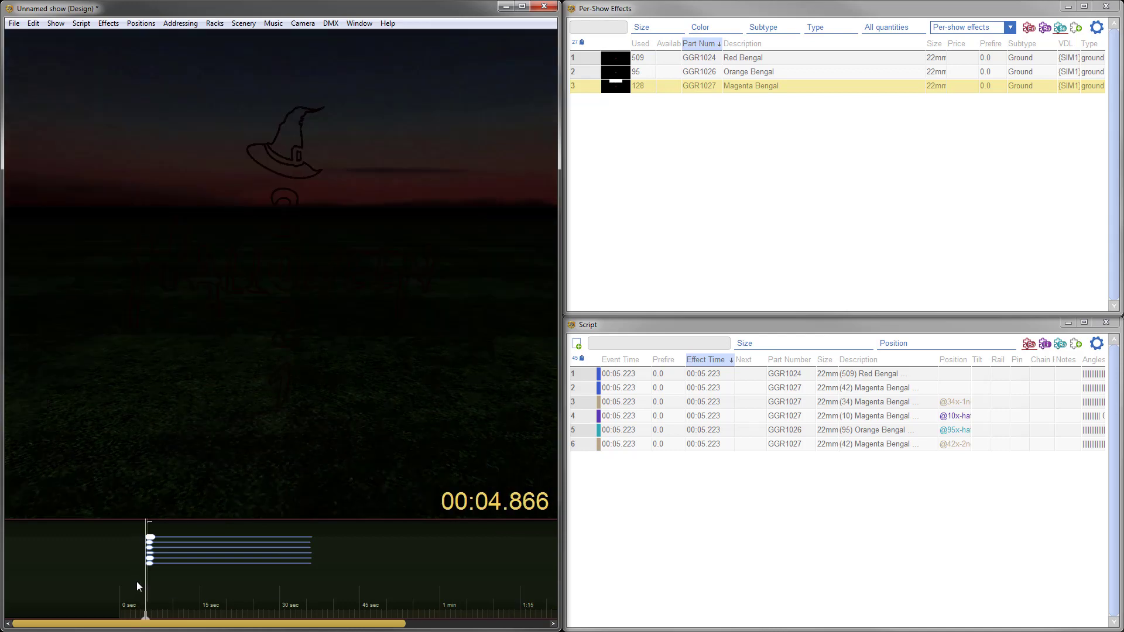